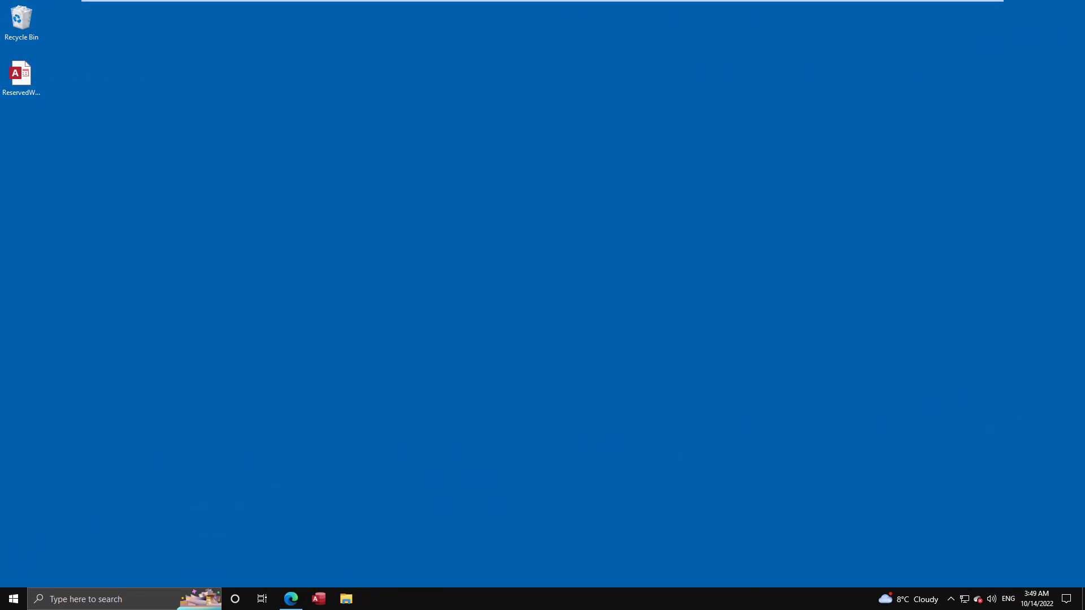
View the current Edge page full screen and scroll through its content.
{"action": "left_click", "coordinate": [22, 73]}
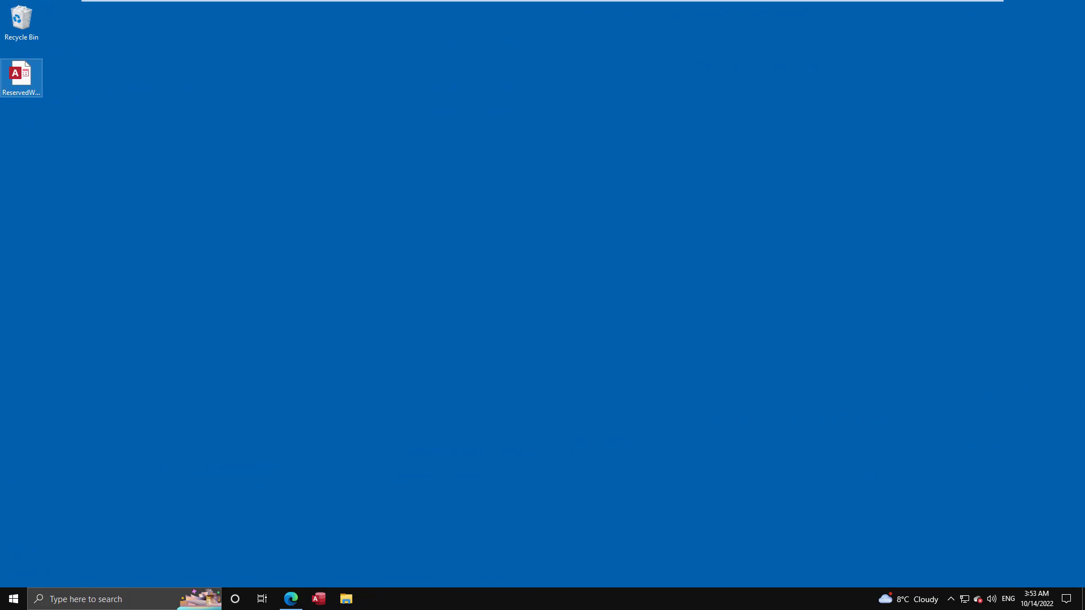
{"action": "mouse_move", "coordinate": [119, 461]}
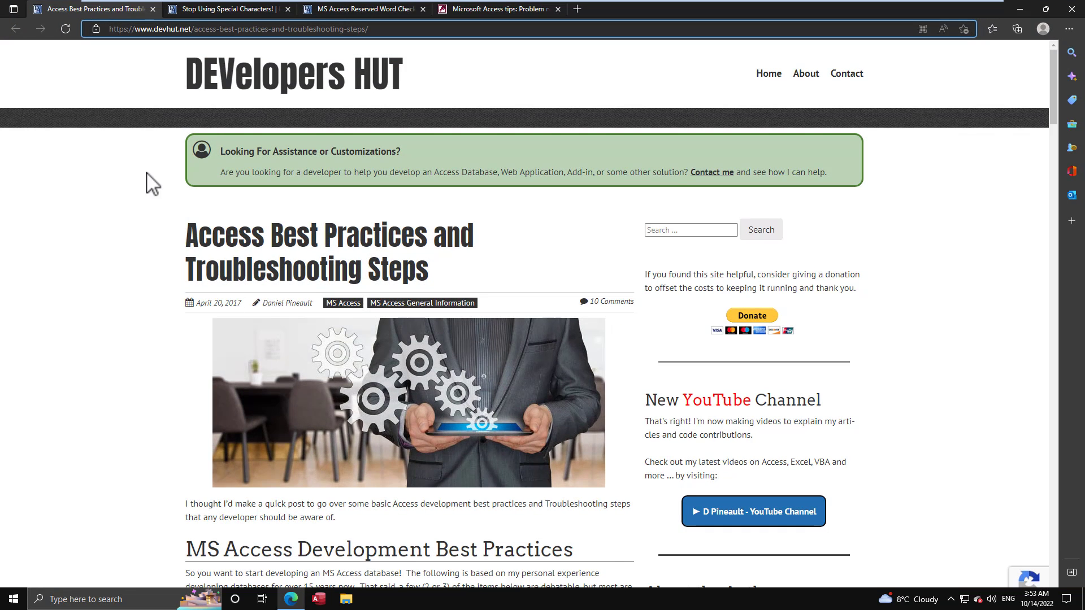
{"action": "key", "text": "F11"}
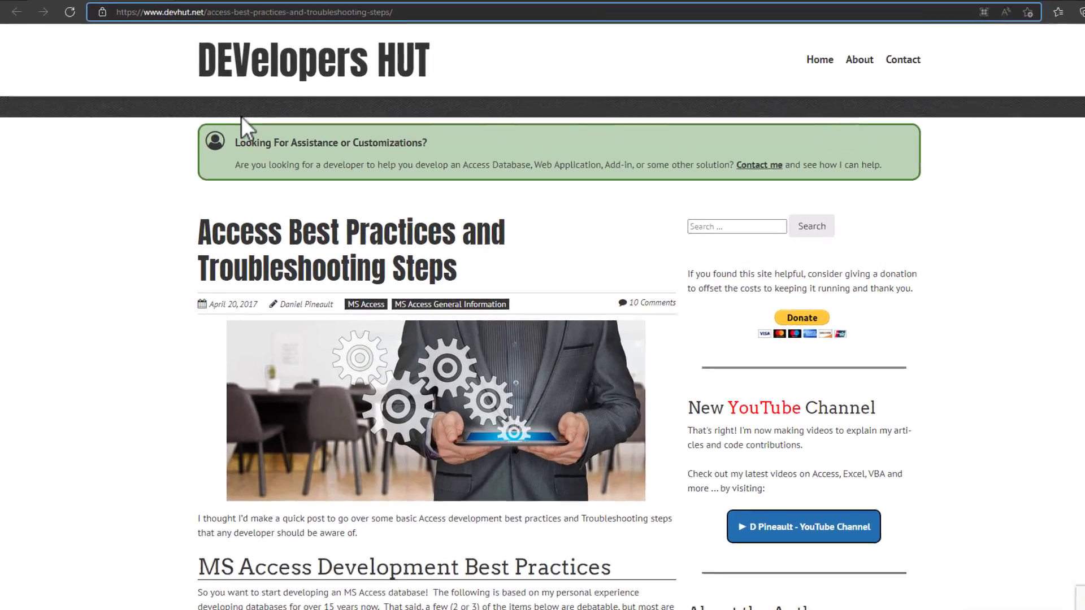
{"action": "scroll", "scroll_direction": "down", "scroll_amount": 3}
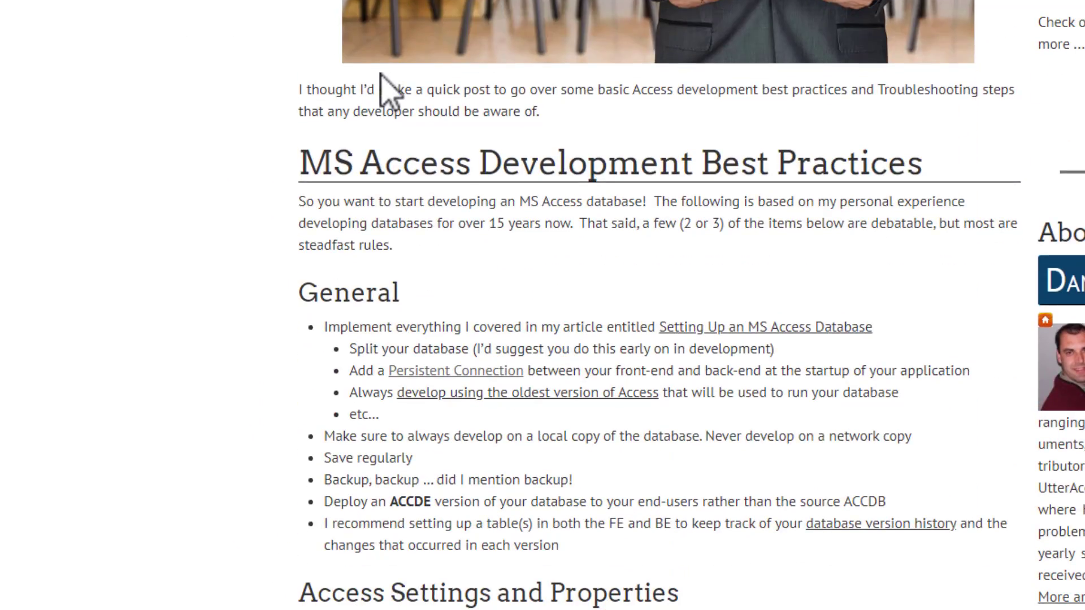
{"action": "scroll", "scroll_direction": "down", "scroll_amount": 3}
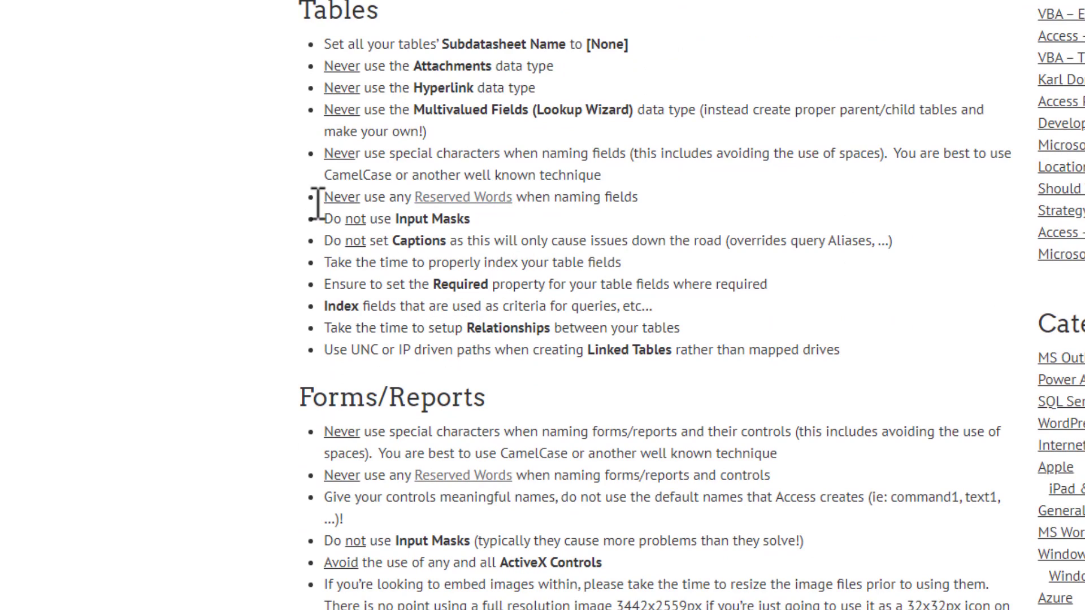
{"action": "mouse_move", "coordinate": [277, 69]}
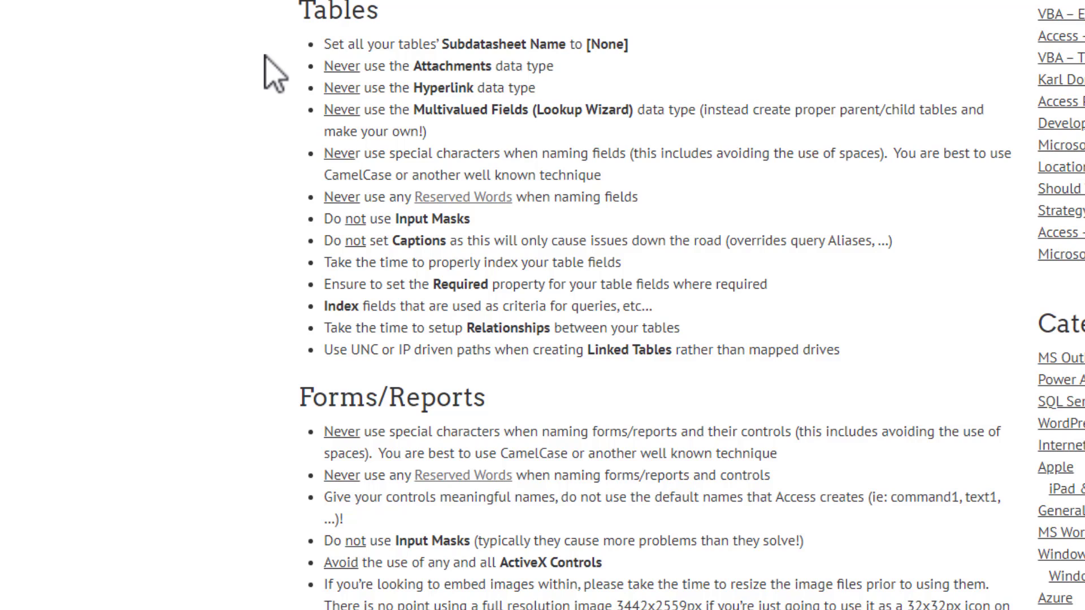
{"action": "mouse_move", "coordinate": [400, 232]}
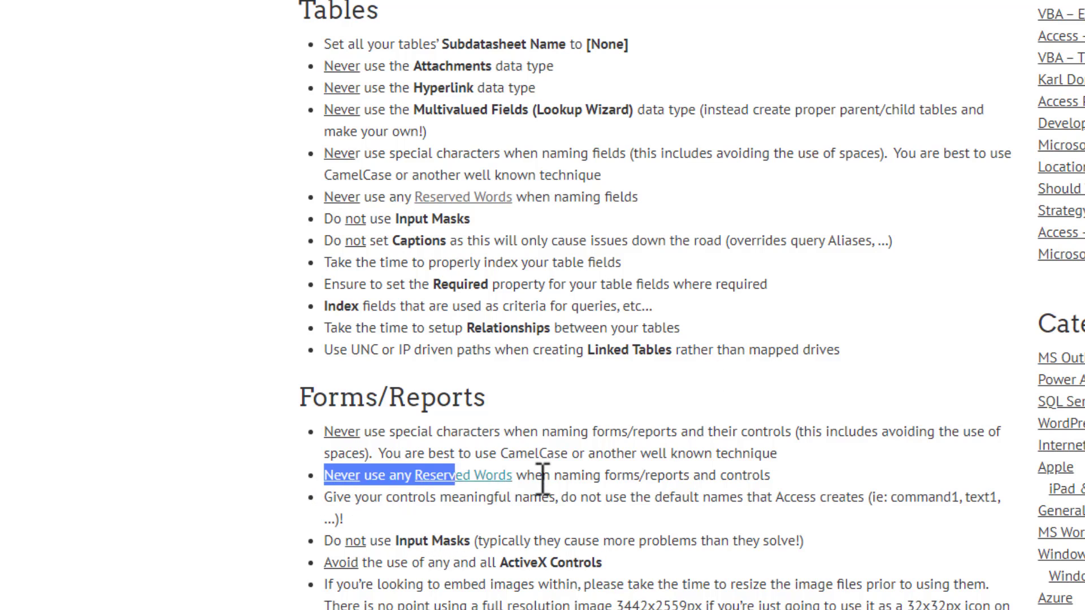
{"action": "scroll", "scroll_direction": "down", "scroll_amount": 3}
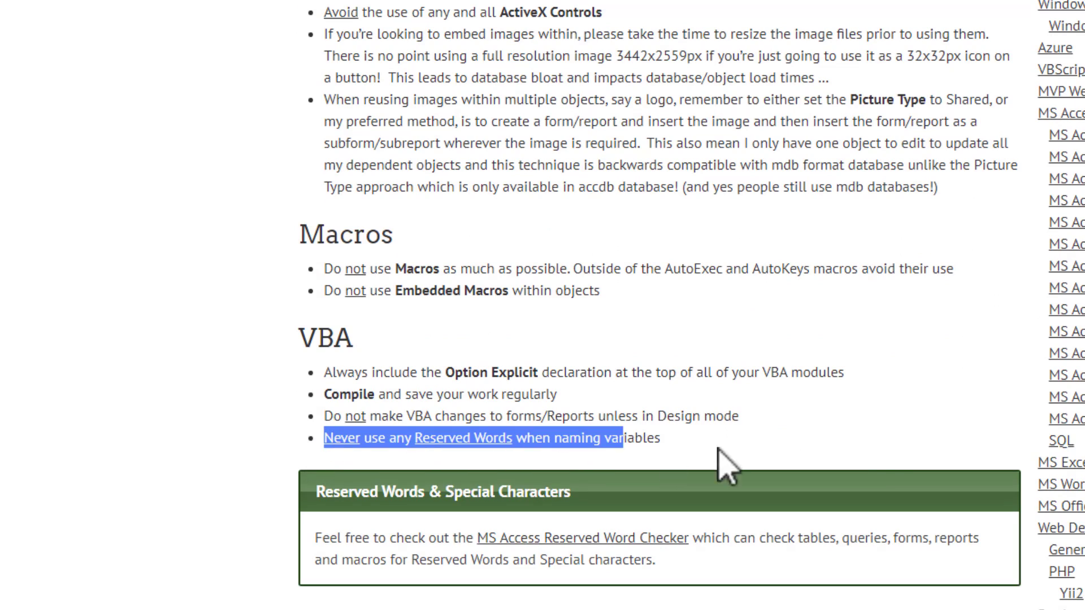
{"action": "scroll", "scroll_direction": "up", "scroll_amount": 3}
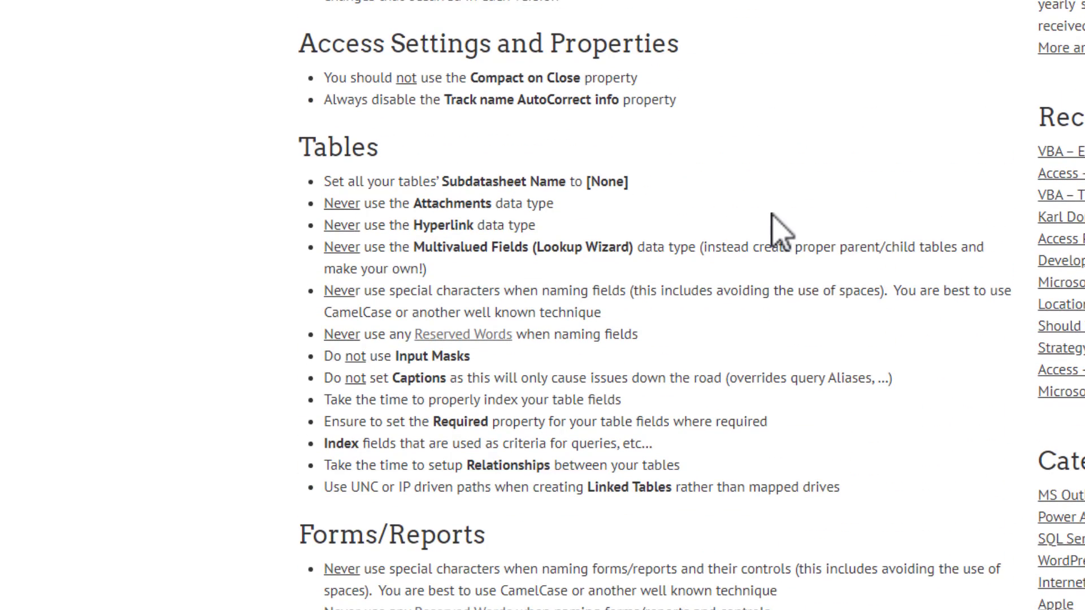
{"action": "scroll", "scroll_direction": "up", "scroll_amount": 3}
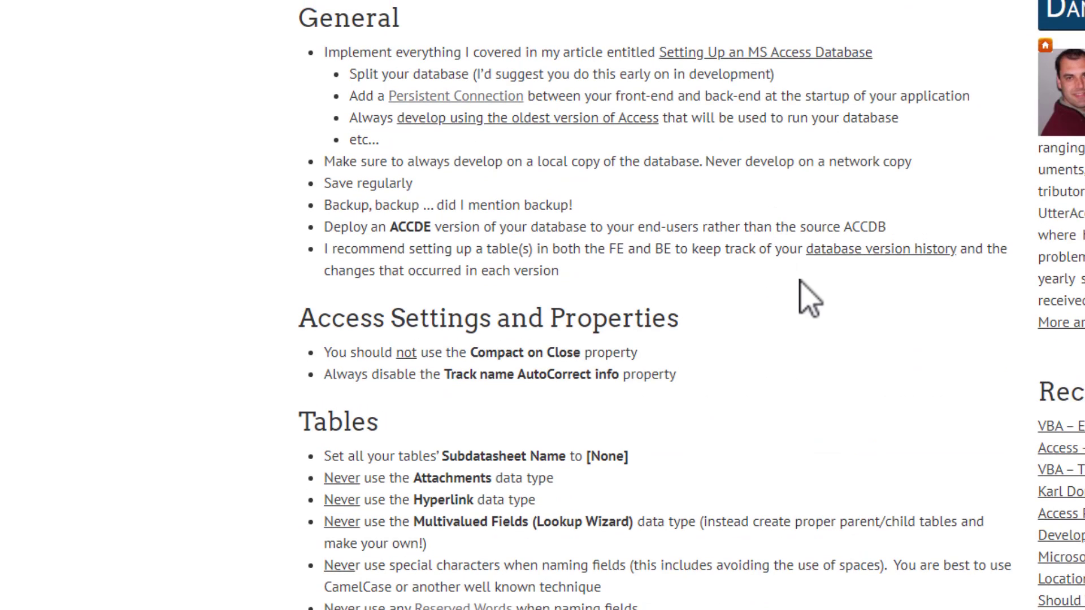
{"action": "mouse_move", "coordinate": [806, 308]}
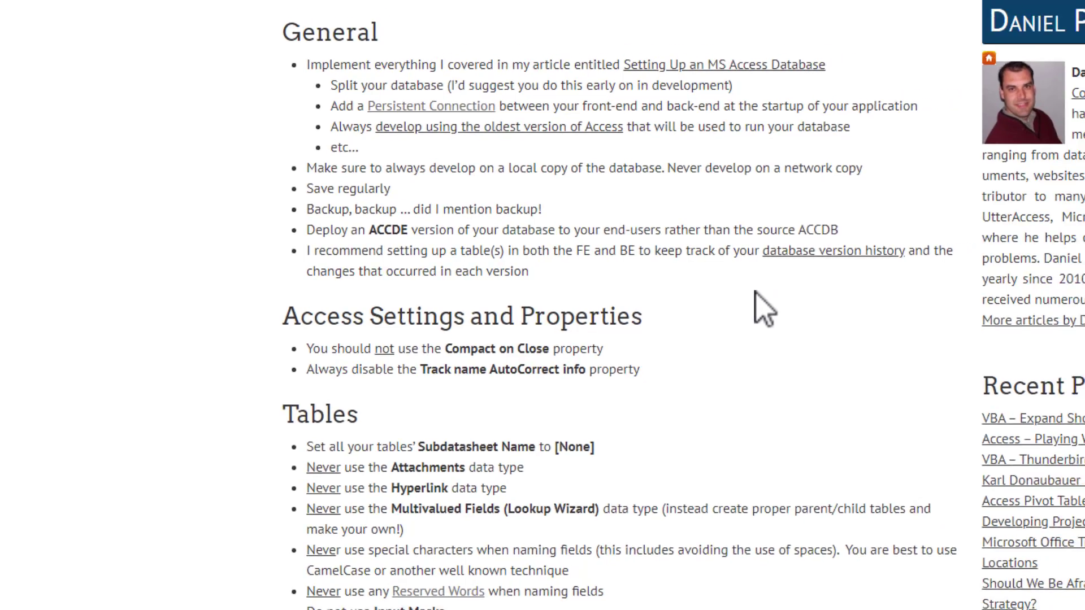
Switch to the 'Stop Using Special Characters!' article and scroll to its characters table and recommendation.
{"action": "left_click", "coordinate": [227, 9]}
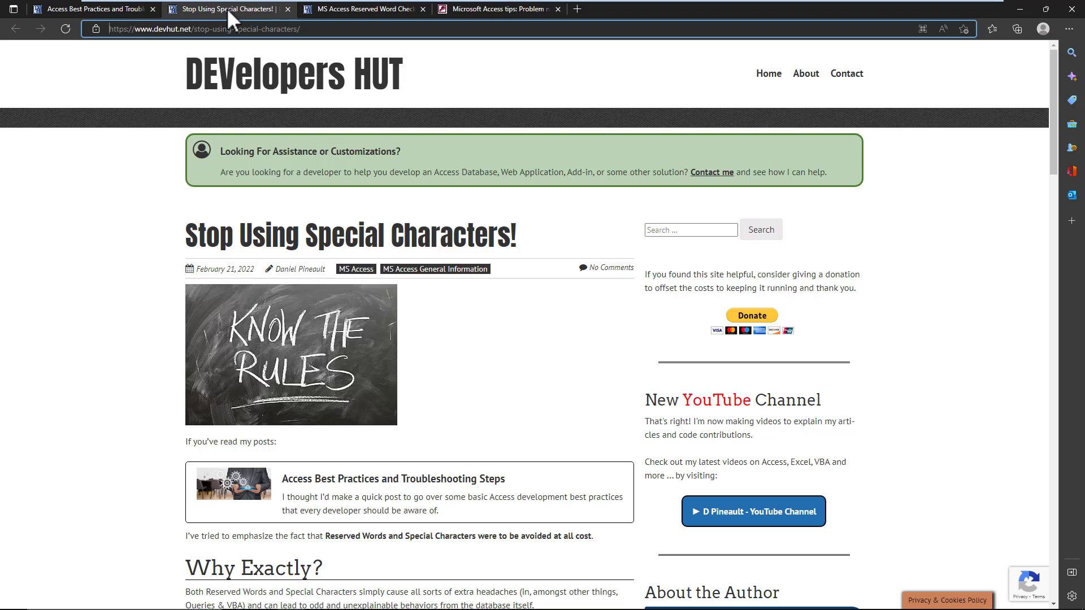
{"action": "scroll", "scroll_direction": "down", "scroll_amount": 3}
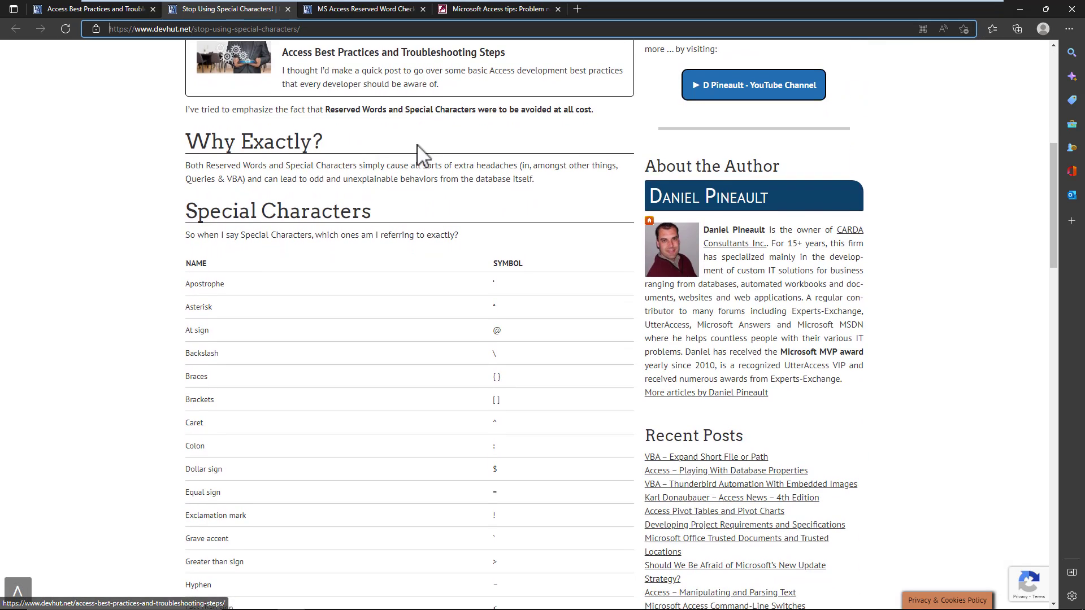
{"action": "scroll", "scroll_direction": "down", "scroll_amount": 3}
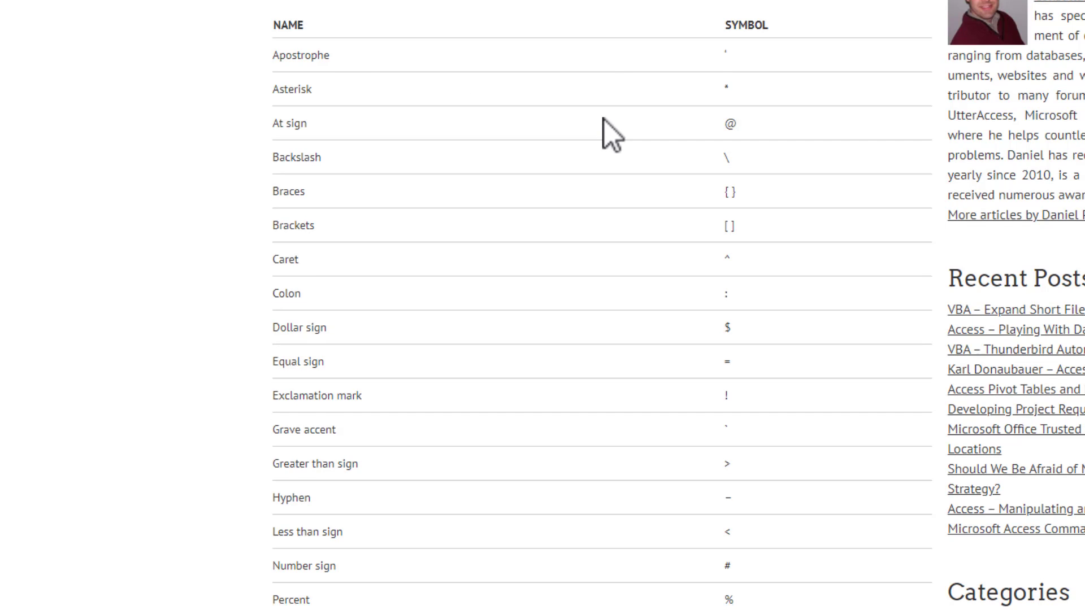
{"action": "scroll", "scroll_direction": "down", "scroll_amount": 3}
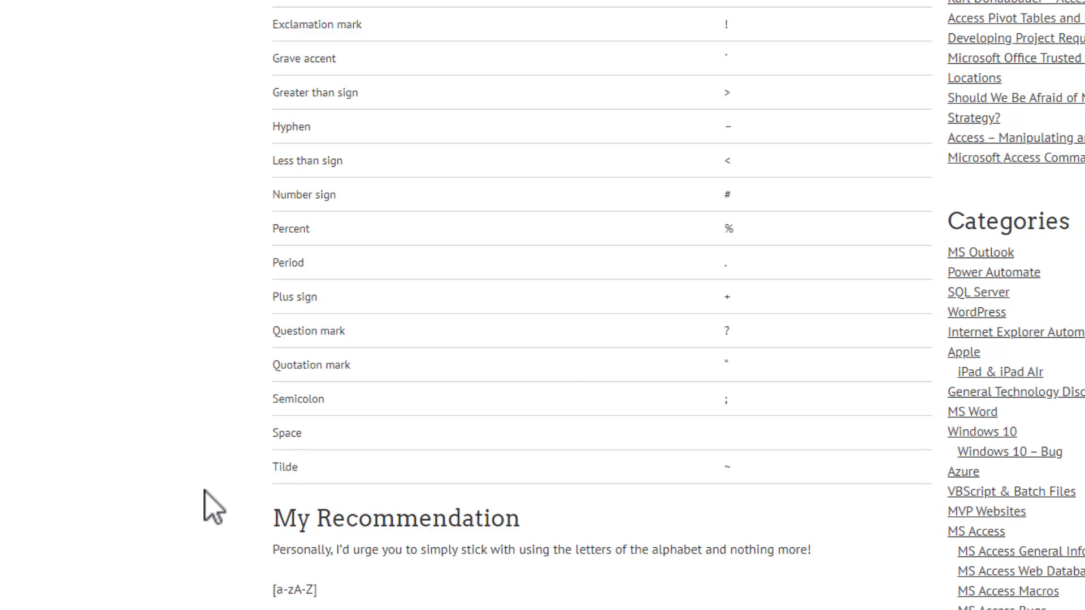
{"action": "mouse_move", "coordinate": [276, 447]}
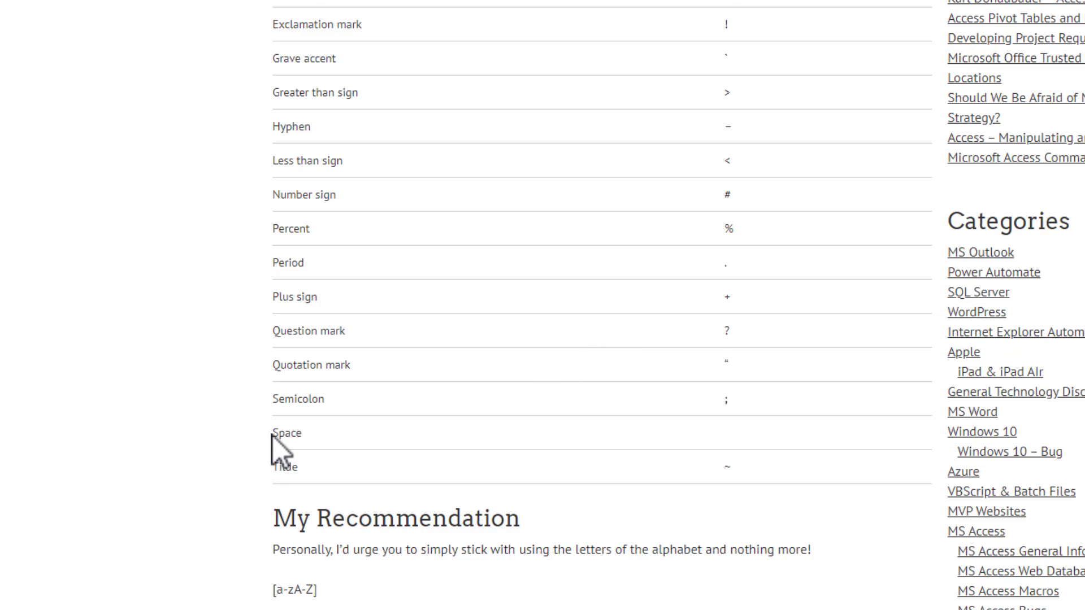
{"action": "mouse_move", "coordinate": [280, 435]}
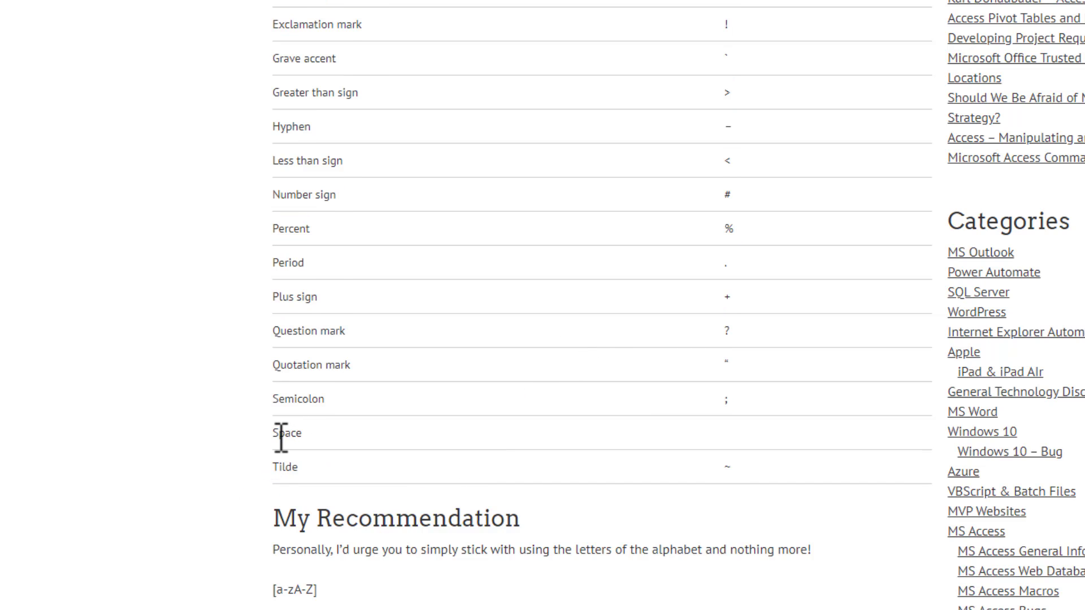
{"action": "double_click", "coordinate": [285, 433]}
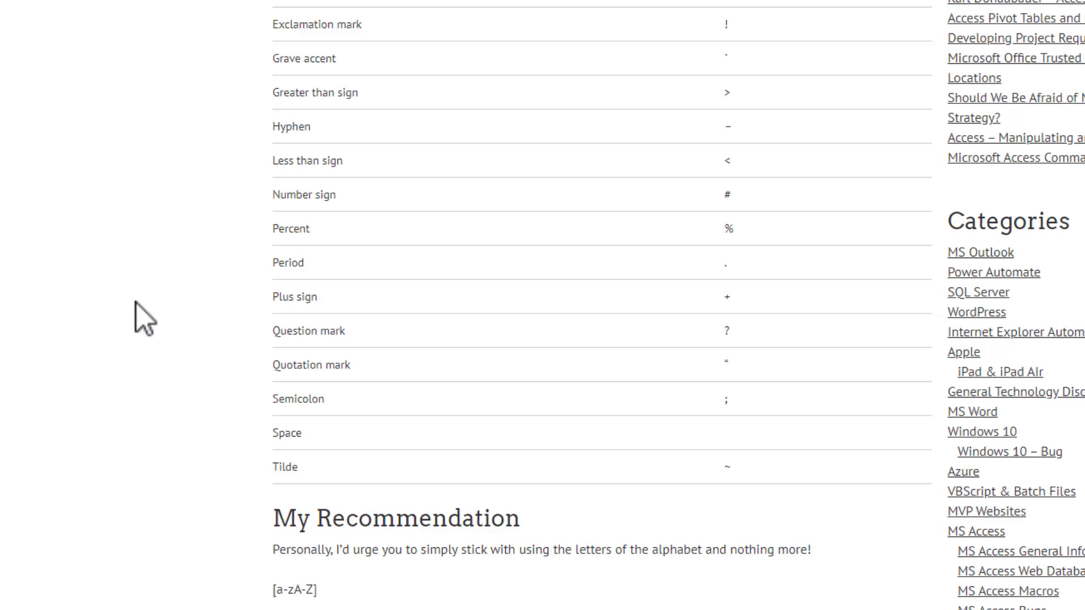
{"action": "mouse_move", "coordinate": [326, 525]}
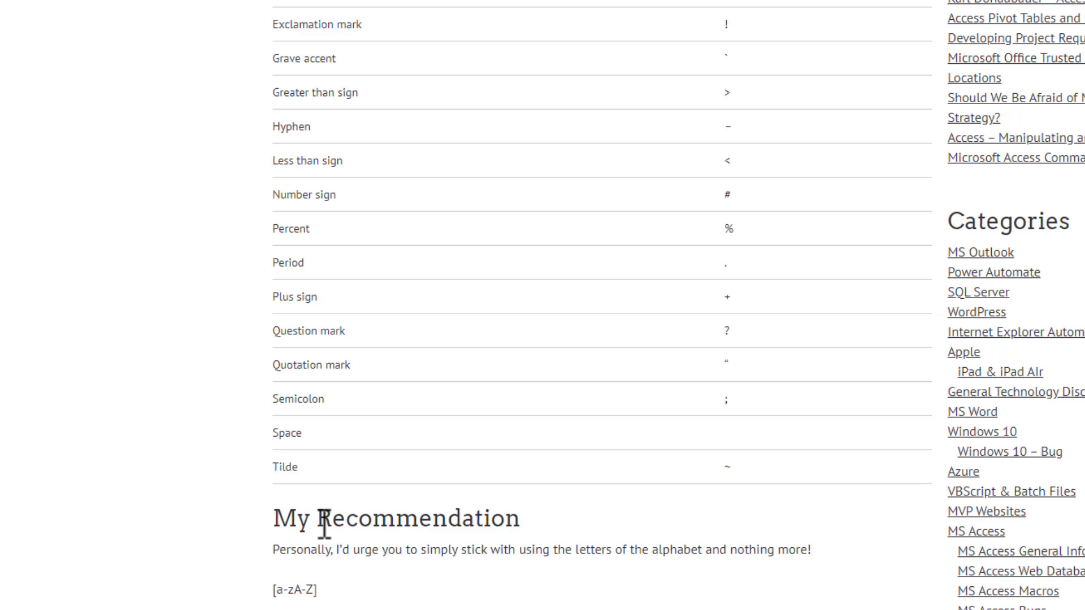
{"action": "mouse_move", "coordinate": [287, 601]}
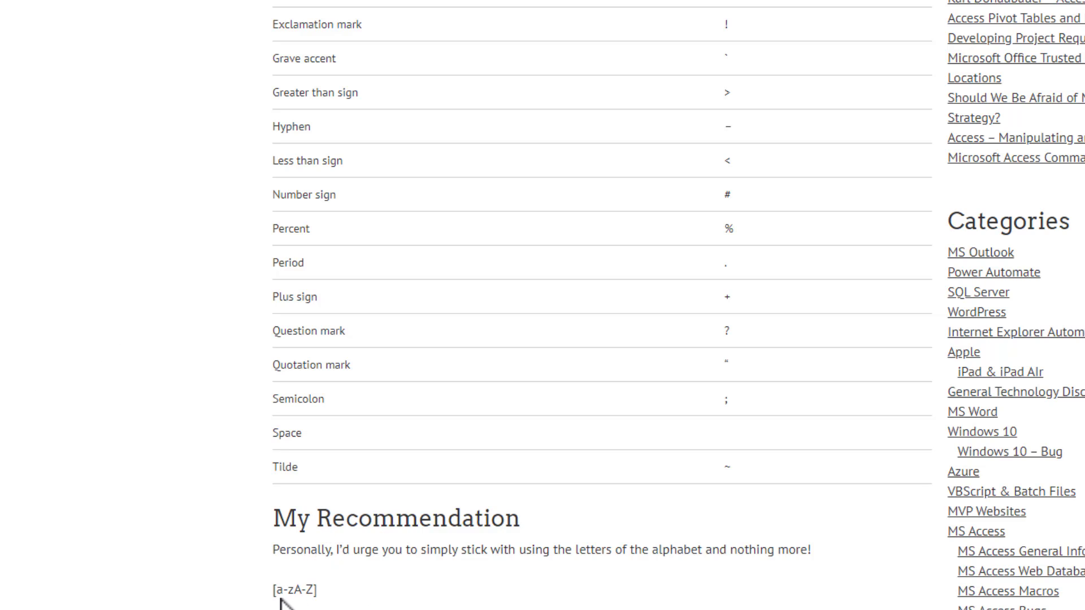
{"action": "mouse_move", "coordinate": [265, 592]}
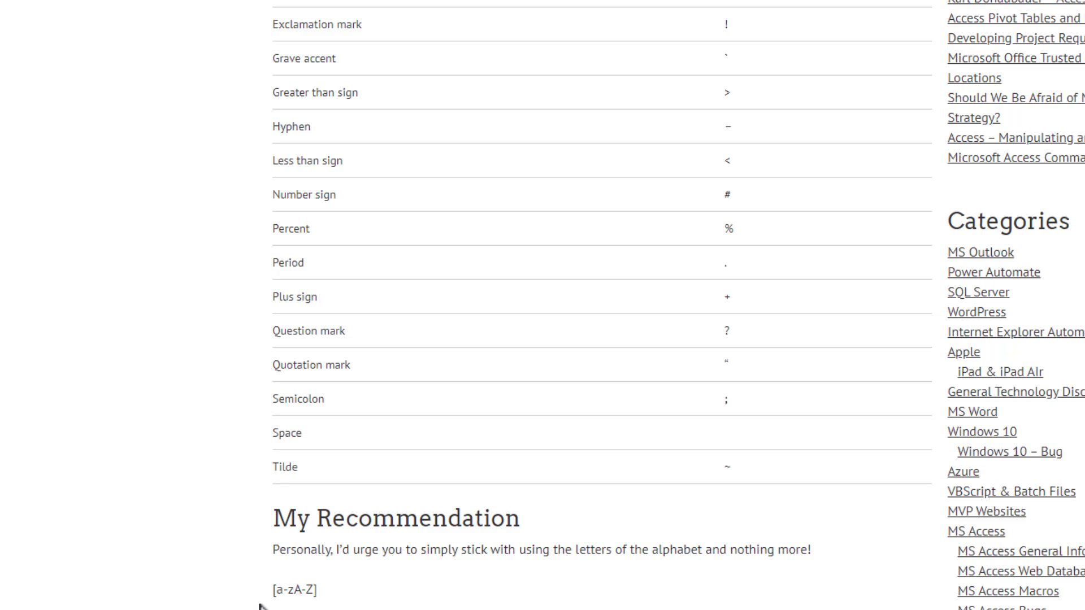
{"action": "mouse_move", "coordinate": [197, 419]}
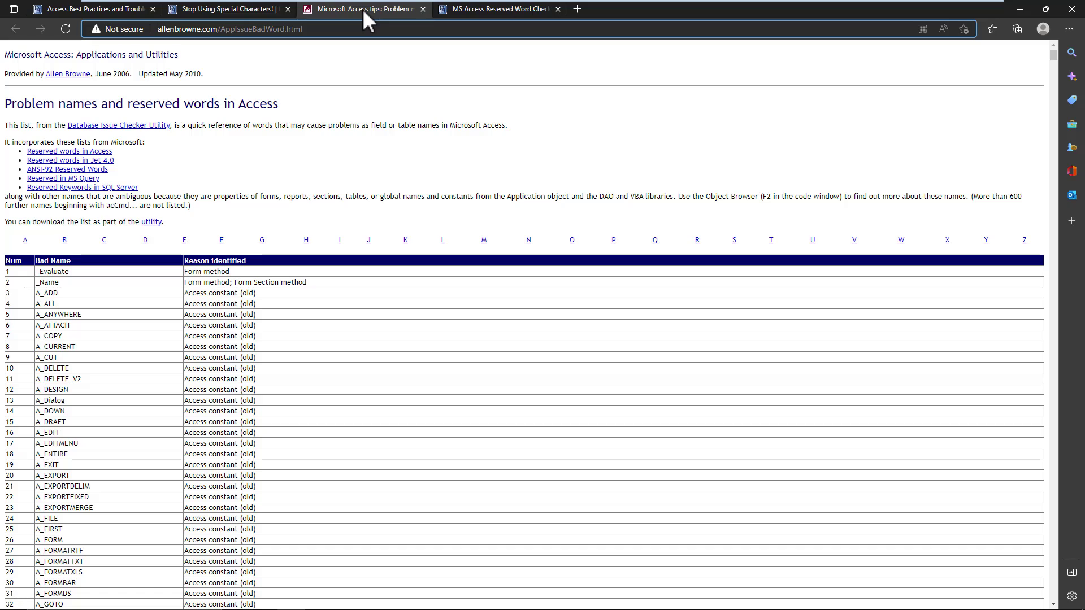
{"action": "mouse_move", "coordinate": [432, 266]}
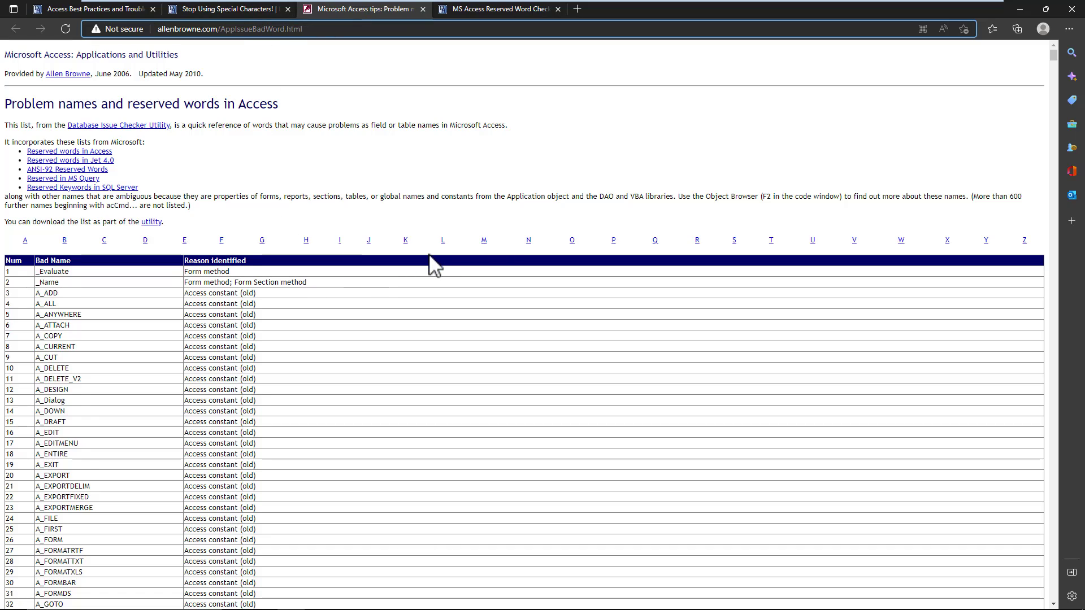
Jump Allen Browne's reserved-word list to the D entries around Description and DoEvents.
{"action": "scroll", "scroll_direction": "down", "scroll_amount": 3}
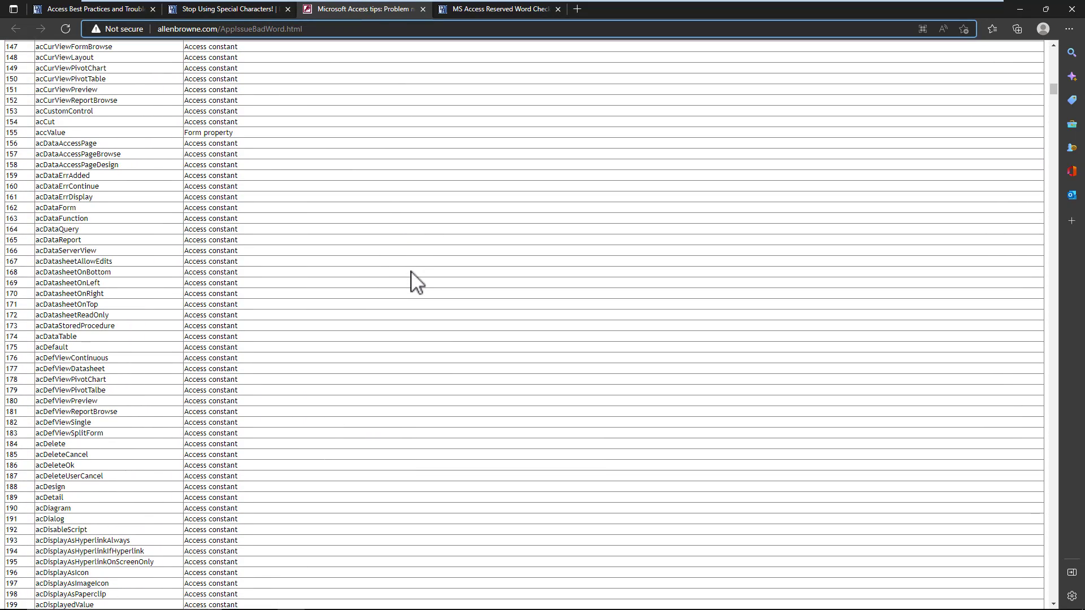
{"action": "scroll", "scroll_direction": "up", "scroll_amount": 3}
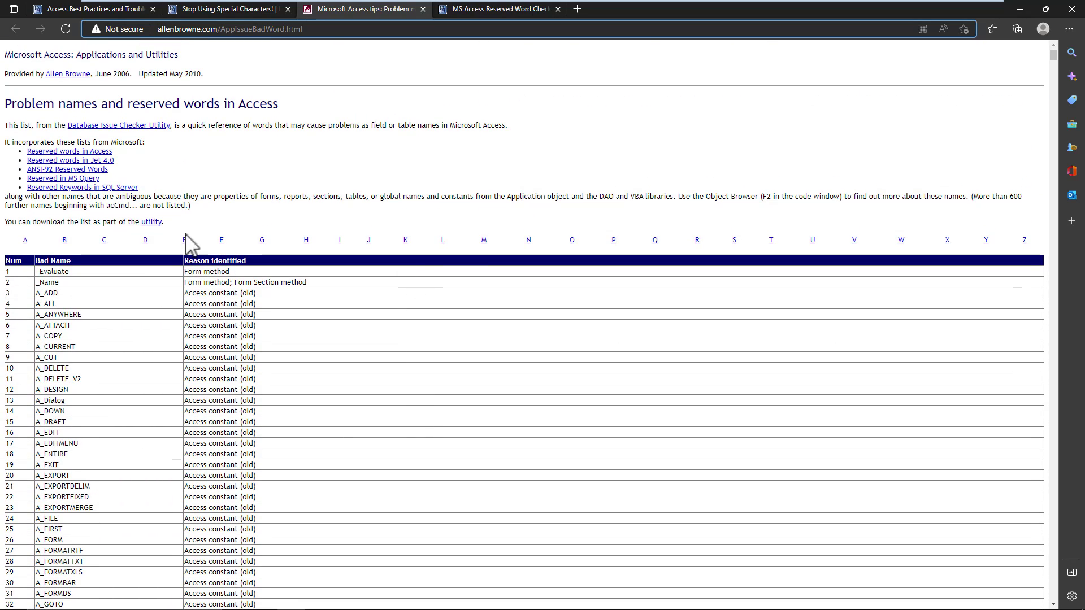
{"action": "mouse_move", "coordinate": [144, 240]}
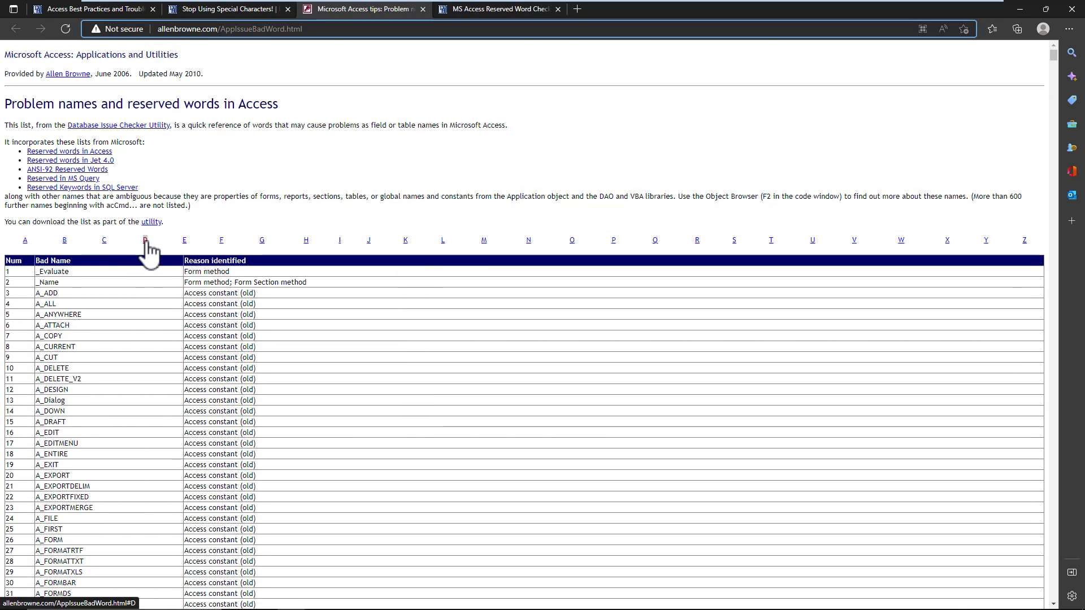
{"action": "left_click", "coordinate": [144, 240]}
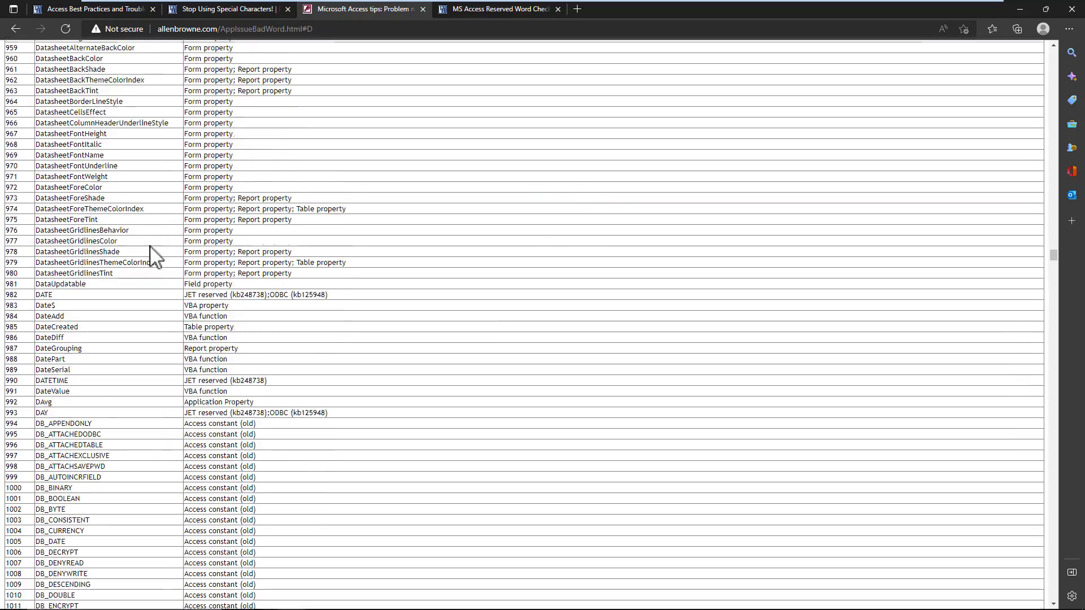
{"action": "scroll", "scroll_direction": "down", "scroll_amount": 3}
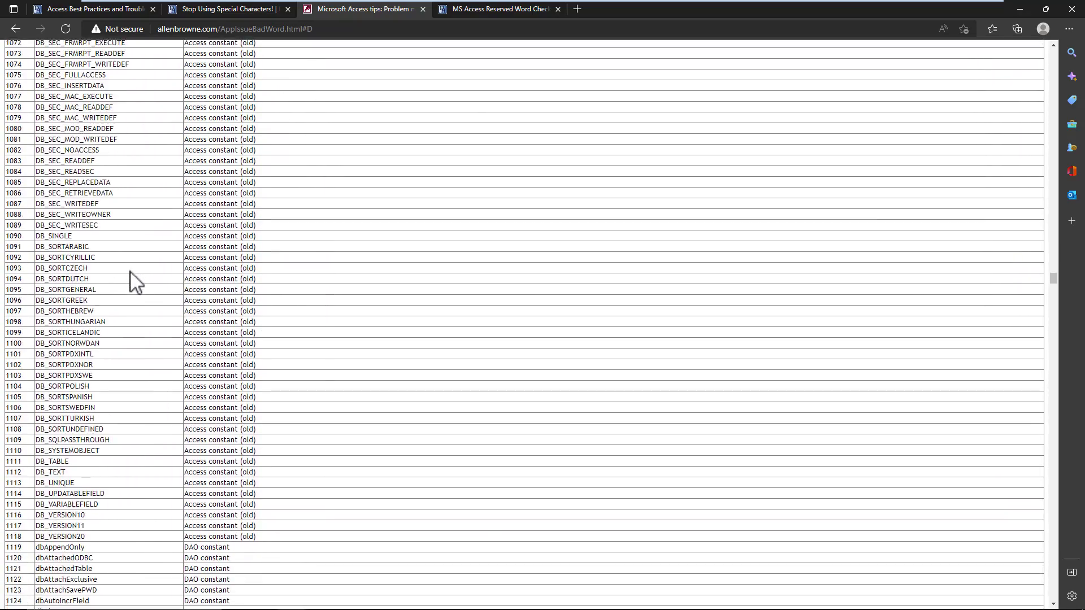
{"action": "scroll", "scroll_direction": "down", "scroll_amount": 3}
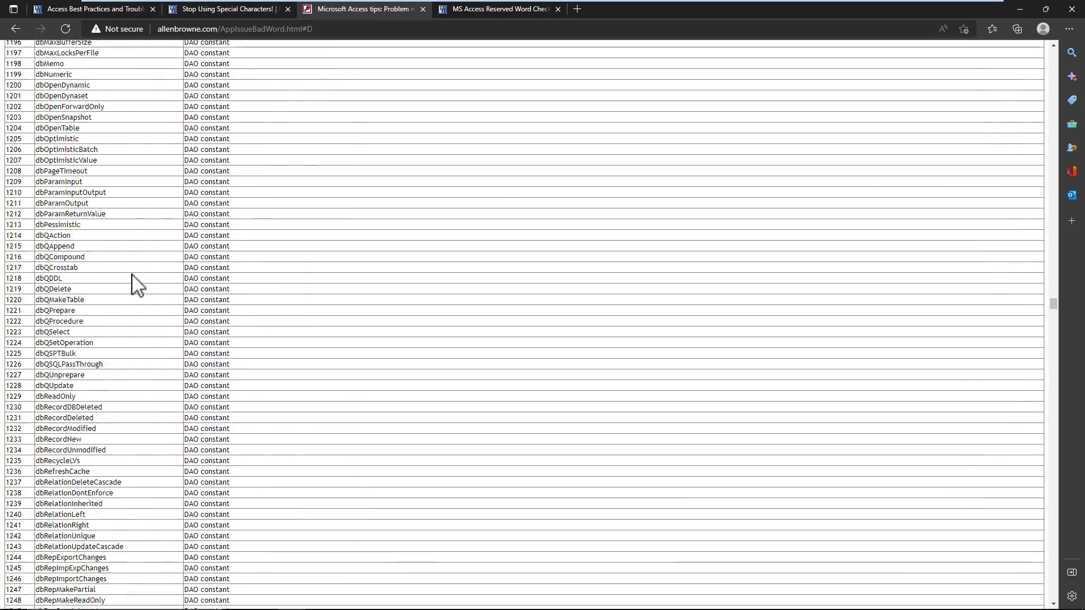
{"action": "scroll", "scroll_direction": "down", "scroll_amount": 3}
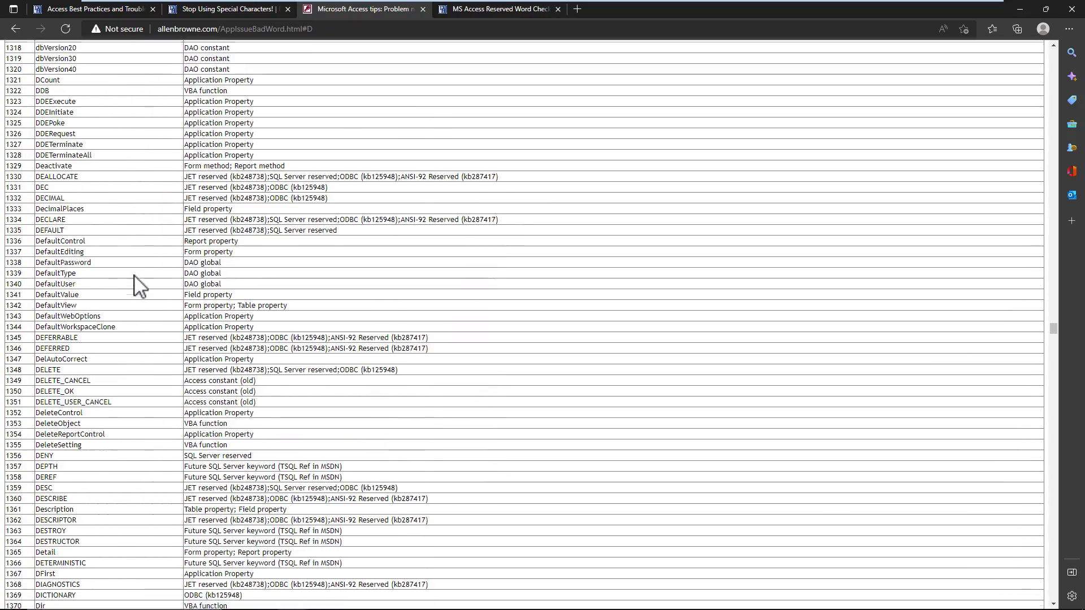
{"action": "scroll", "scroll_direction": "down", "scroll_amount": 3}
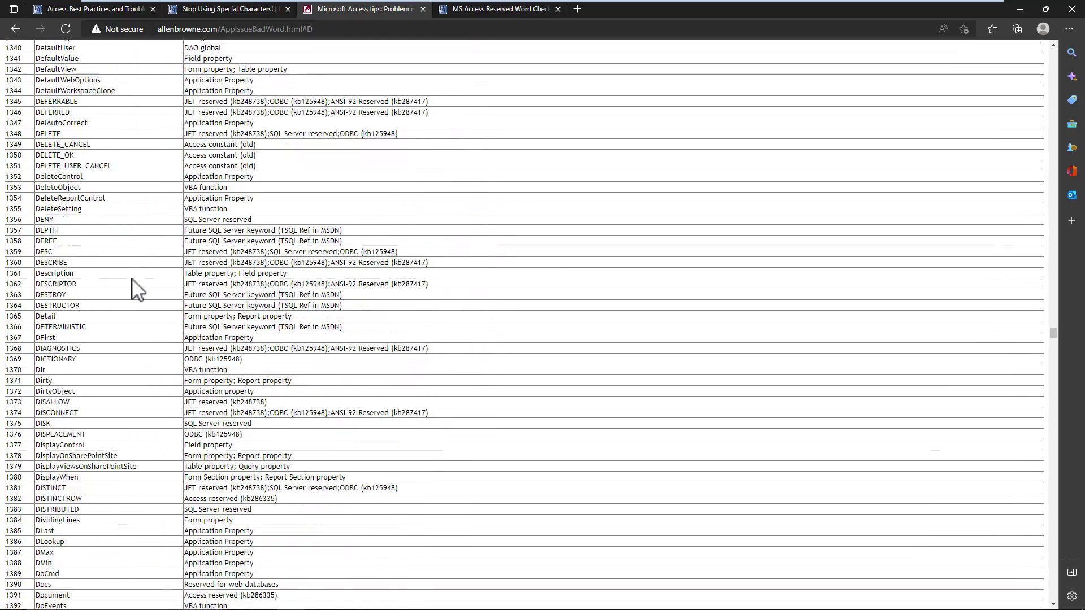
{"action": "double_click", "coordinate": [54, 273]}
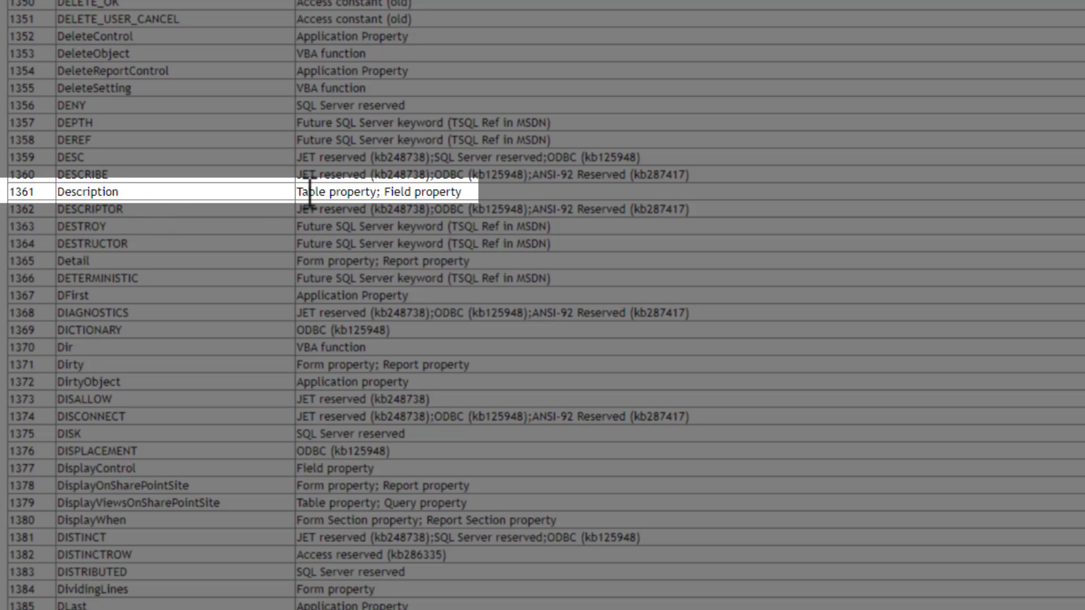
{"action": "mouse_move", "coordinate": [495, 215]}
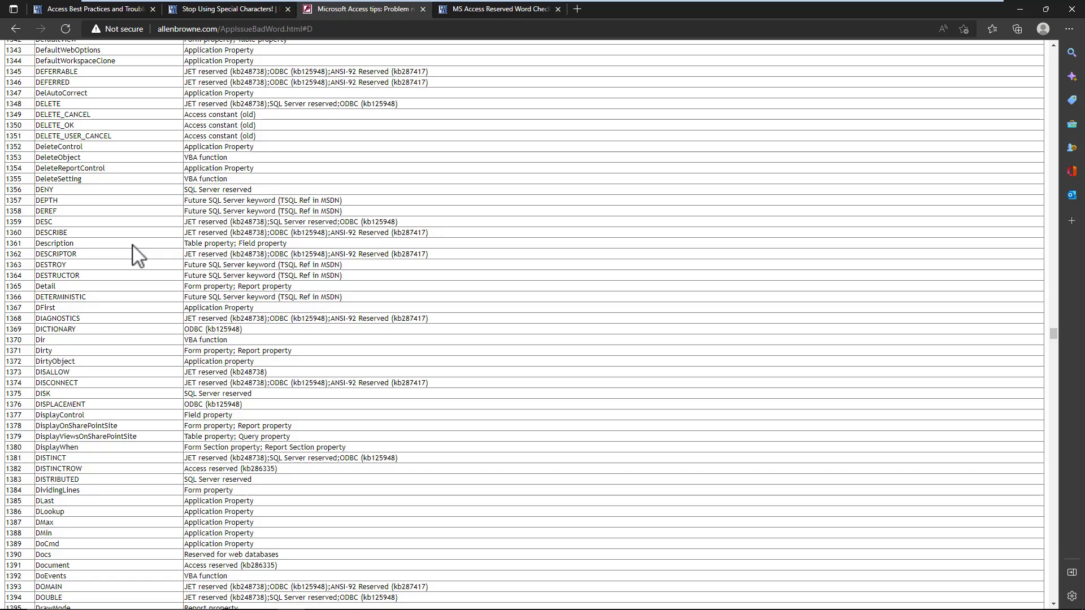
{"action": "mouse_move", "coordinate": [841, 109]}
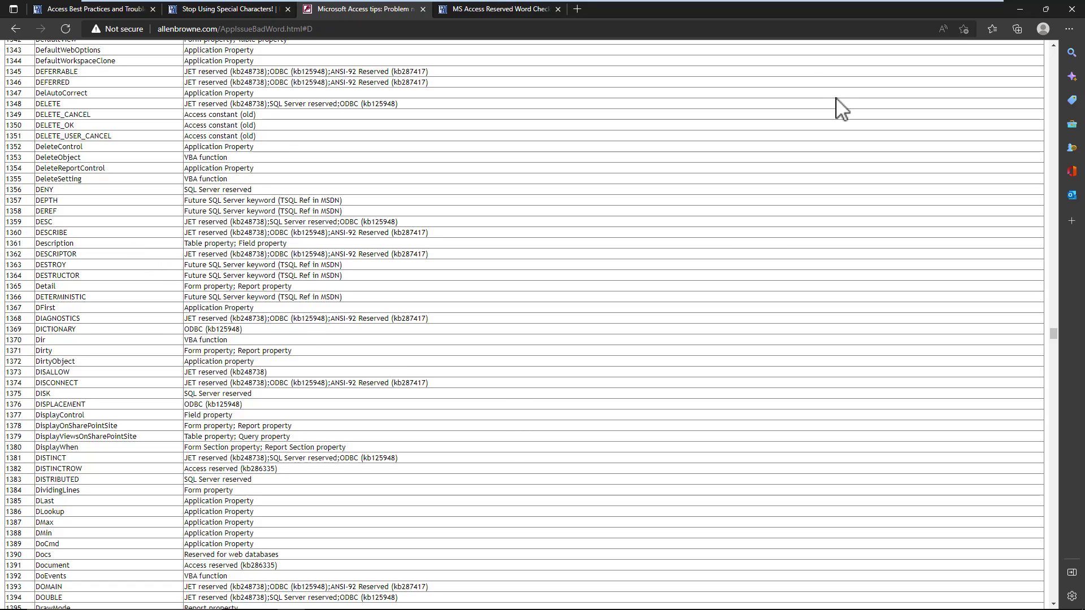
Glance over the MS Access Reserved Word Checker article, then minimize Edge to show the desktop.
{"action": "left_click", "coordinate": [495, 9]}
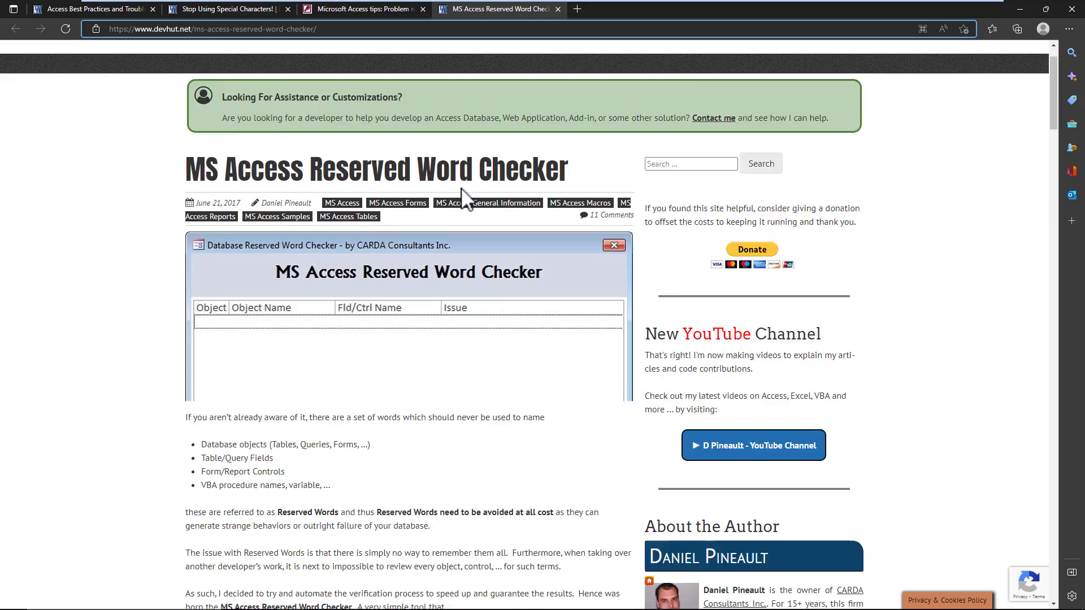
{"action": "scroll", "scroll_direction": "down", "scroll_amount": 3}
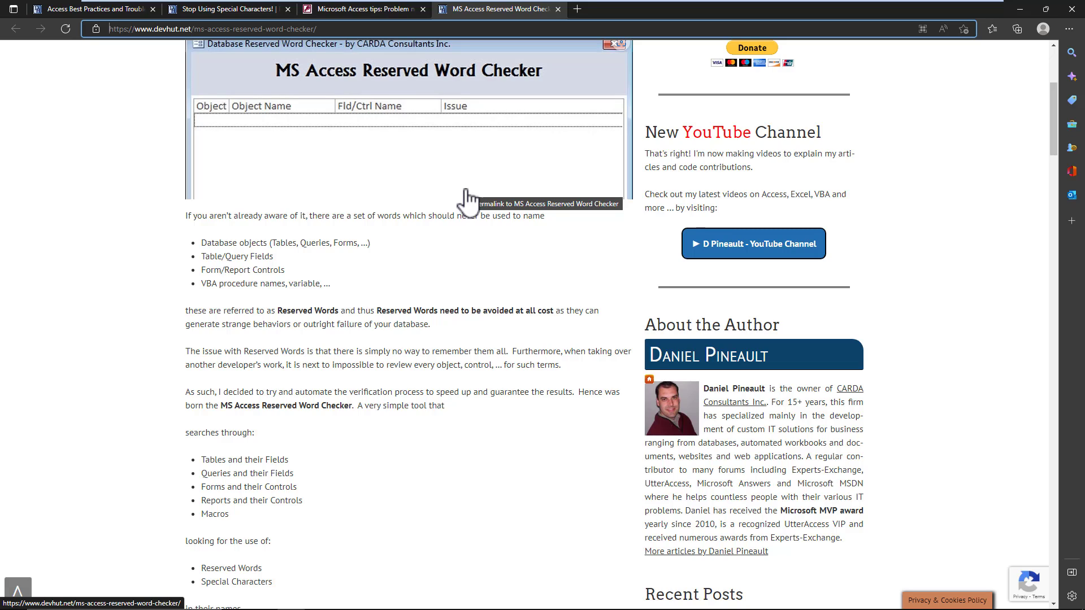
{"action": "mouse_move", "coordinate": [1027, 21]}
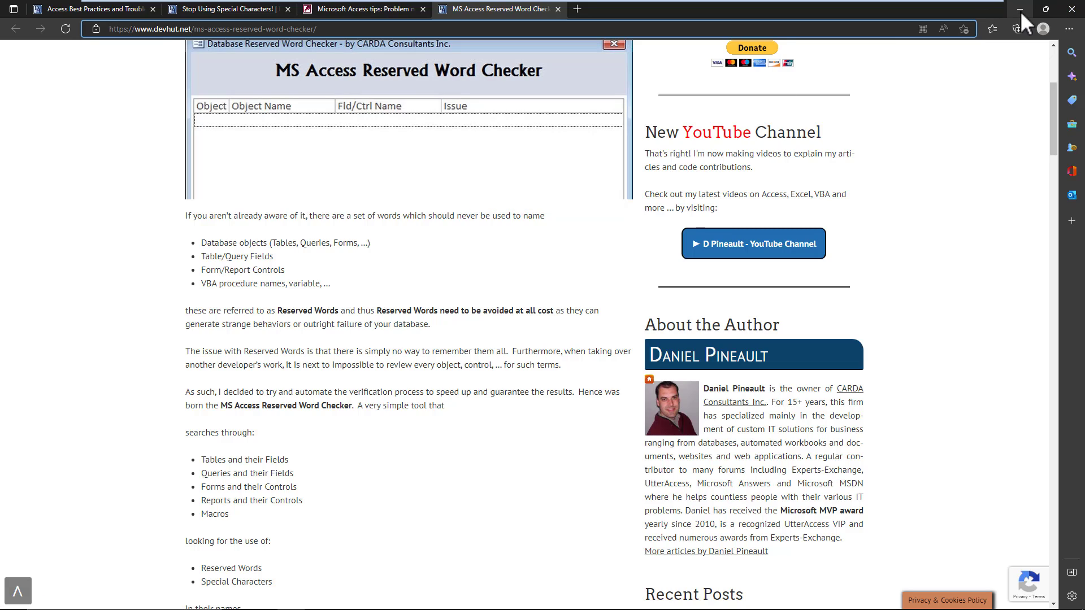
{"action": "mouse_move", "coordinate": [1019, 10]}
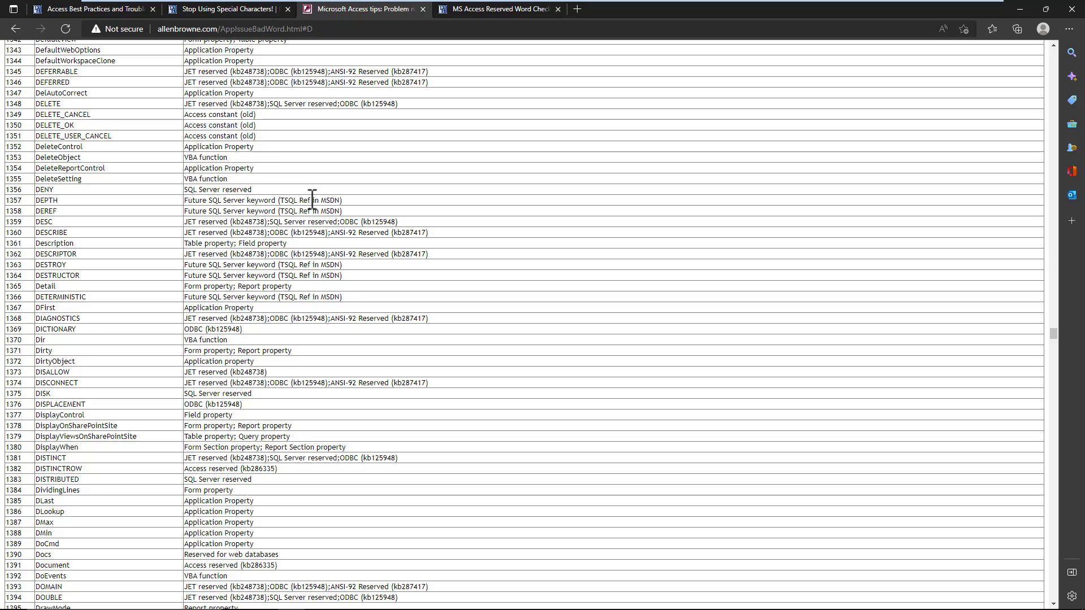
{"action": "mouse_move", "coordinate": [537, 44]}
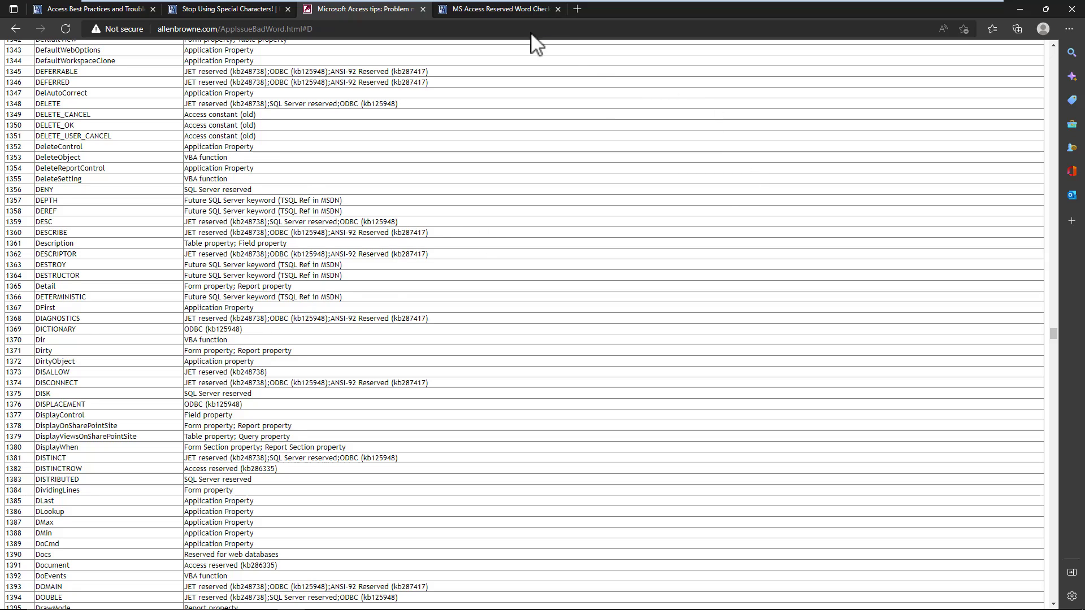
{"action": "left_click", "coordinate": [497, 9]}
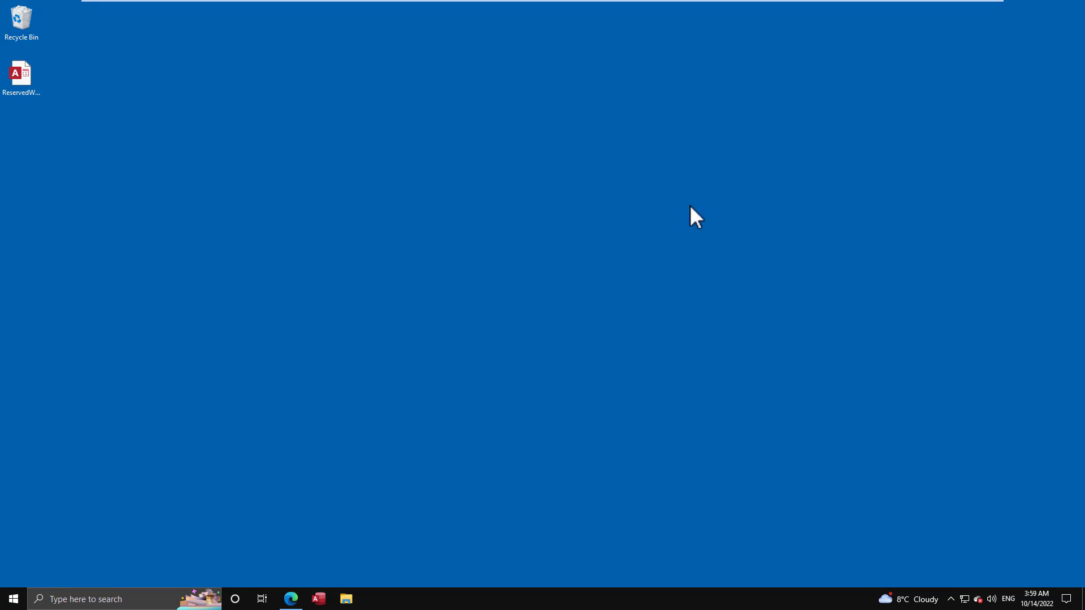
Open ReservedWordChecker_V2.000.accdb from the desktop, close its info form and open Table1.
{"action": "left_click", "coordinate": [21, 78]}
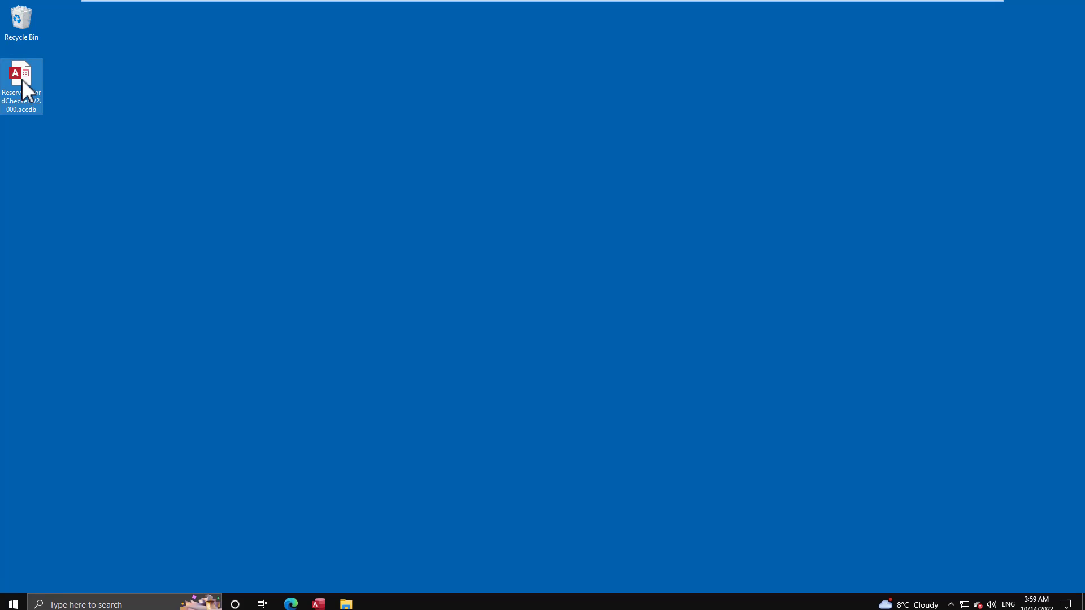
{"action": "double_click", "coordinate": [22, 73]}
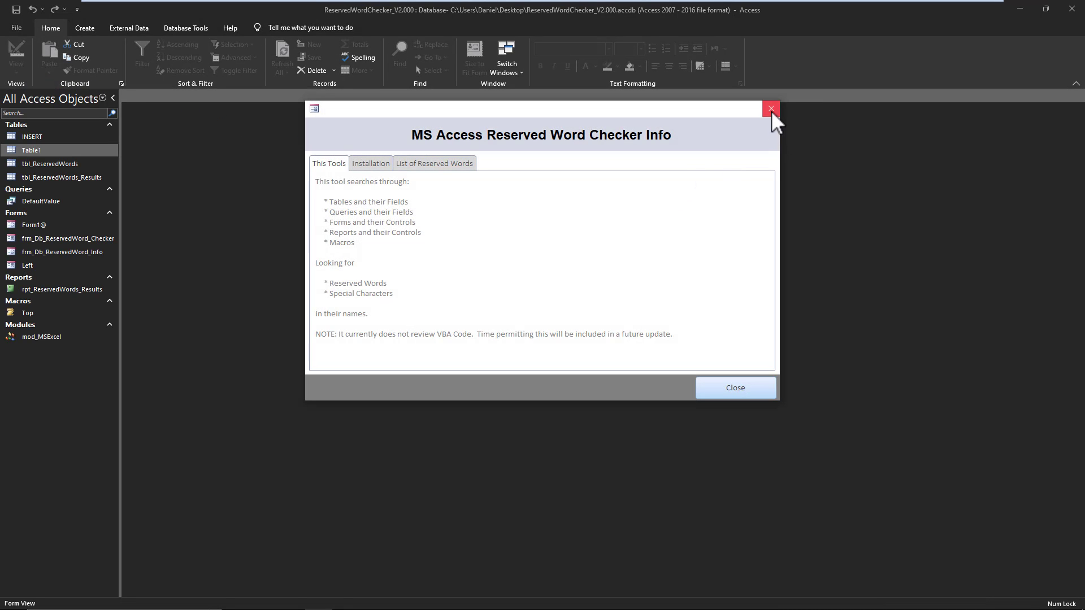
{"action": "left_click", "coordinate": [770, 108]}
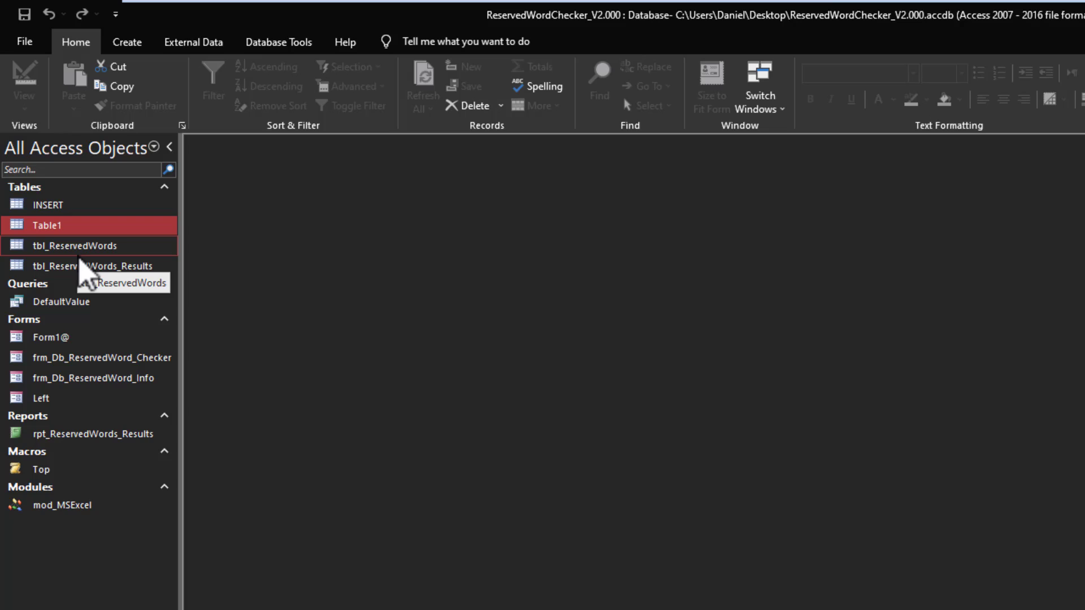
{"action": "mouse_move", "coordinate": [47, 249]}
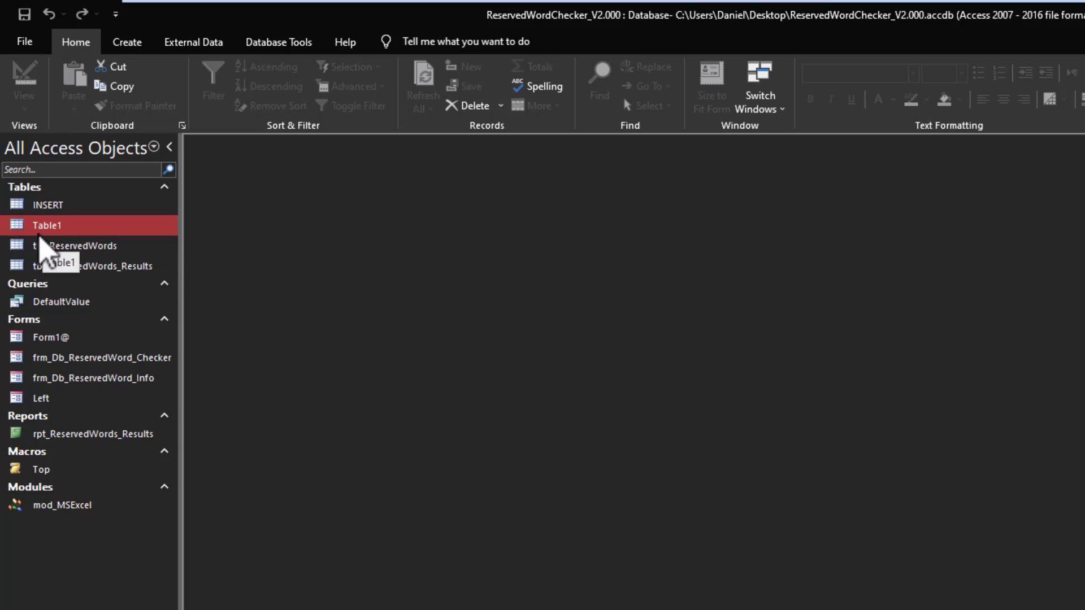
{"action": "double_click", "coordinate": [47, 225]}
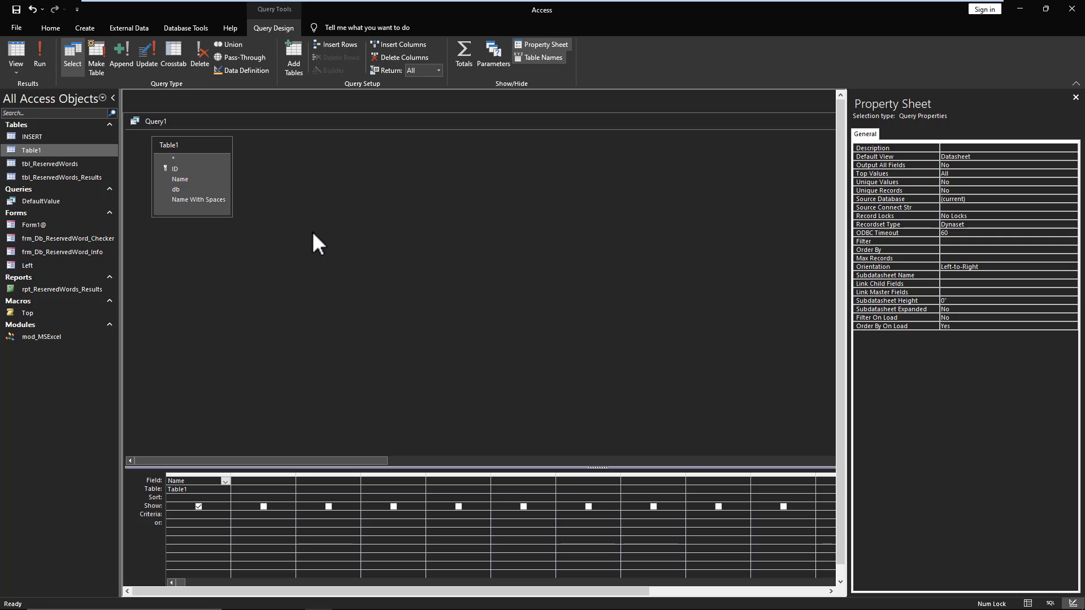
Show Query1 in SQL View and trim it to SELECT Name FROM Table1;.
{"action": "right_click", "coordinate": [318, 242]}
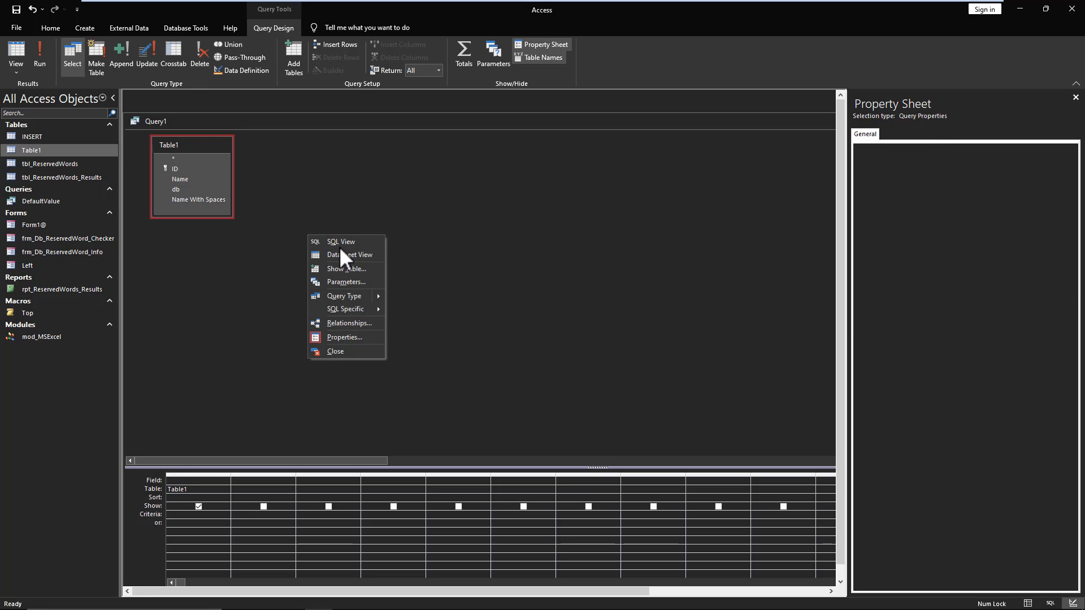
{"action": "left_click", "coordinate": [339, 241]}
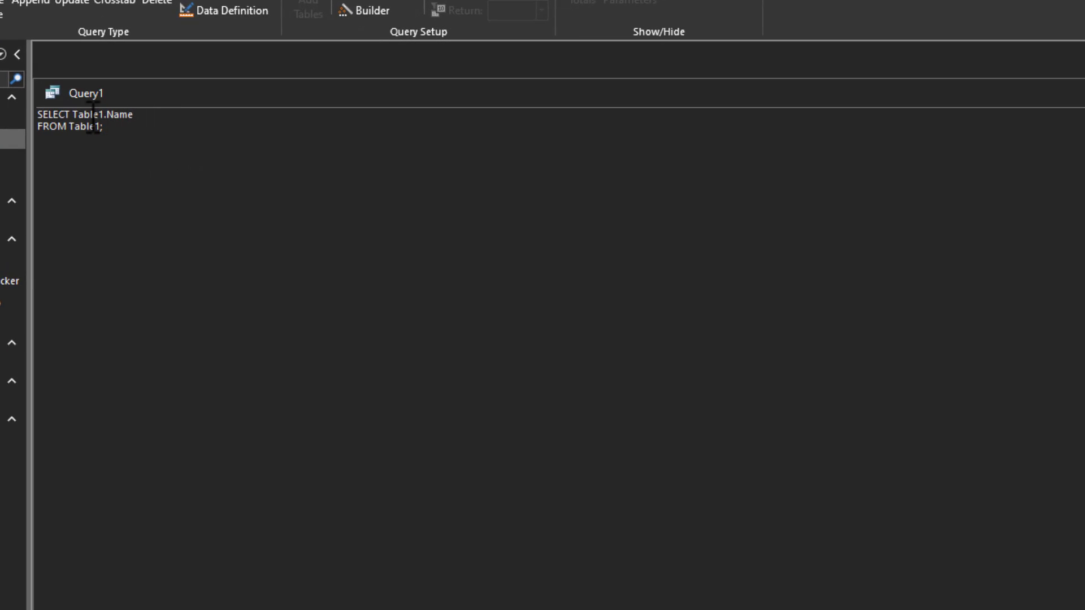
{"action": "key", "text": "Backspace"}
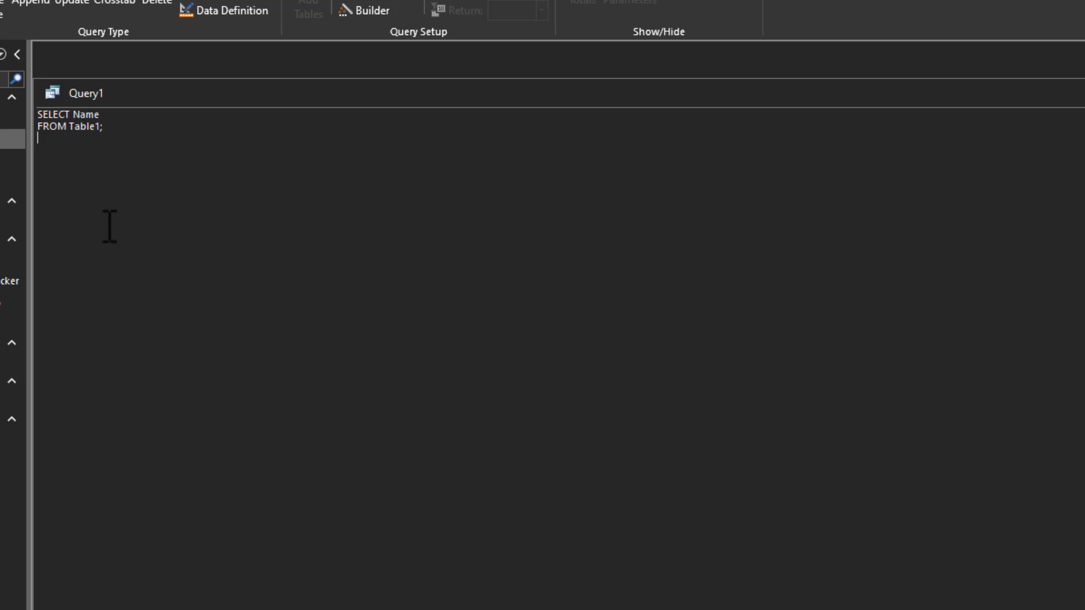
{"action": "left_click", "coordinate": [569, 31]}
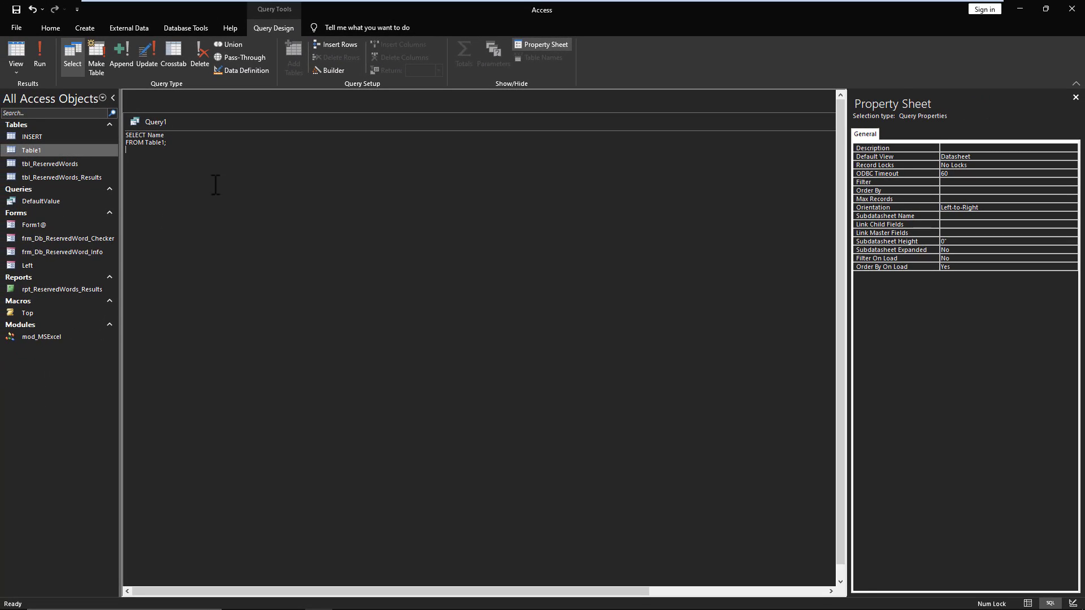
Add Name With Spaces in Design View, making the SQL SELECT Name, [Name With Spaces] FROM [Table 1];.
{"action": "right_click", "coordinate": [153, 122]}
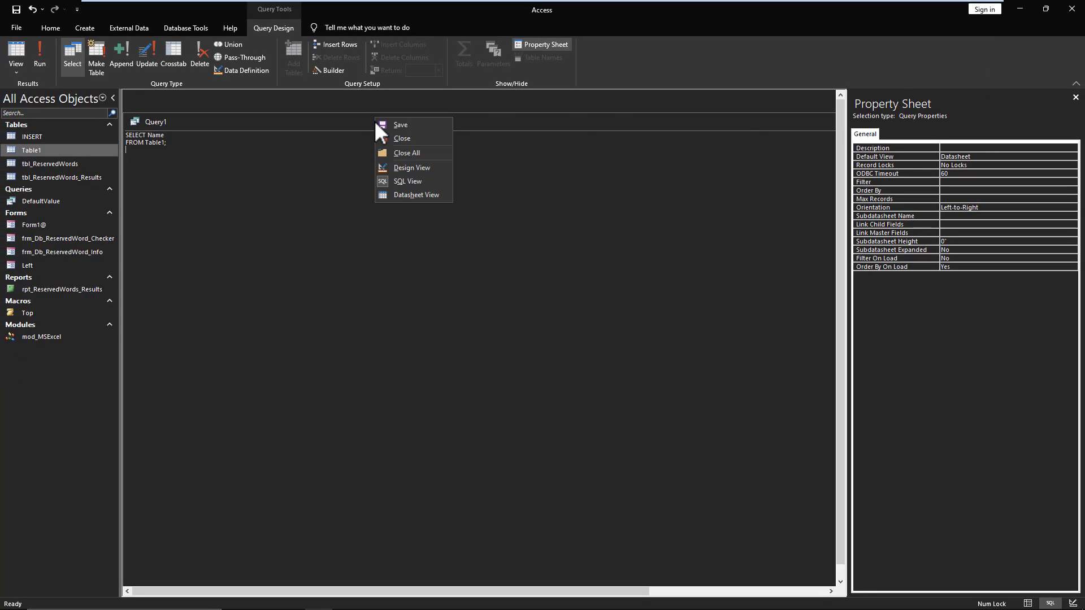
{"action": "left_click", "coordinate": [412, 168]}
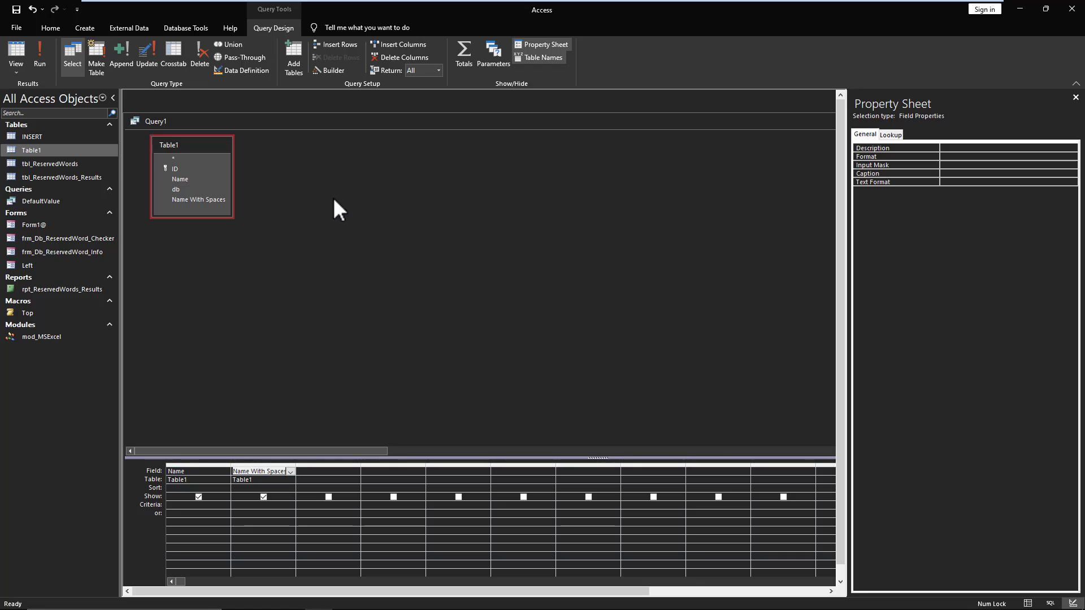
{"action": "right_click", "coordinate": [336, 211]}
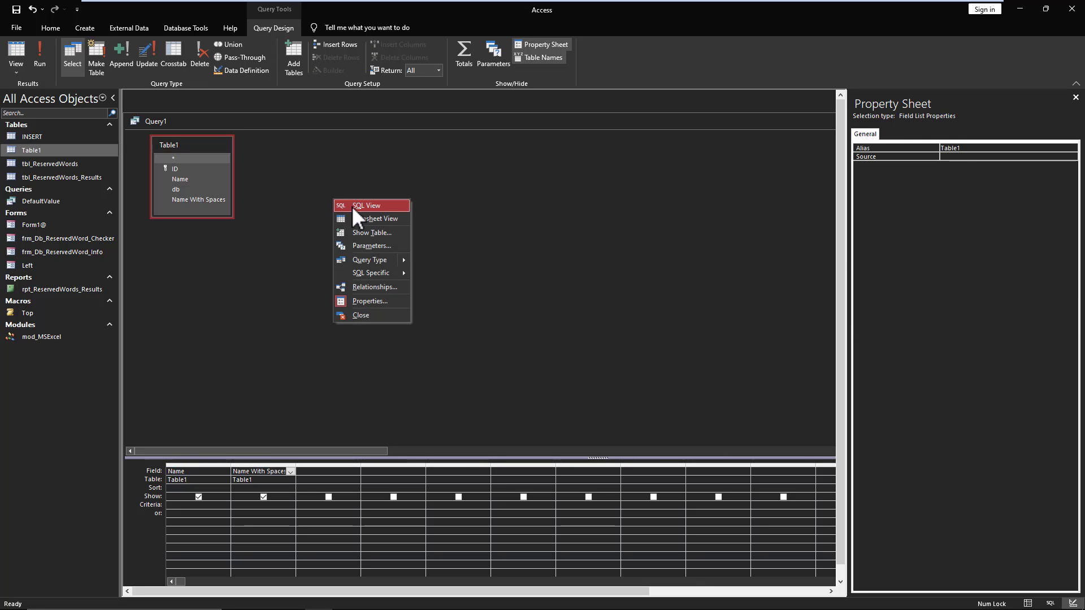
{"action": "left_click", "coordinate": [367, 205]}
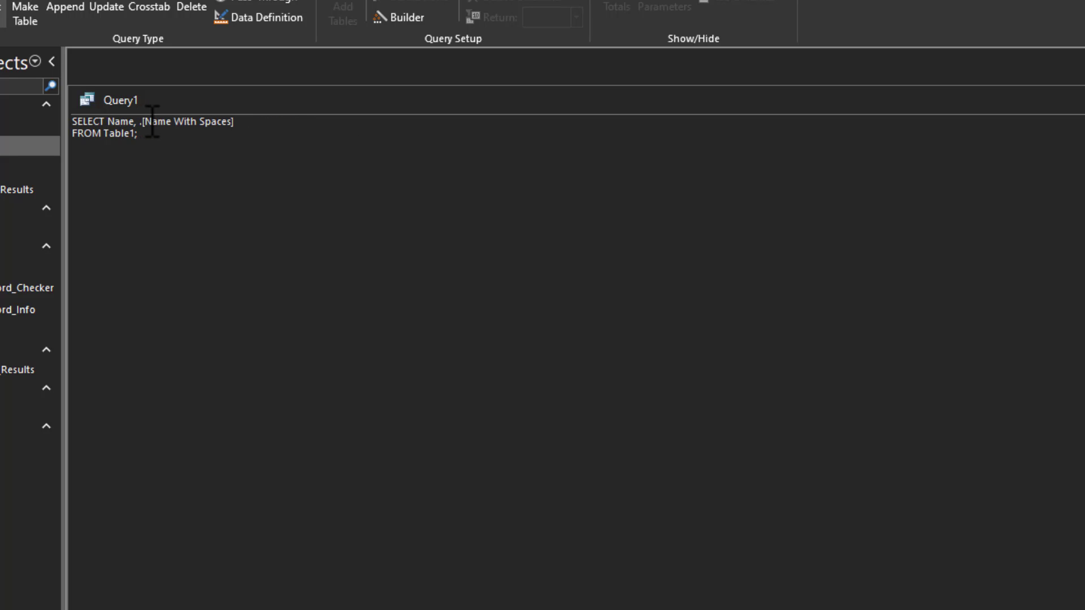
{"action": "key", "text": "Backspace"}
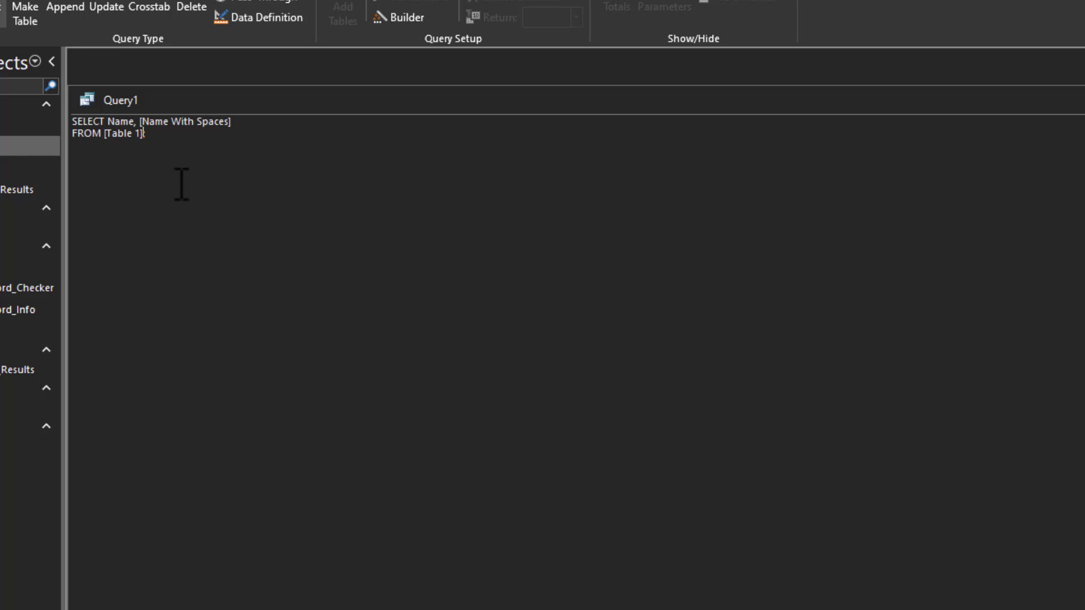
{"action": "type", "text": ";"}
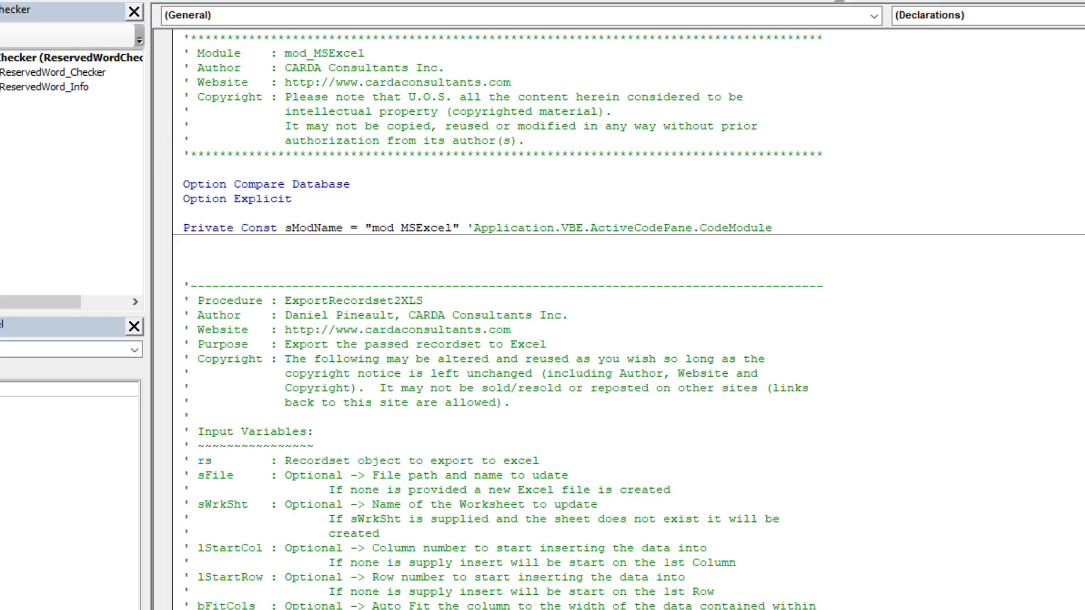
Start sub t in the VBA editor with Dim sSQL As String.
{"action": "type", "text": "sub t("}
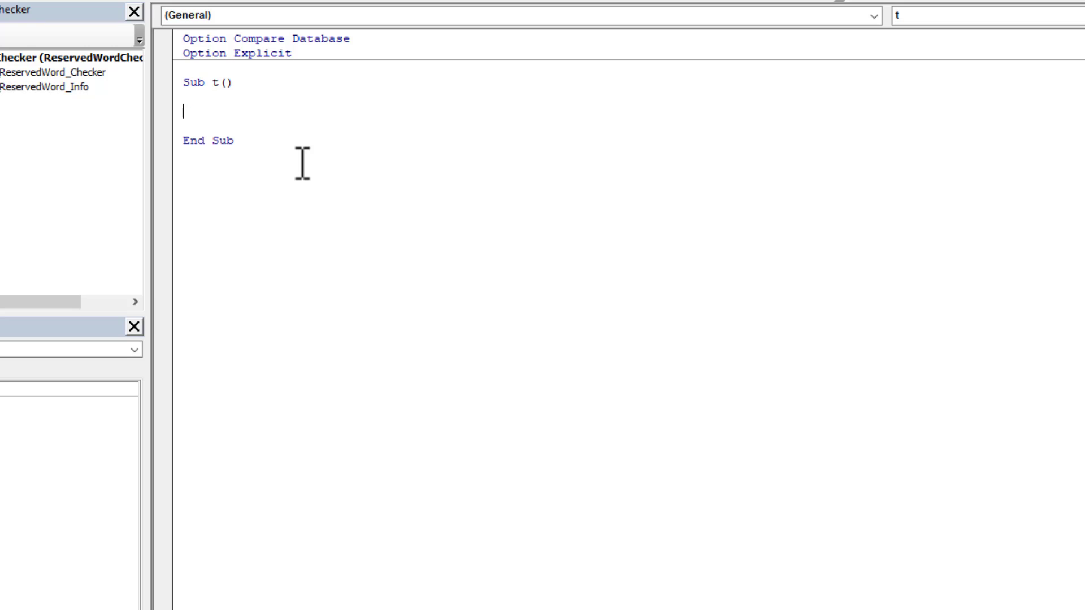
{"action": "type", "text": "dim s"}
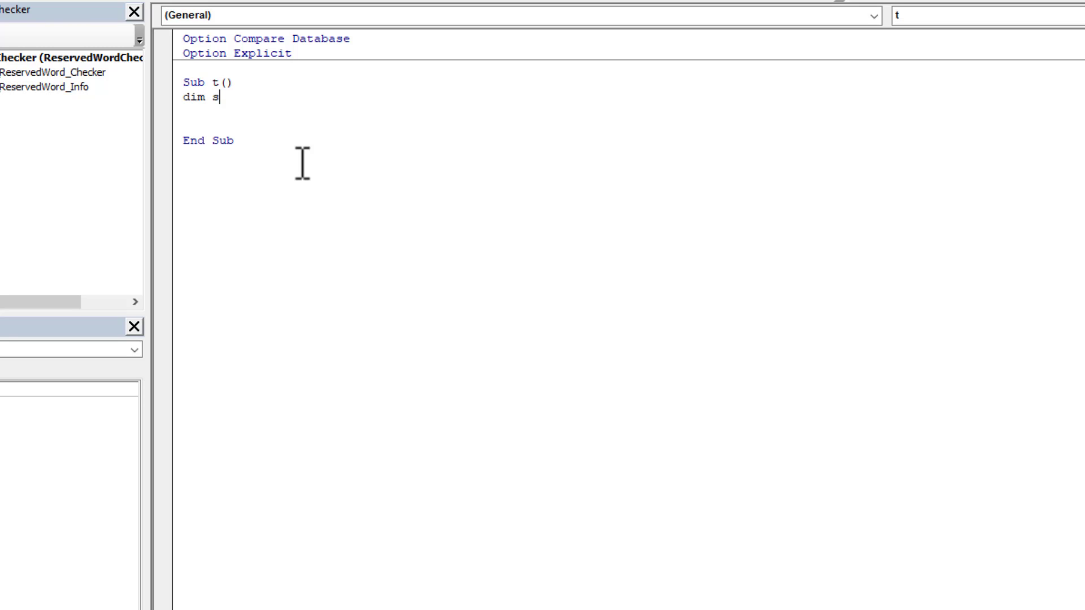
{"action": "type", "text": "SQL"}
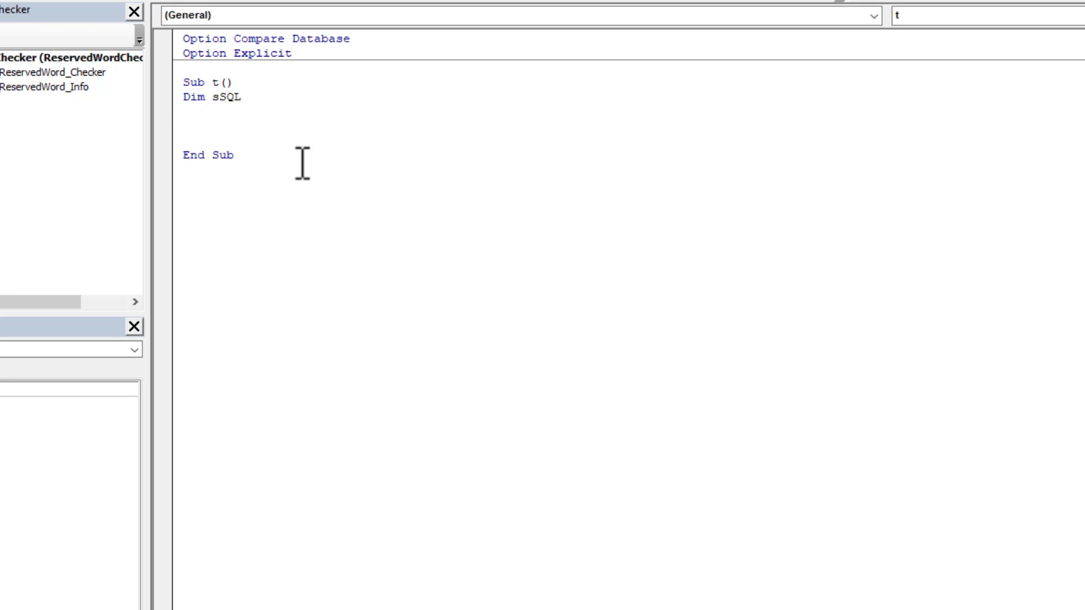
{"action": "type", "text": "as string"}
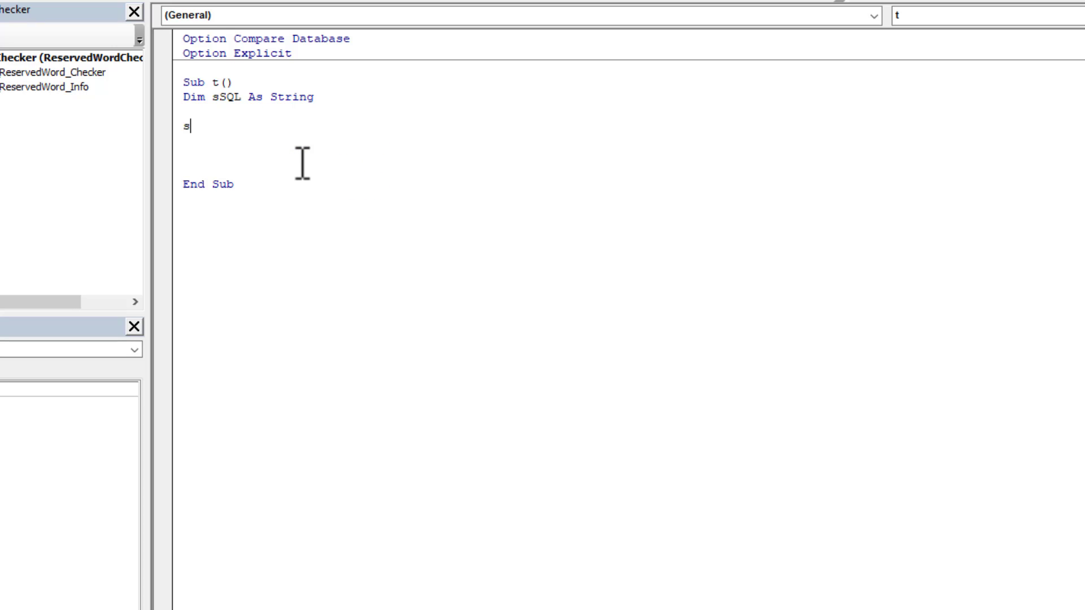
Assign sSQL the string SELECT [Name with space] From Table.
{"action": "type", "text": "SQL =\"\""}
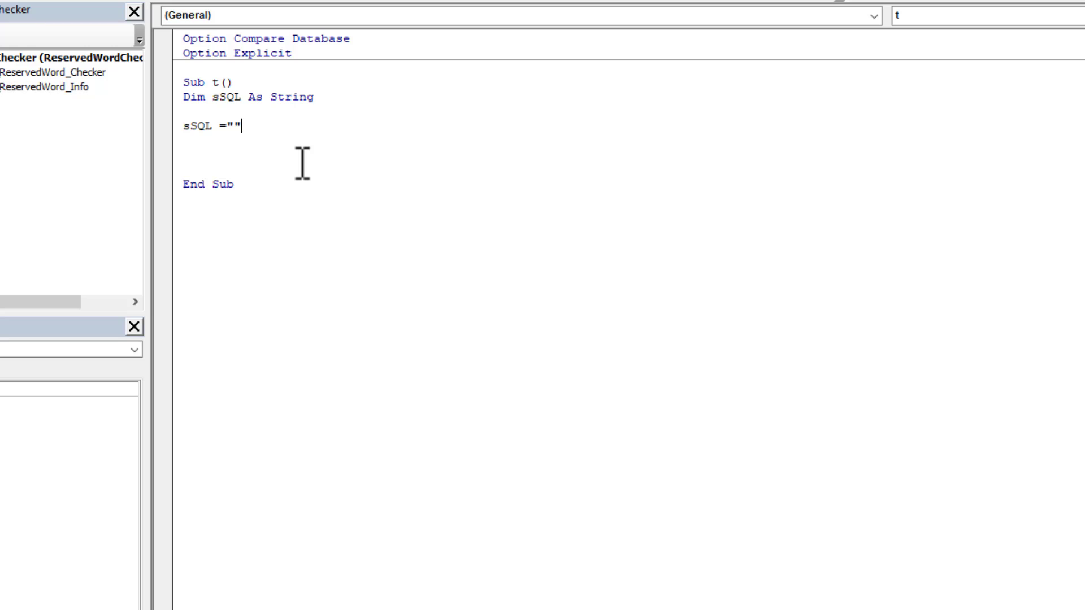
{"action": "type", "text": "Na"}
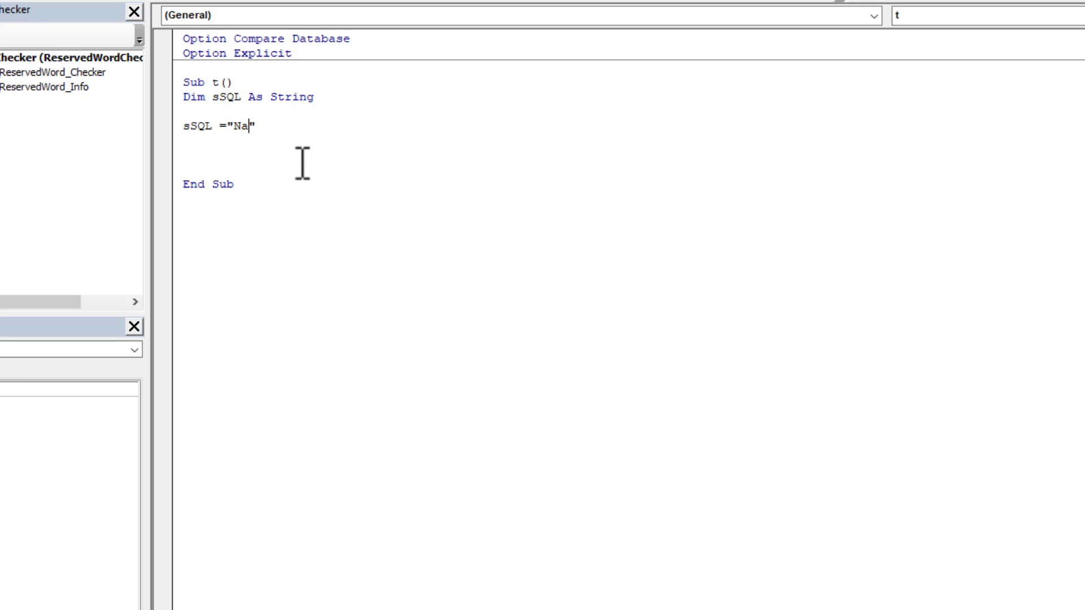
{"action": "type", "text": "me"}
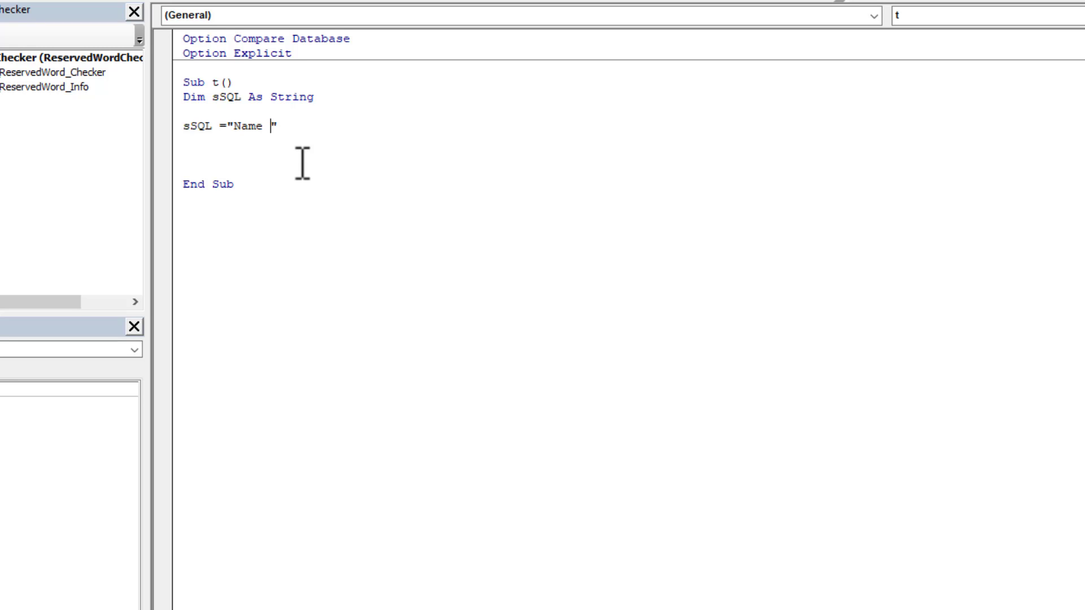
{"action": "type", "text": "with spac"}
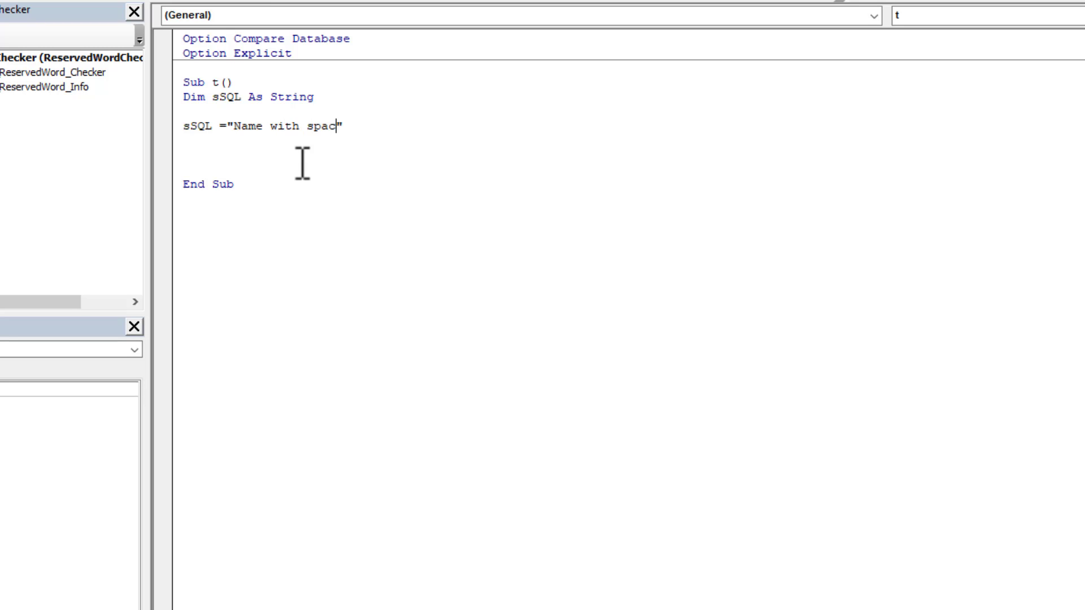
{"action": "type", "text": "e Fro"}
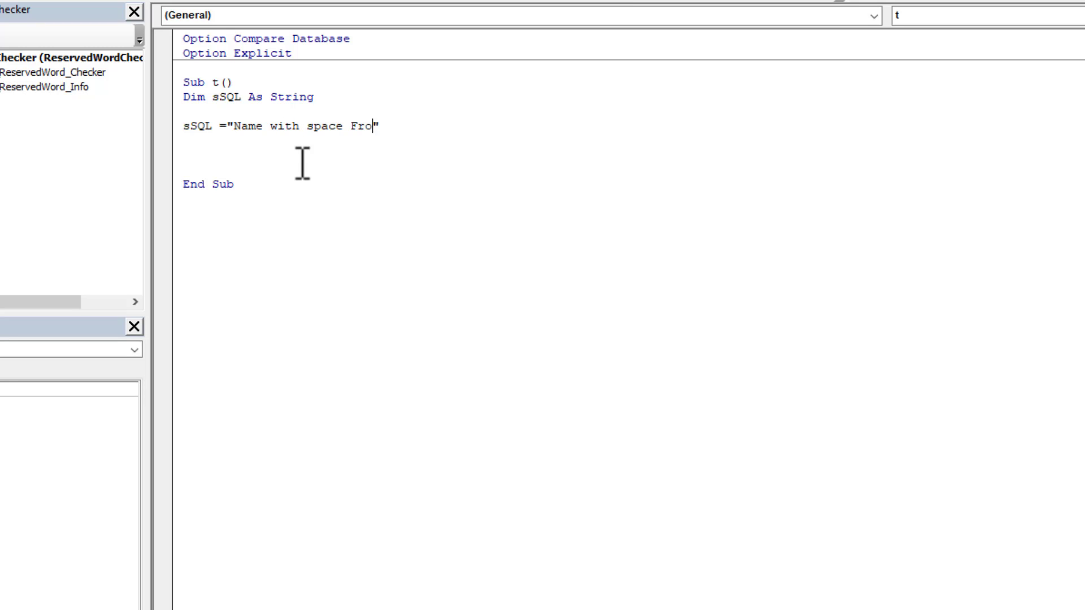
{"action": "type", "text": "m Table 1"}
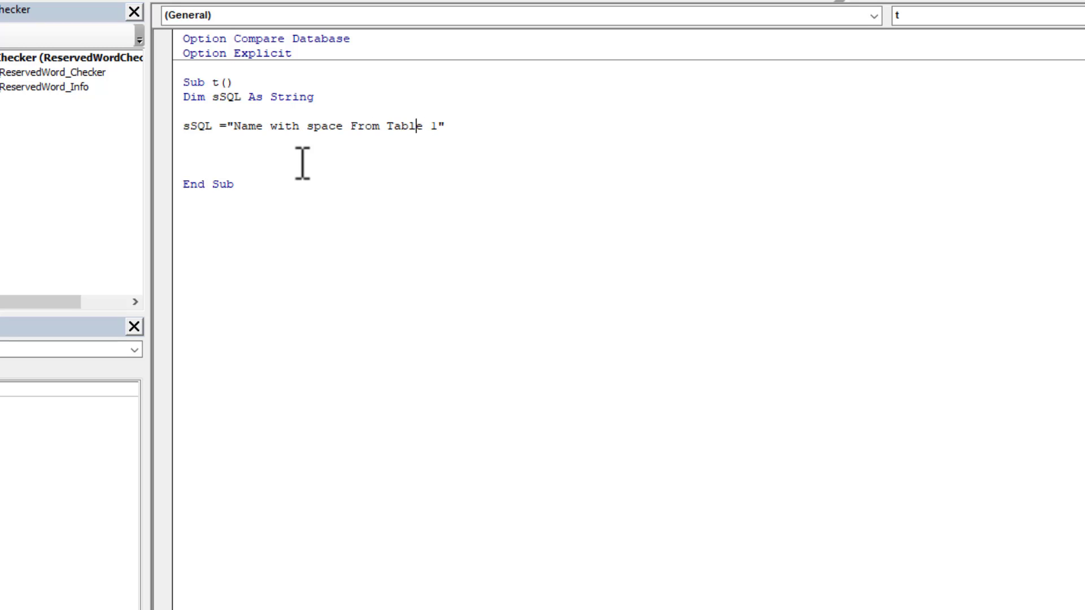
{"action": "left_click", "coordinate": [235, 126]}
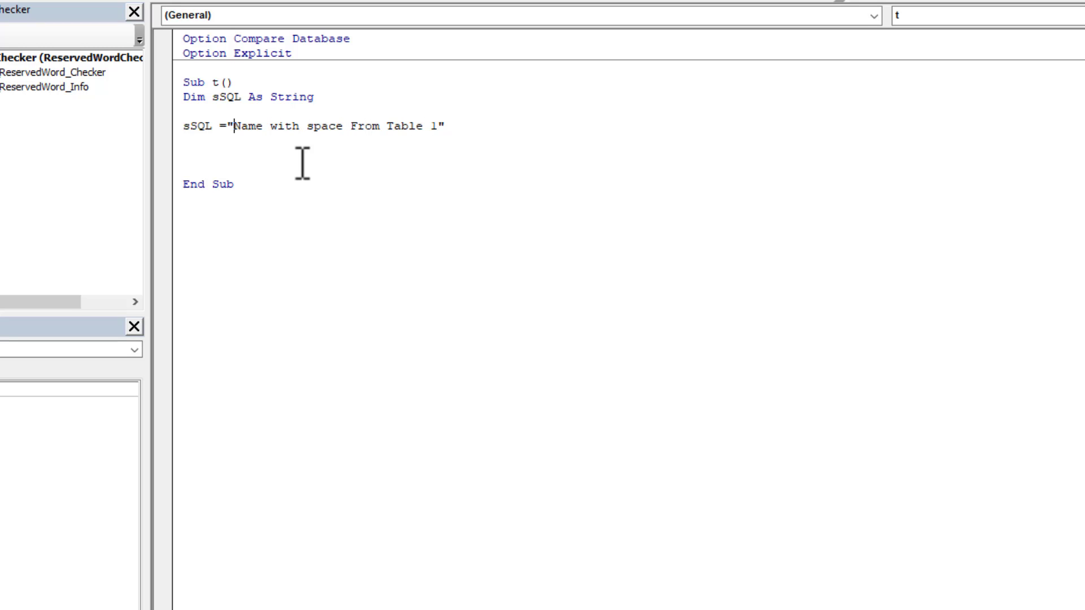
{"action": "type", "text": "SELECT ["}
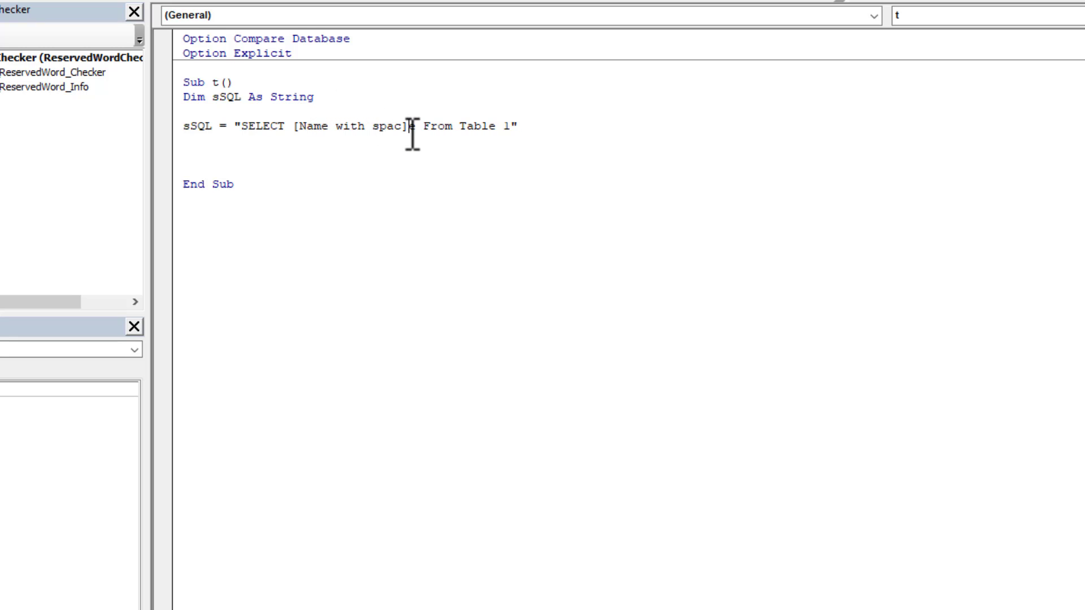
{"action": "type", "text": "e"}
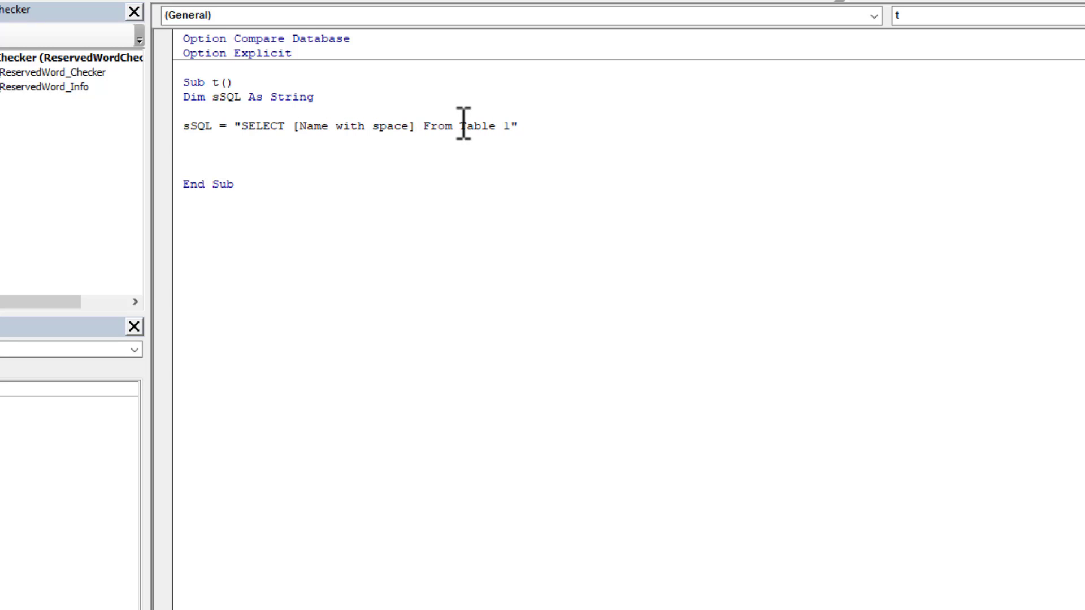
{"action": "type", "text": "["}
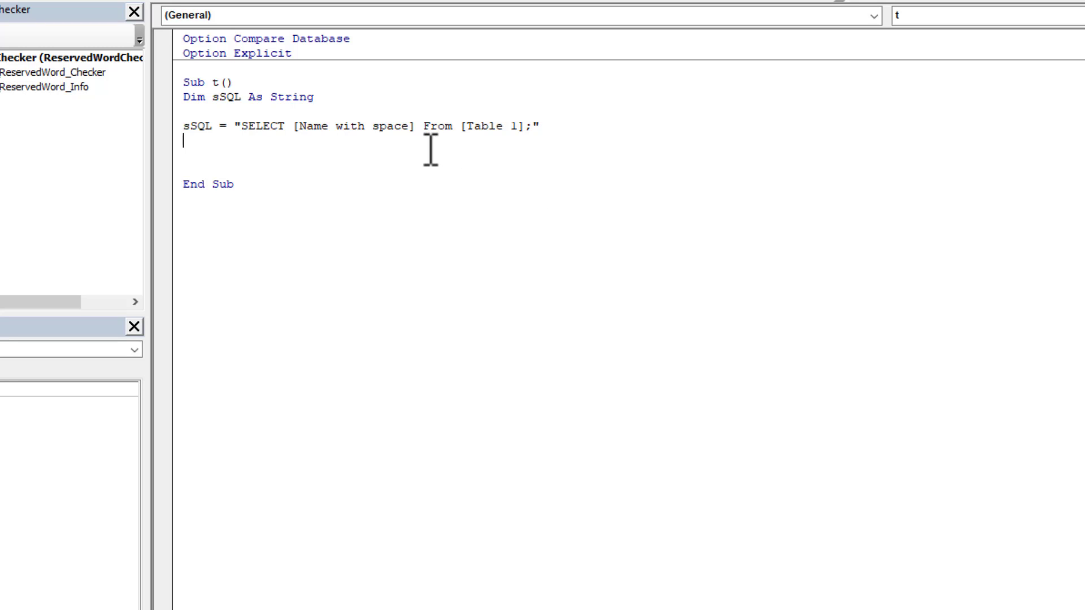
Declare rs As DAO.Recordset and Set rs = CurrentDb.OpenRecordset(sSQL).
{"action": "type", "text": "Set"}
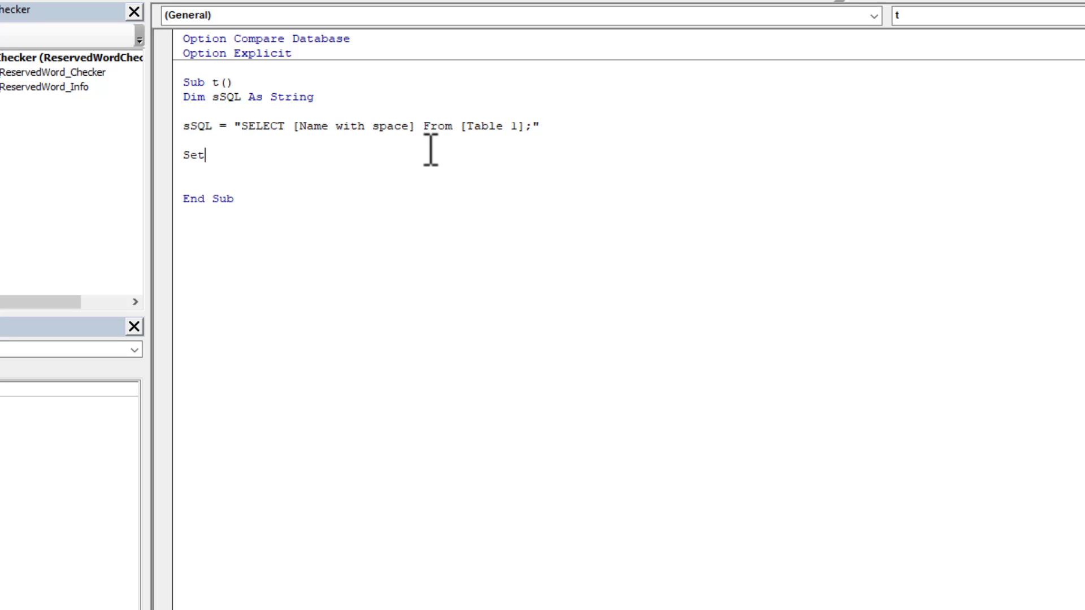
{"action": "type", "text": "rs ="}
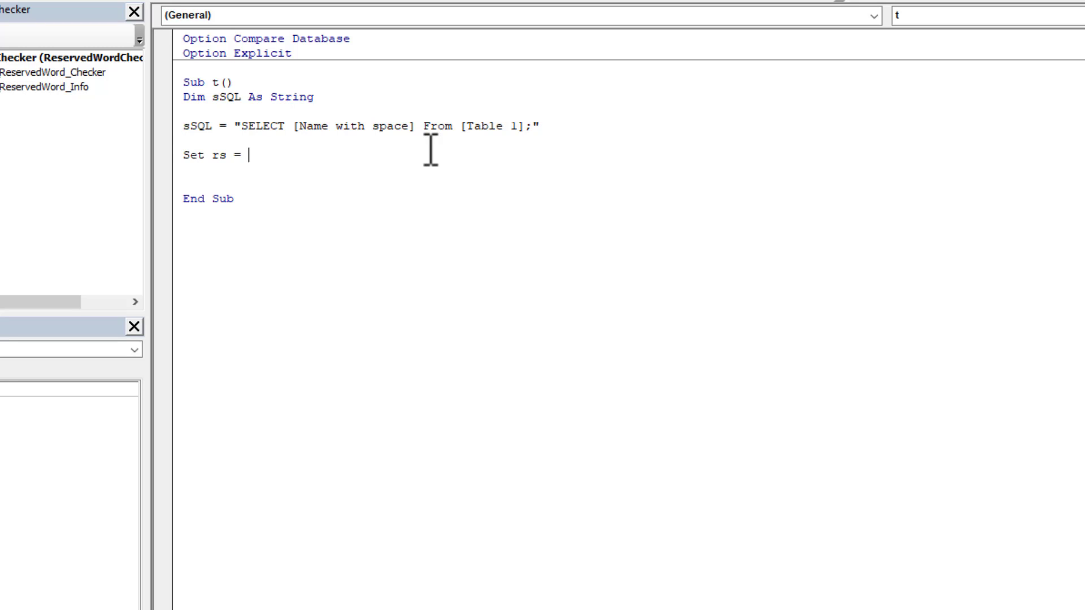
{"action": "type", "text": "curren"}
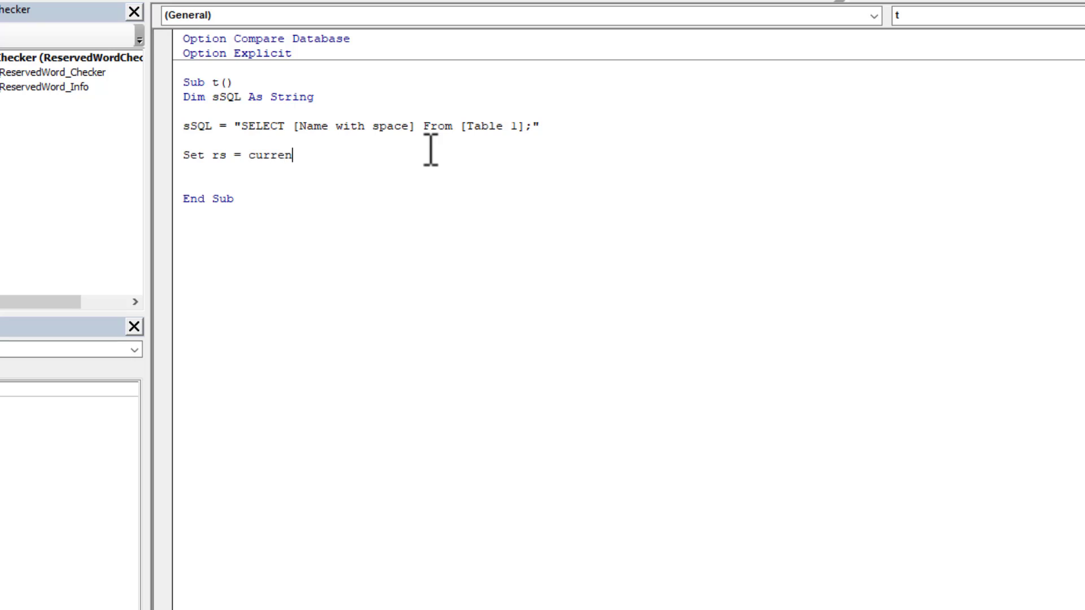
{"action": "type", "text": "tdb.openRecordset("}
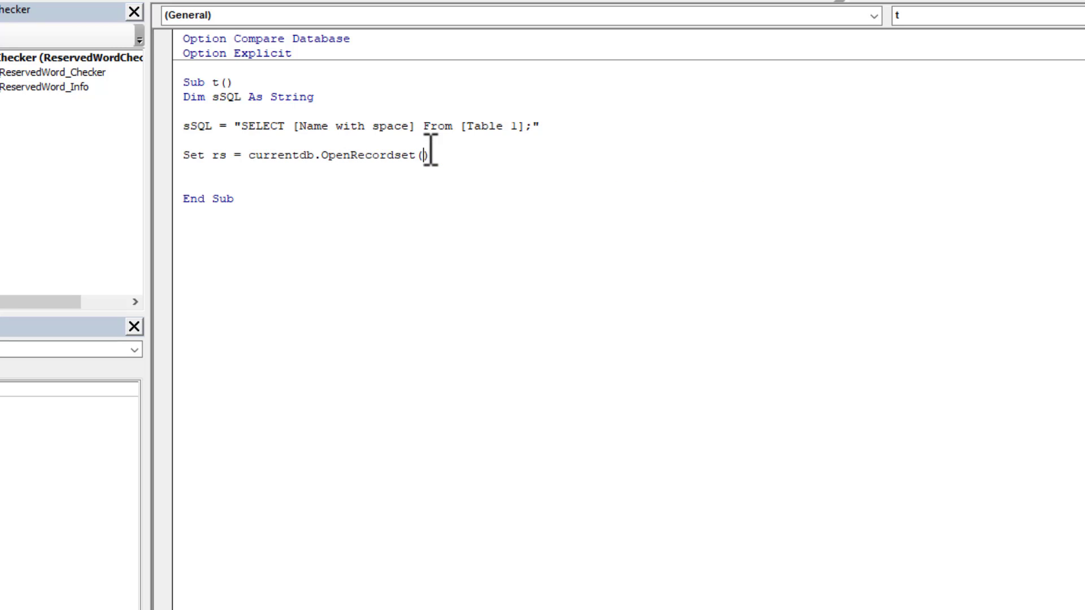
{"action": "type", "text": "ssql"}
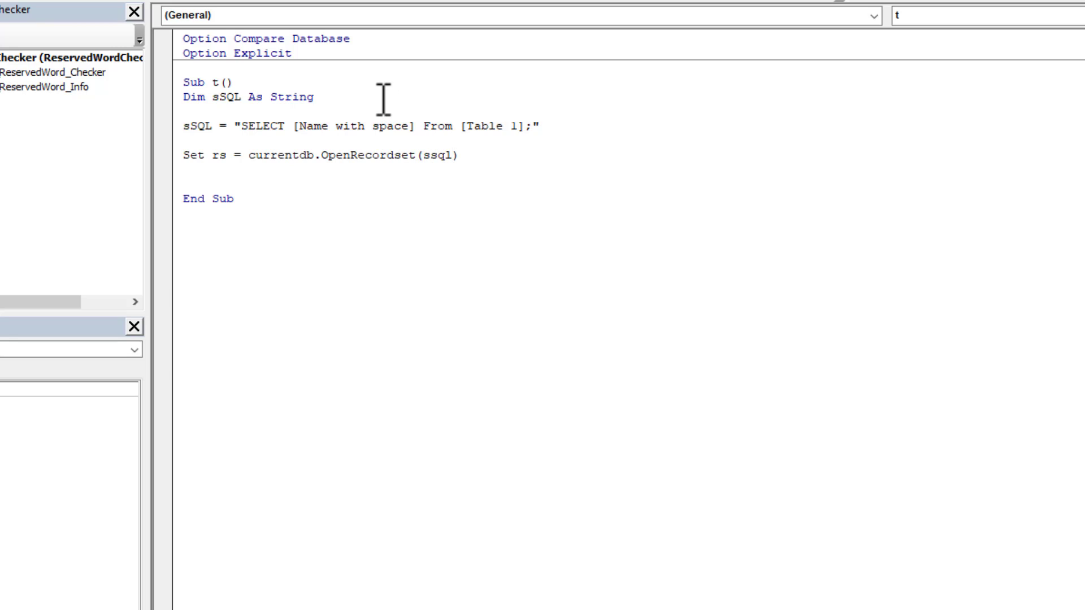
{"action": "type", "text": "dim rs as"}
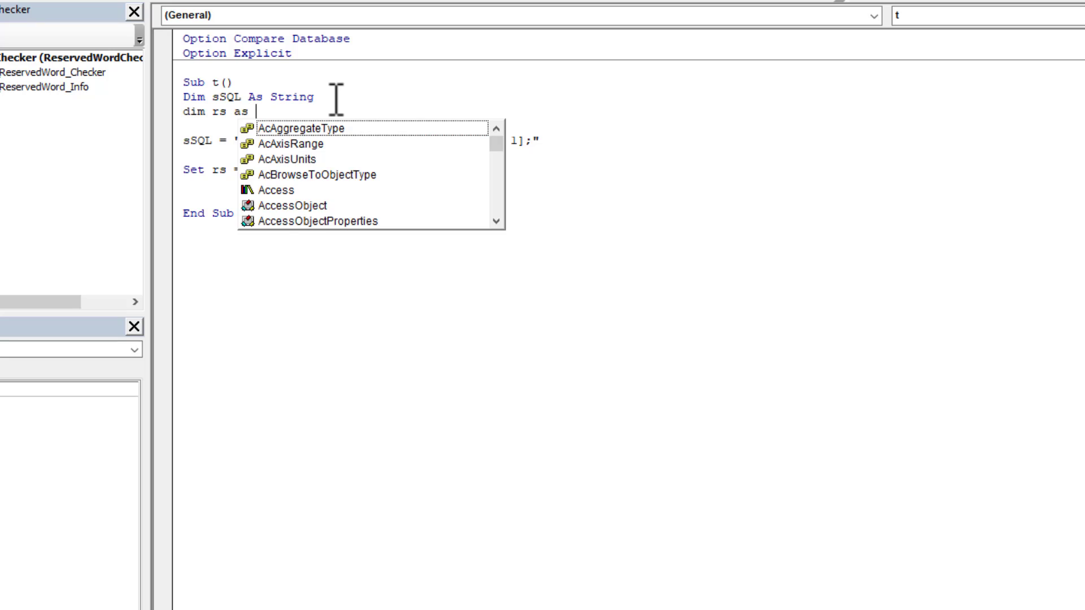
{"action": "type", "text": "DAO.Recordset"}
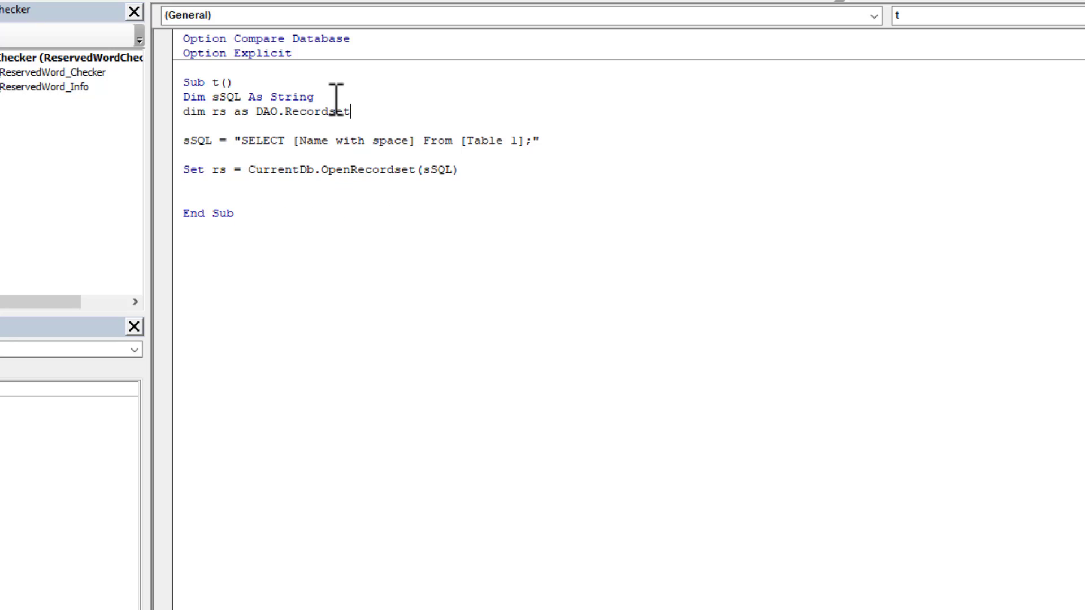
Write a With rs block assigning "Daniel" to !Name and !Name with space.
{"action": "type", "text": "Wit"}
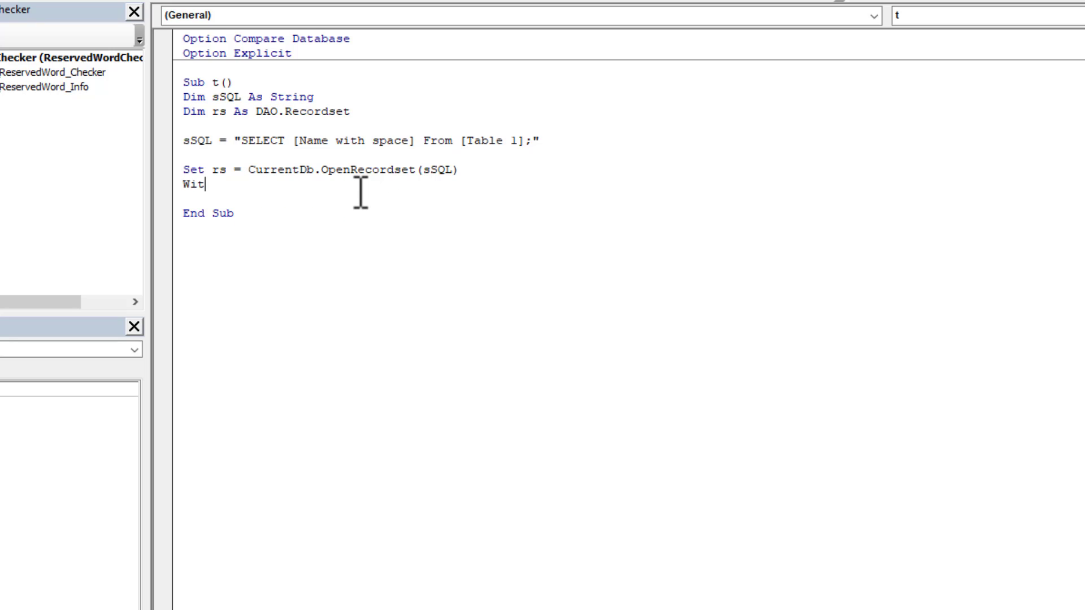
{"action": "type", "text": "h rs"}
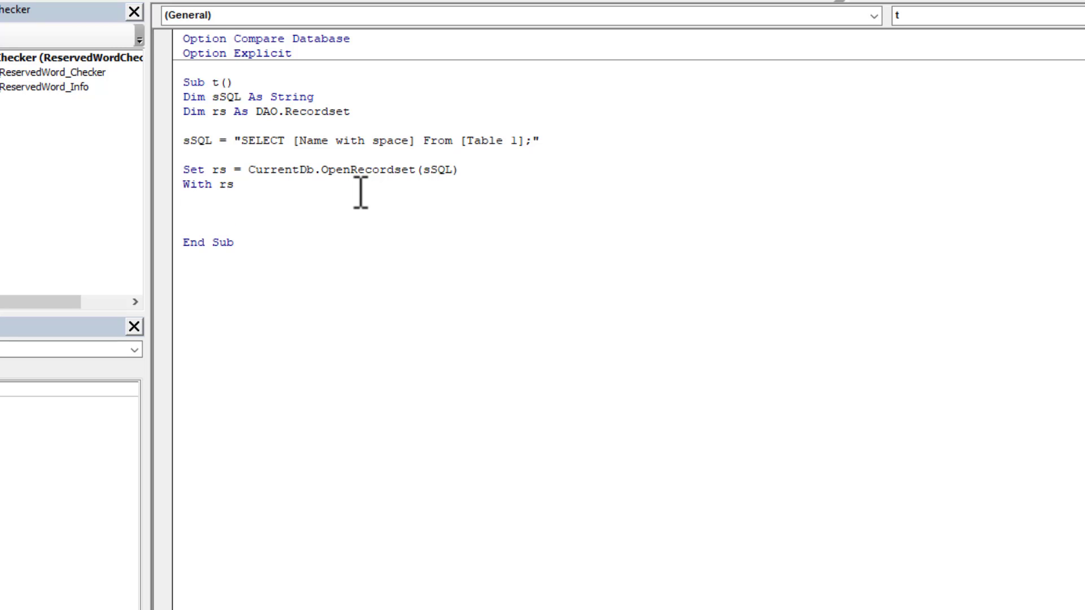
{"action": "type", "text": "end with"}
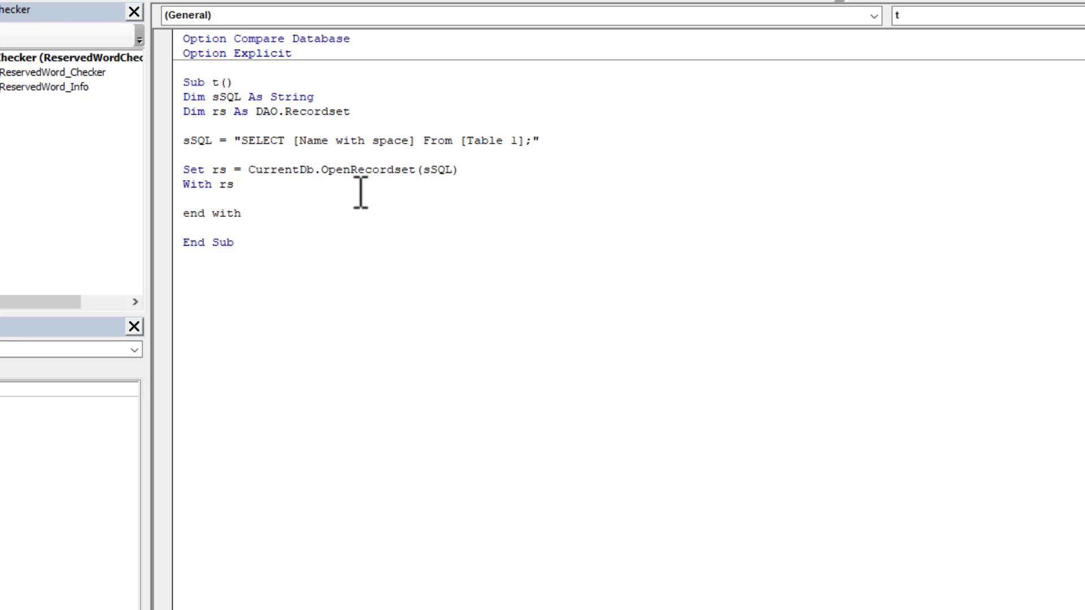
{"action": "key", "text": "Return"}
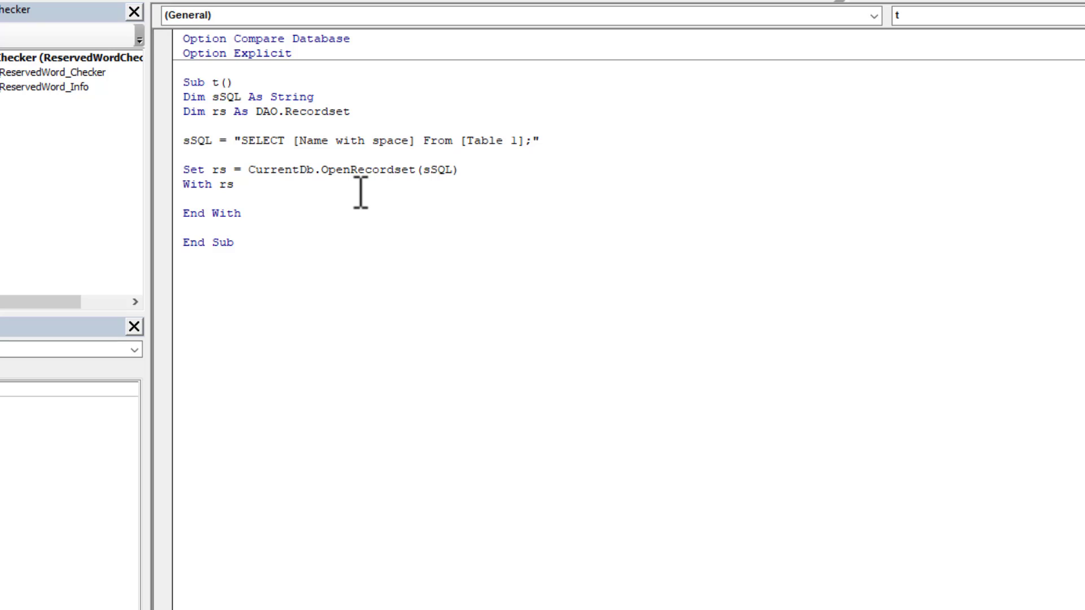
{"action": "key", "text": "Return"}
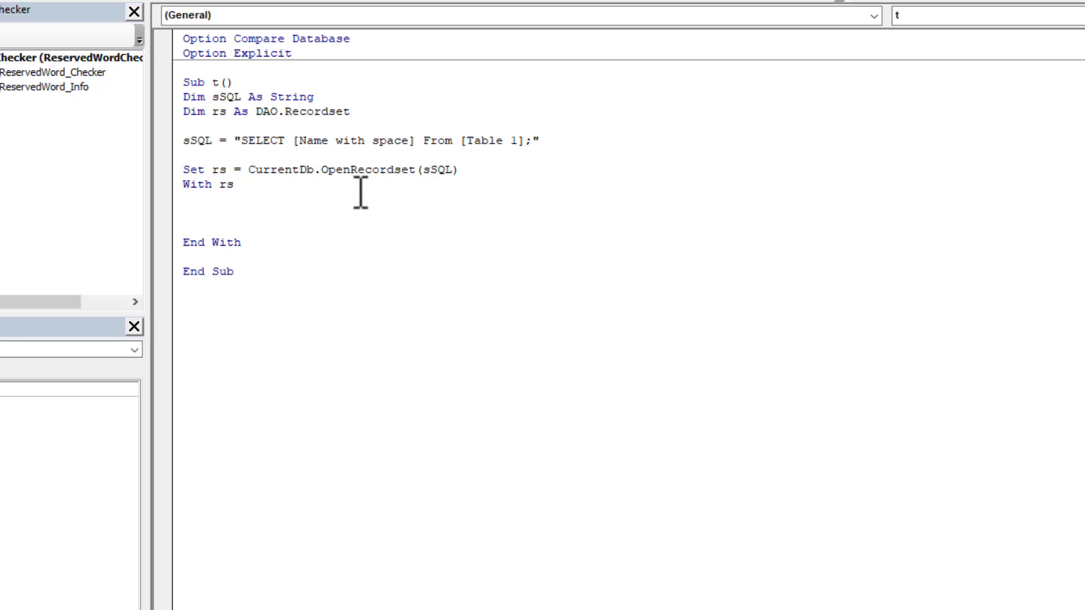
{"action": "type", "text": "!"}
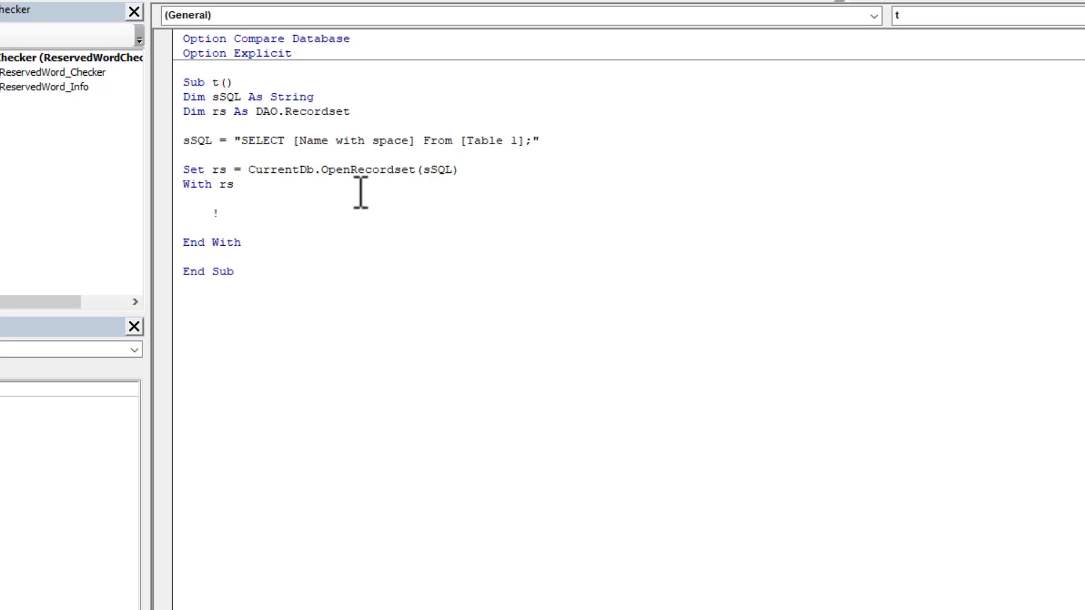
{"action": "left_click", "coordinate": [220, 213]}
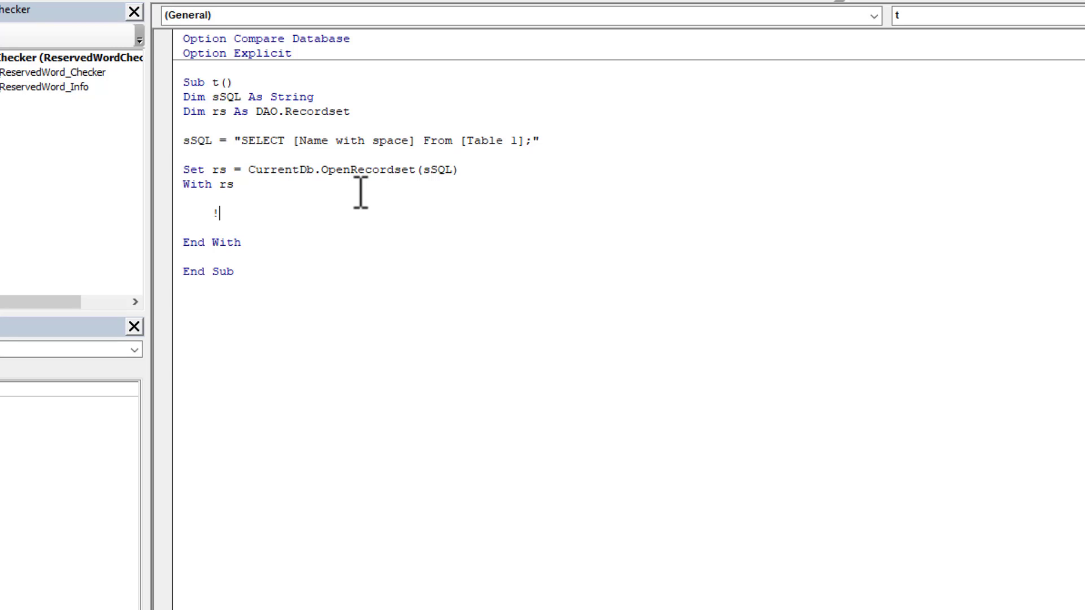
{"action": "type", "text": "Name"}
{"action": "type", "text": "!"}
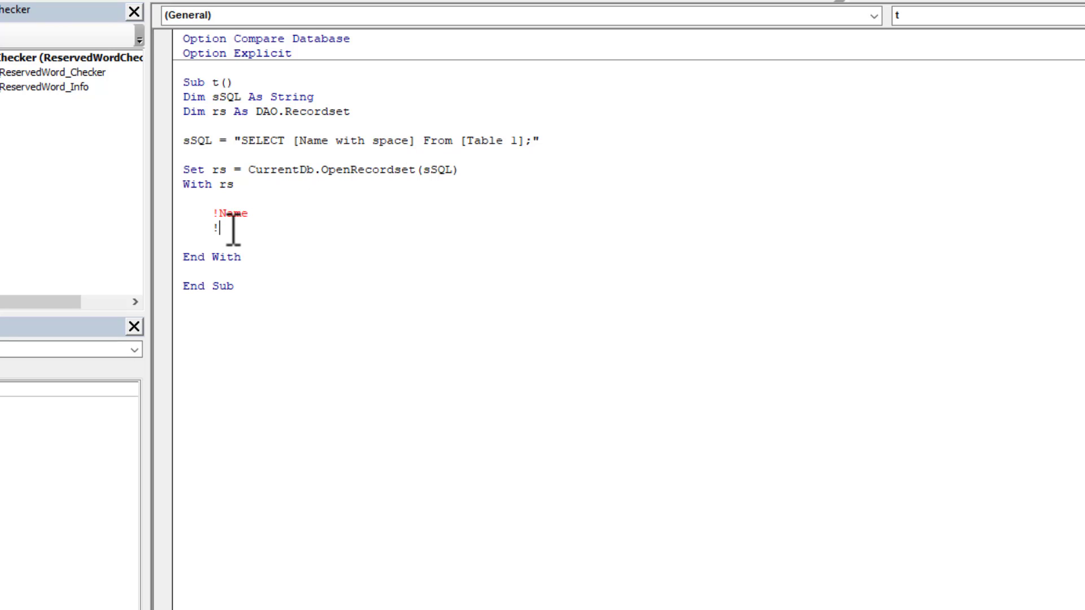
{"action": "type", "text": "Name with space"}
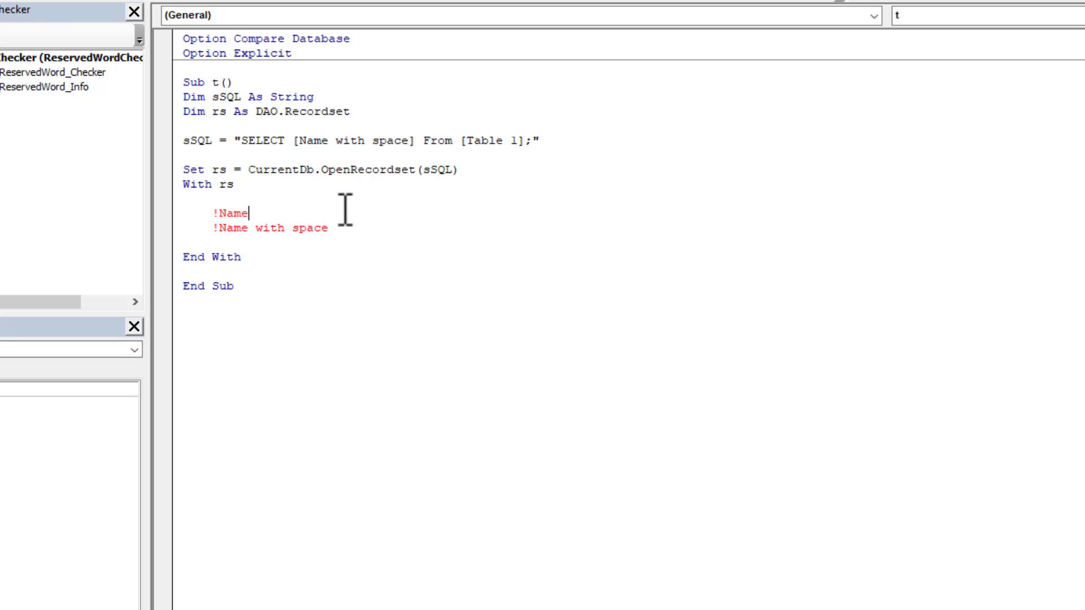
{"action": "mouse_move", "coordinate": [304, 225]}
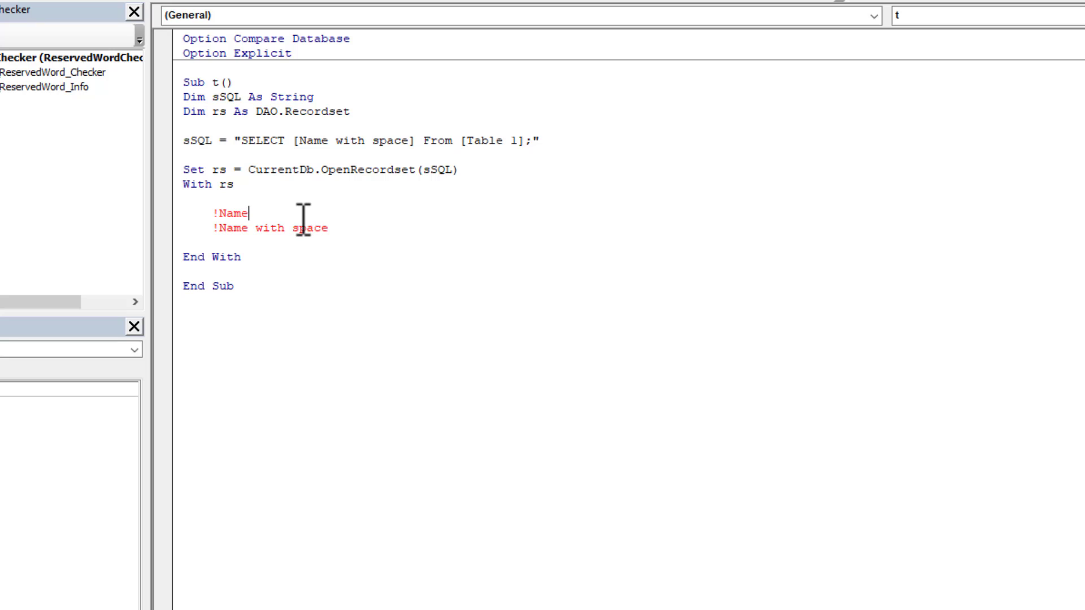
{"action": "type", "text": "= \"\""}
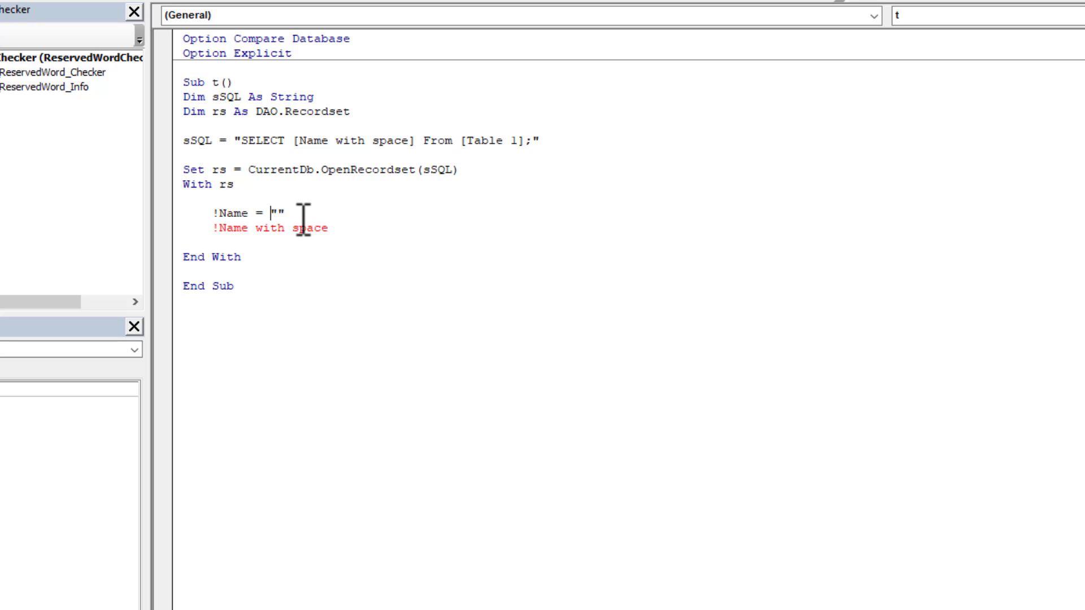
{"action": "type", "text": "Daniel"}
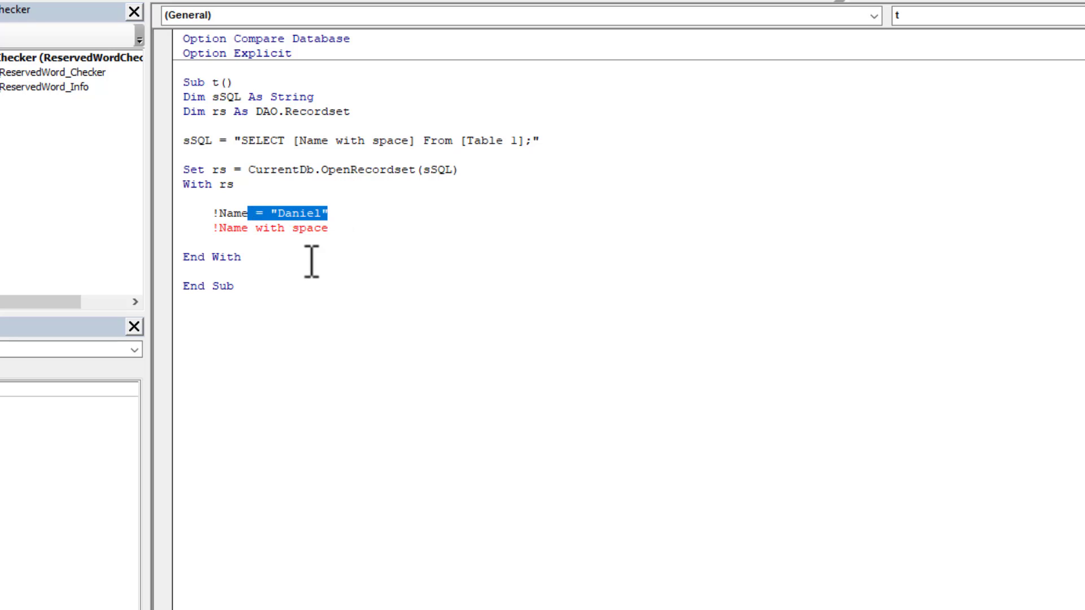
{"action": "type", "text": "= \"Daniel\""}
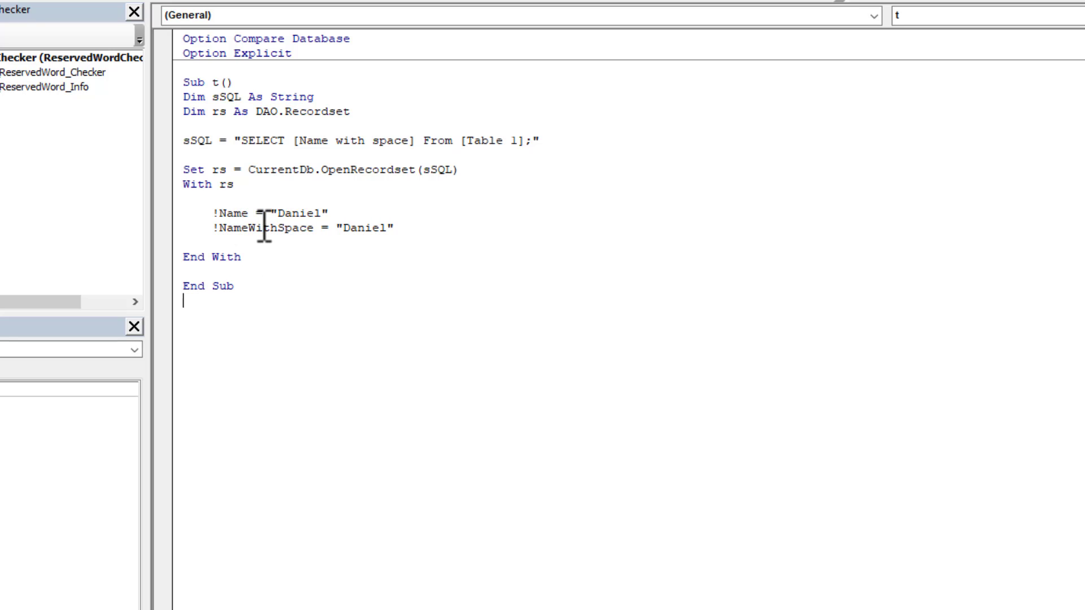
Retype the spaced field name in the code as NameWithSpace.
{"action": "double_click", "coordinate": [266, 228]}
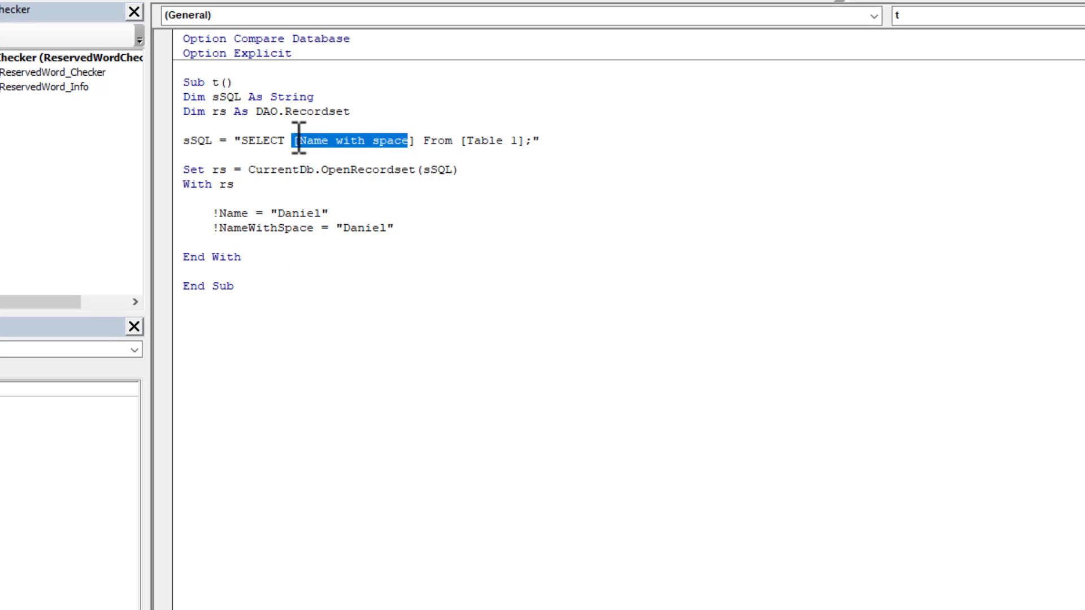
{"action": "type", "text": "NameWithSpace"}
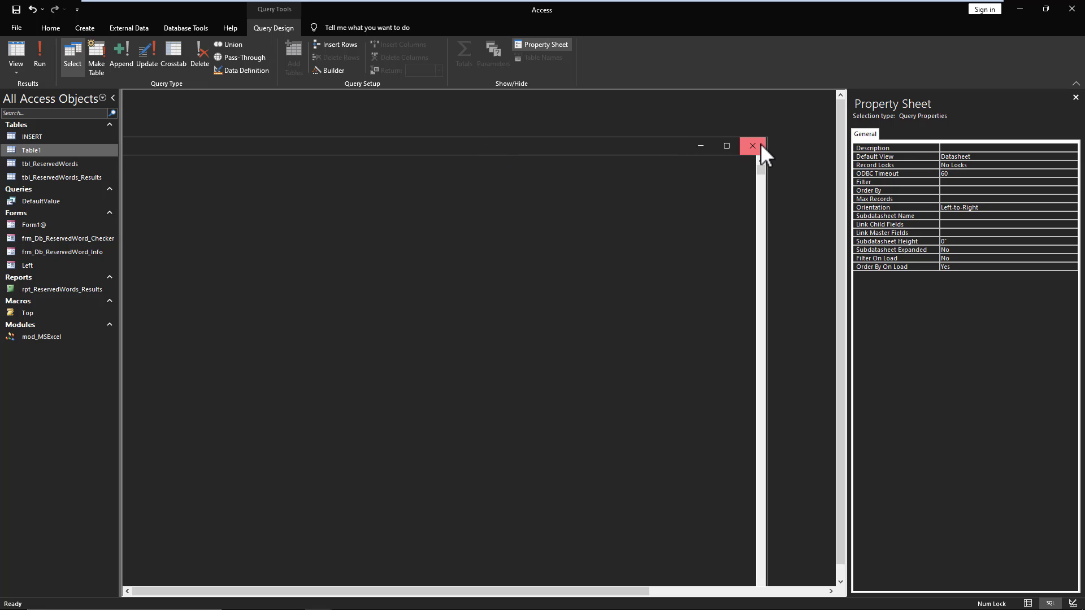
{"action": "left_click", "coordinate": [752, 146]}
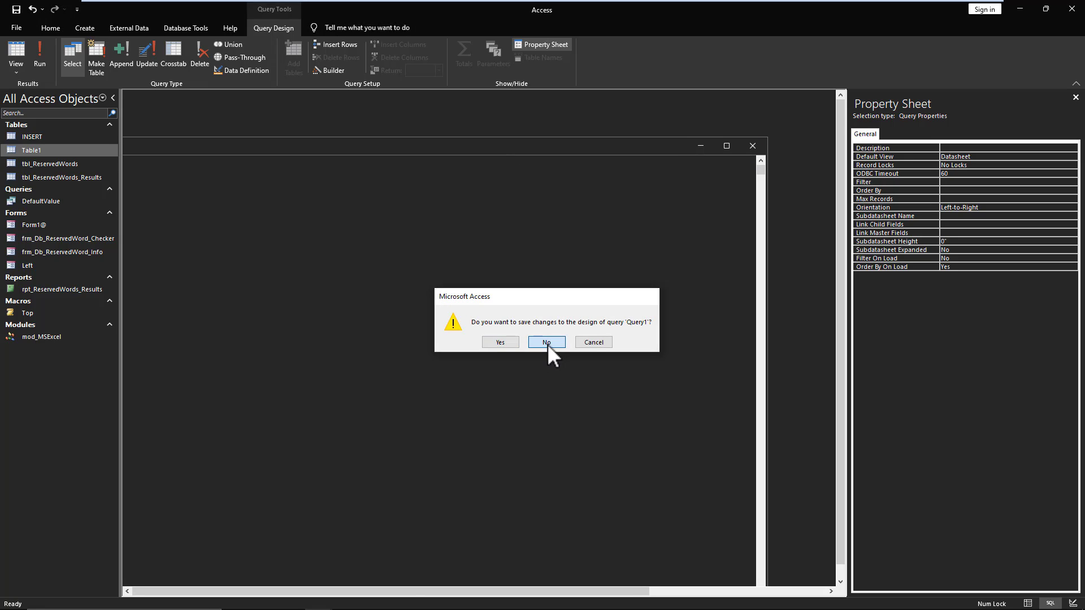
{"action": "left_click", "coordinate": [546, 342]}
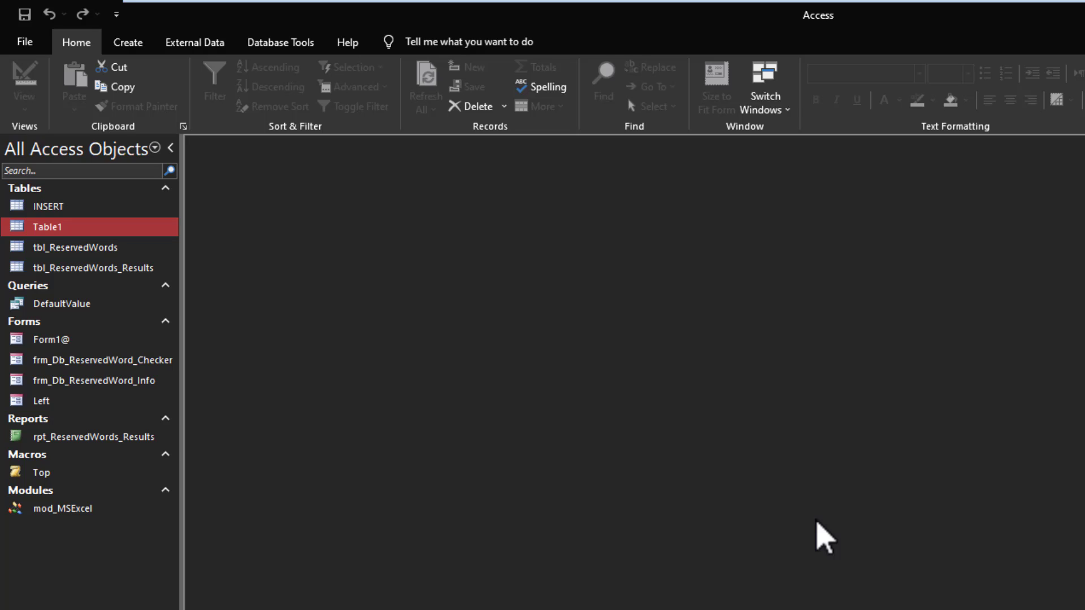
{"action": "mouse_move", "coordinate": [181, 325]}
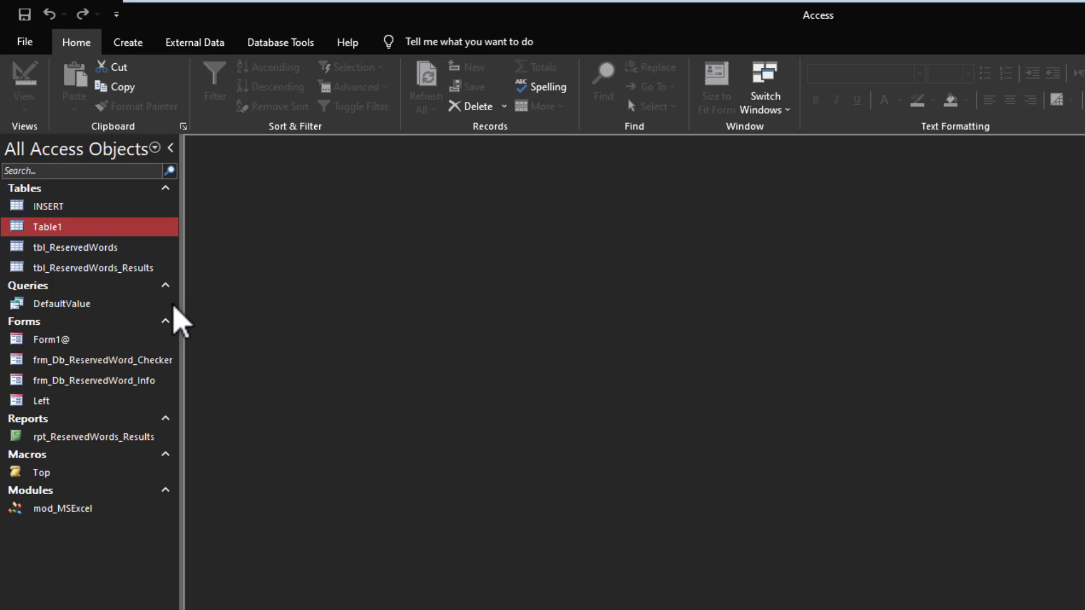
Look through tbl_ReservedWords, tbl_ReservedWords_Results and the checker forms in the navigation pane.
{"action": "left_click", "coordinate": [76, 247]}
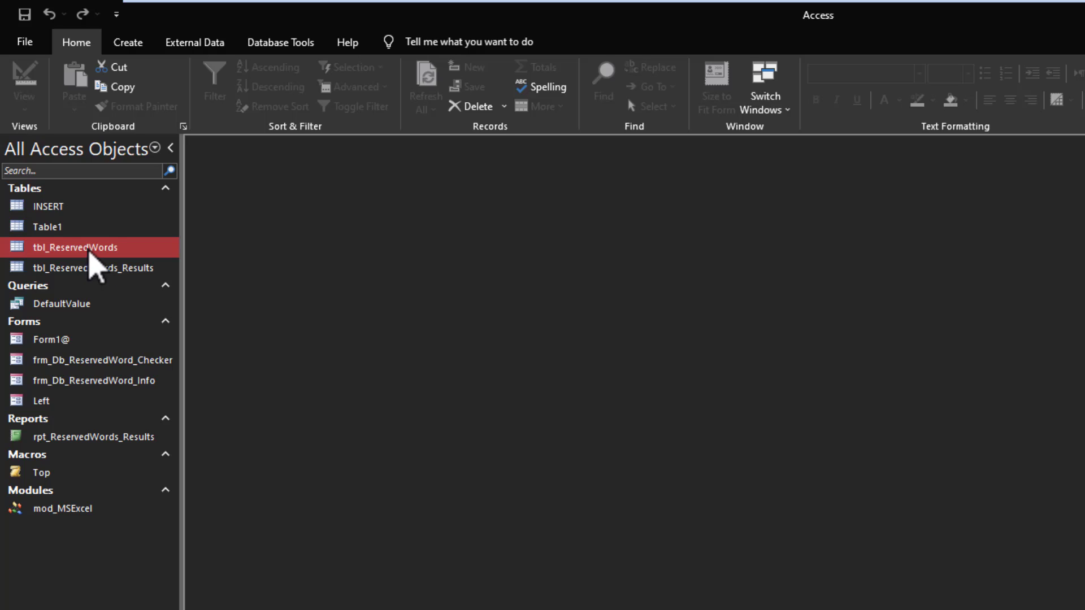
{"action": "double_click", "coordinate": [76, 247]}
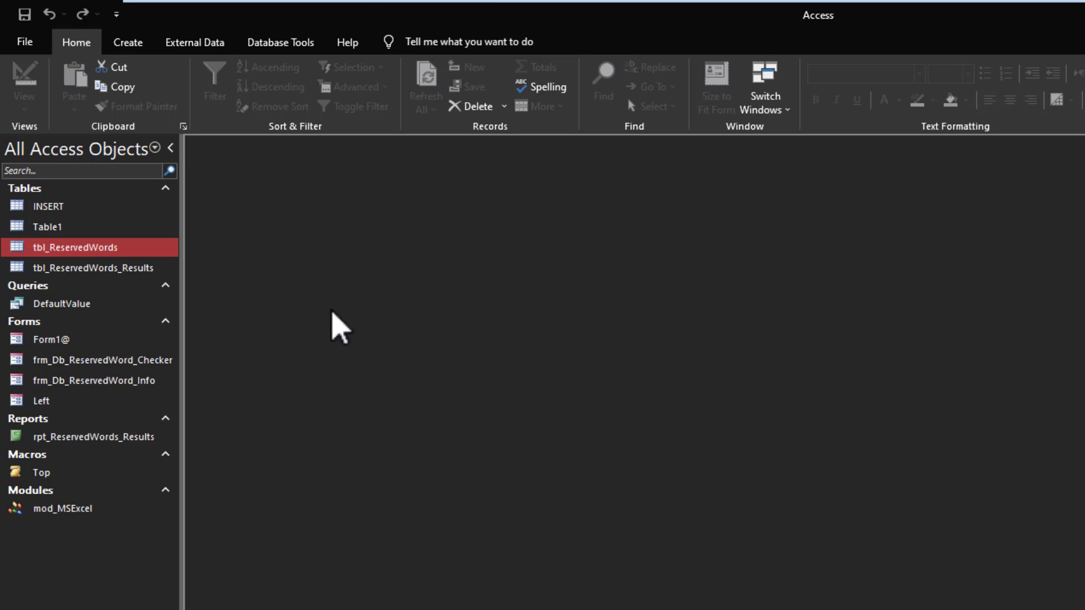
{"action": "double_click", "coordinate": [94, 268]}
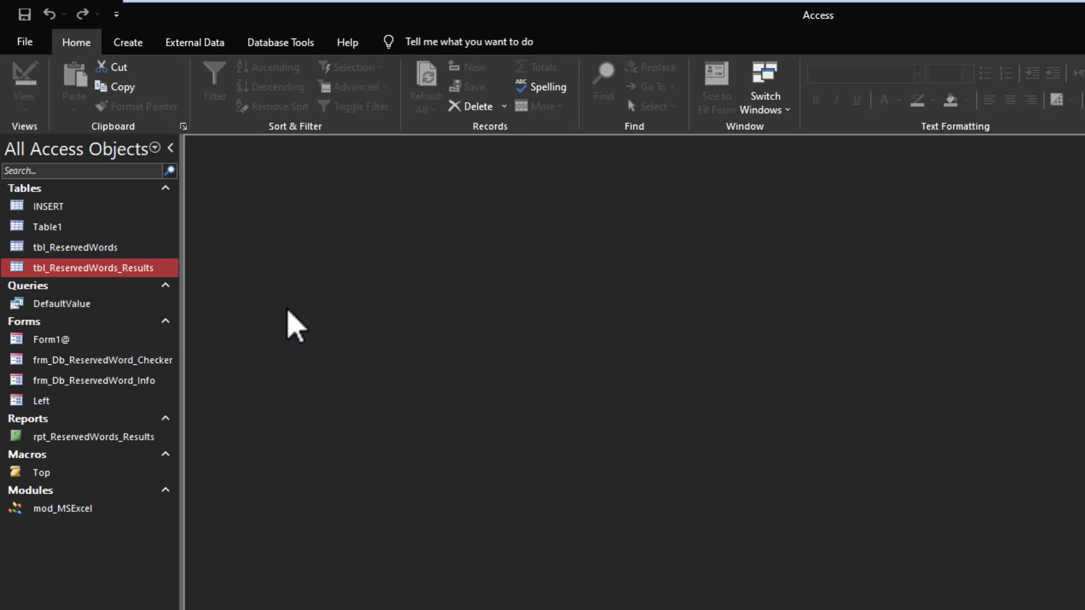
{"action": "mouse_move", "coordinate": [176, 298]}
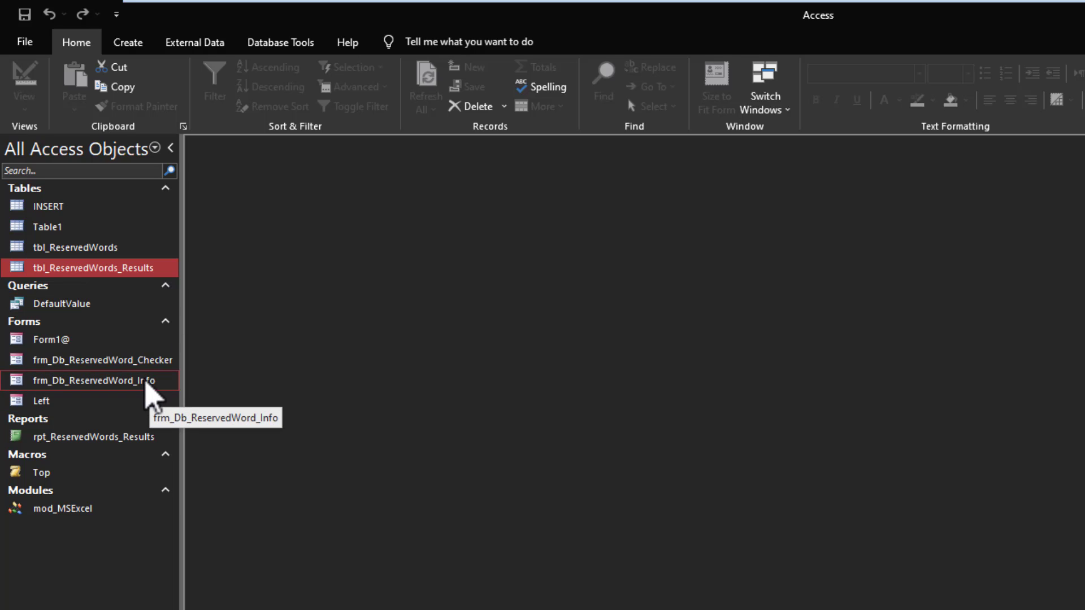
{"action": "left_click", "coordinate": [103, 360]}
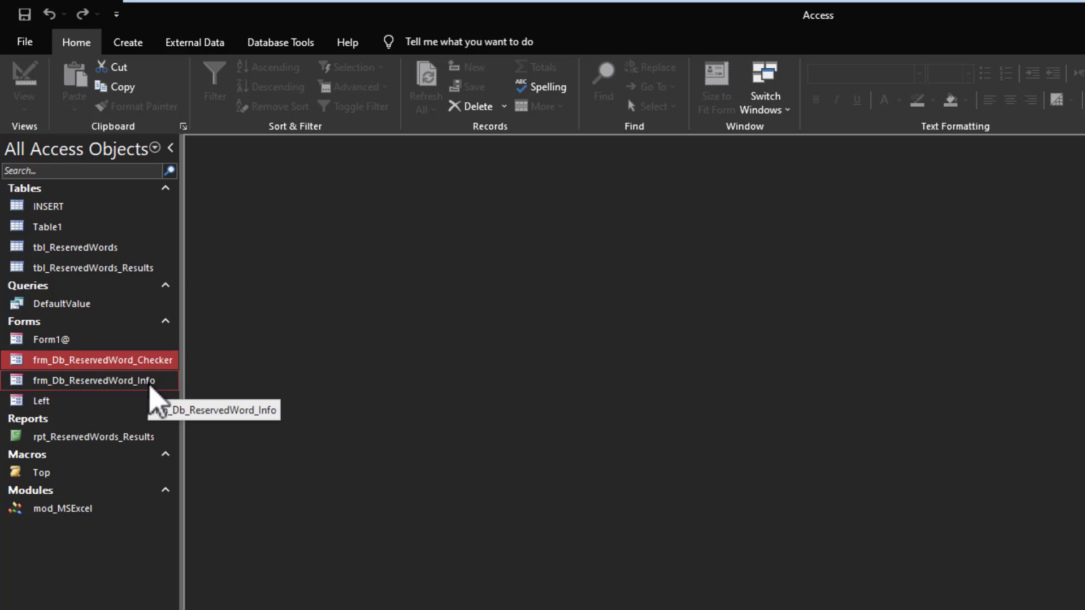
{"action": "mouse_move", "coordinate": [124, 360]}
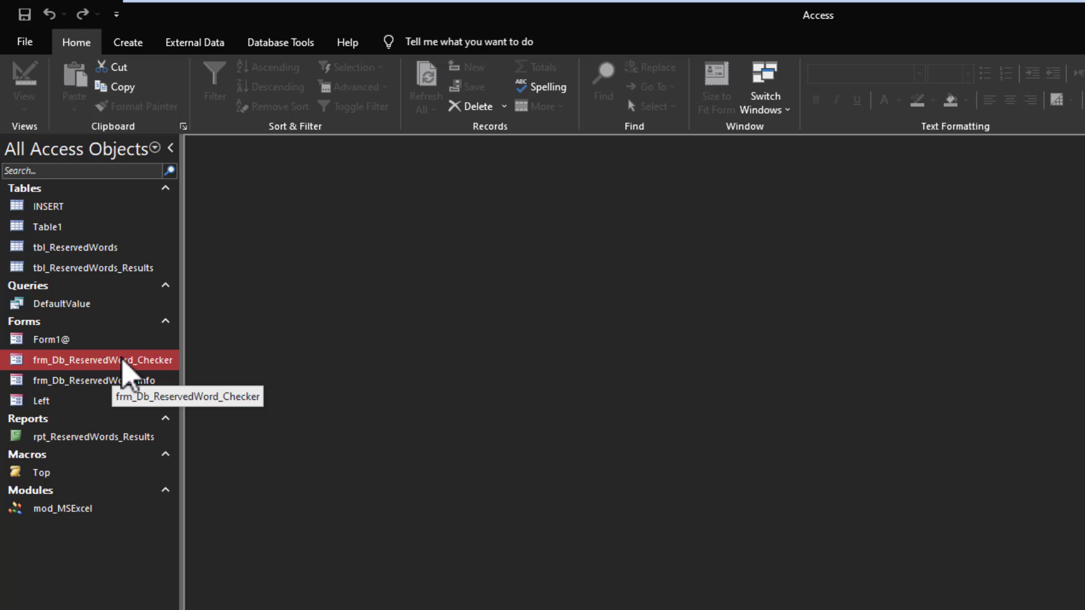
{"action": "left_click", "coordinate": [41, 400]}
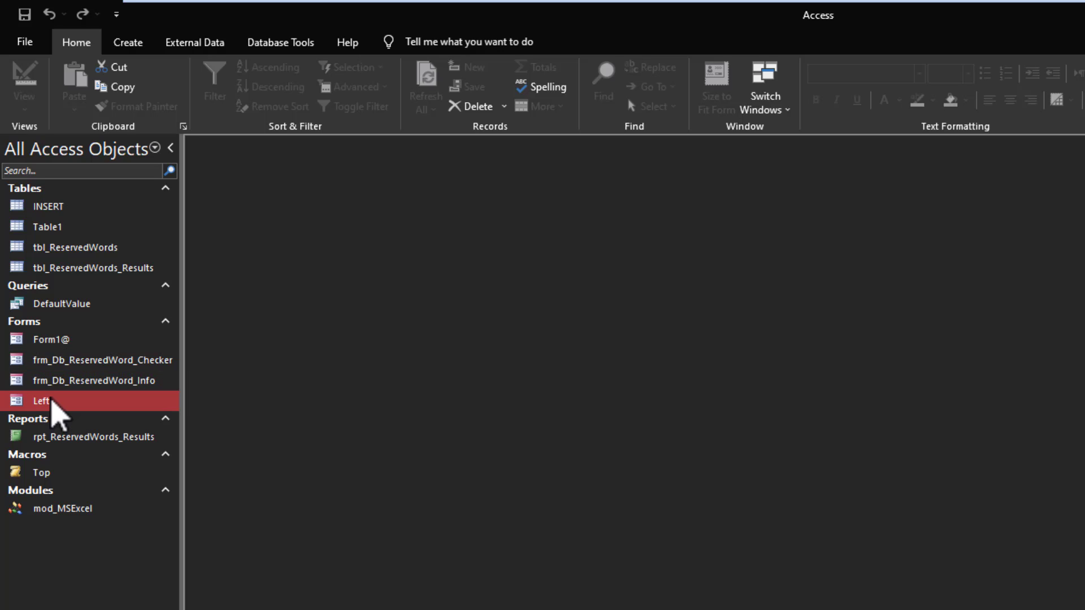
{"action": "left_click", "coordinate": [90, 437]}
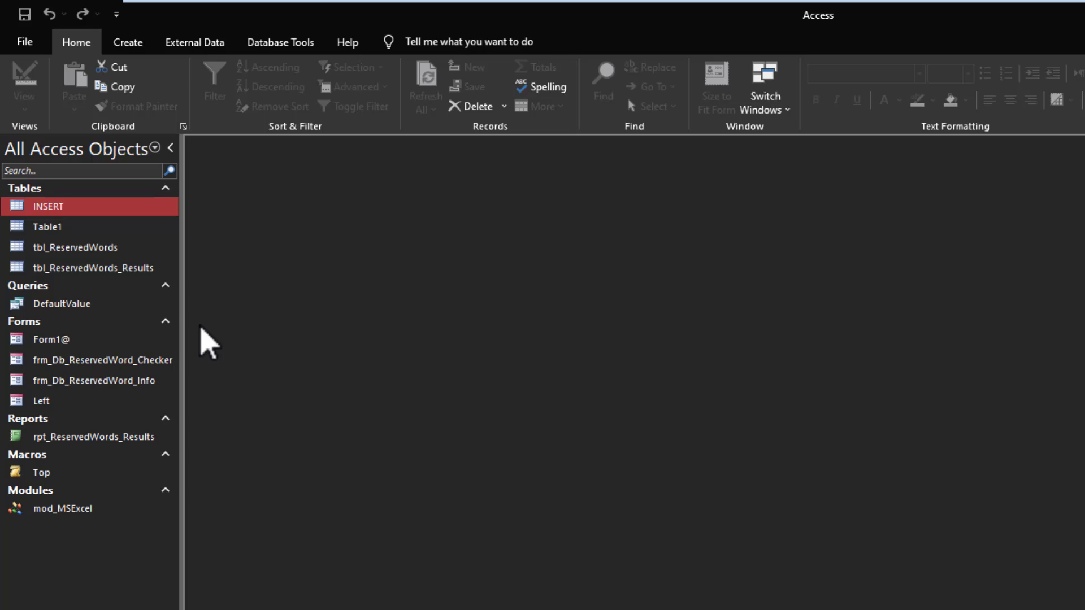
{"action": "mouse_move", "coordinate": [201, 377]}
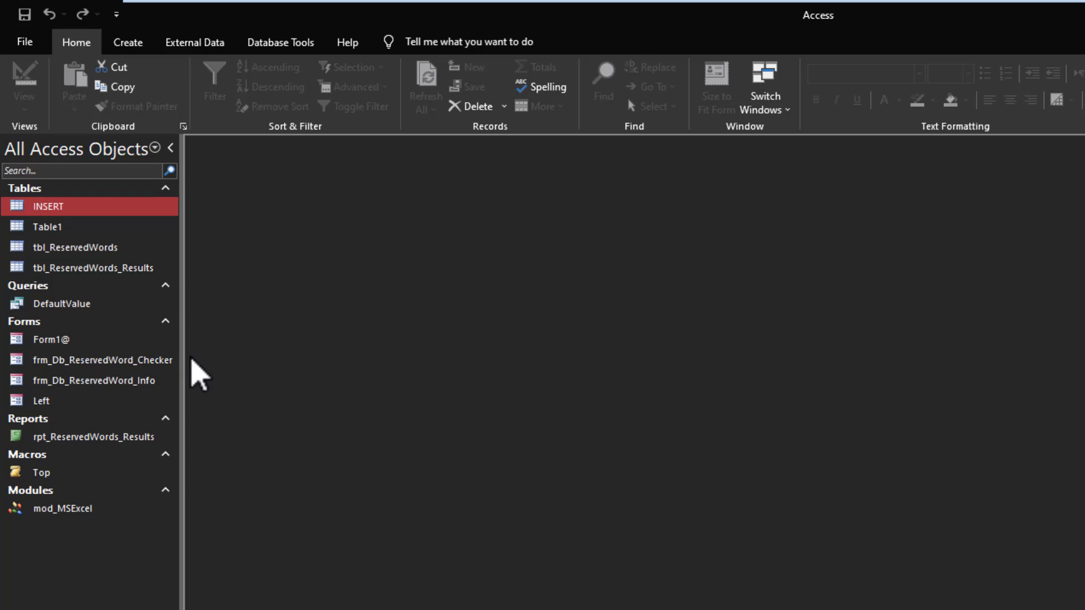
Compact and repair the database, saving the pending module as Module1.
{"action": "left_click", "coordinate": [281, 42]}
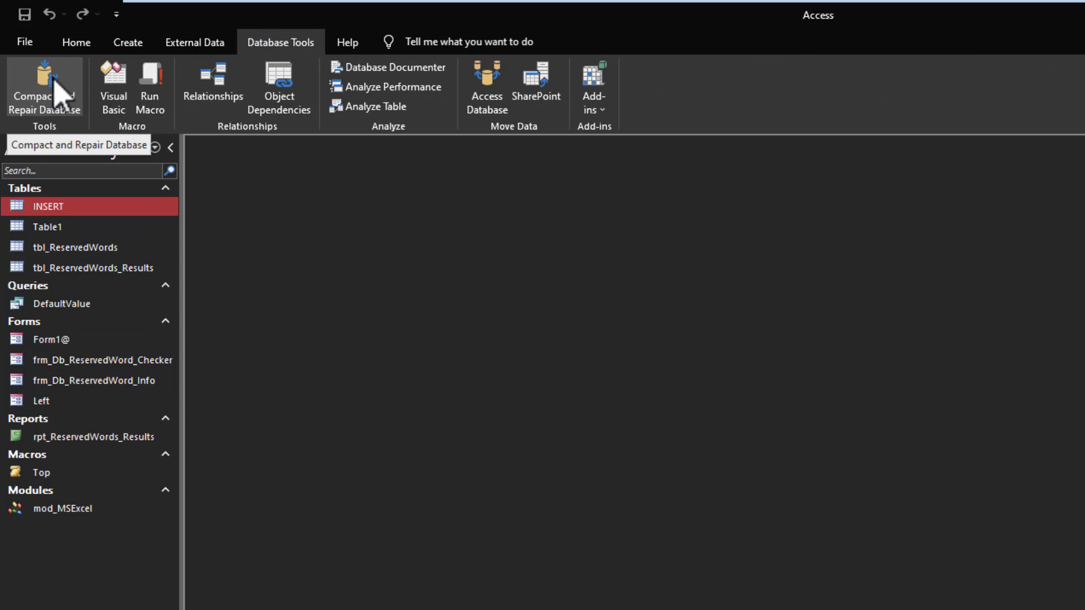
{"action": "left_click", "coordinate": [44, 89]}
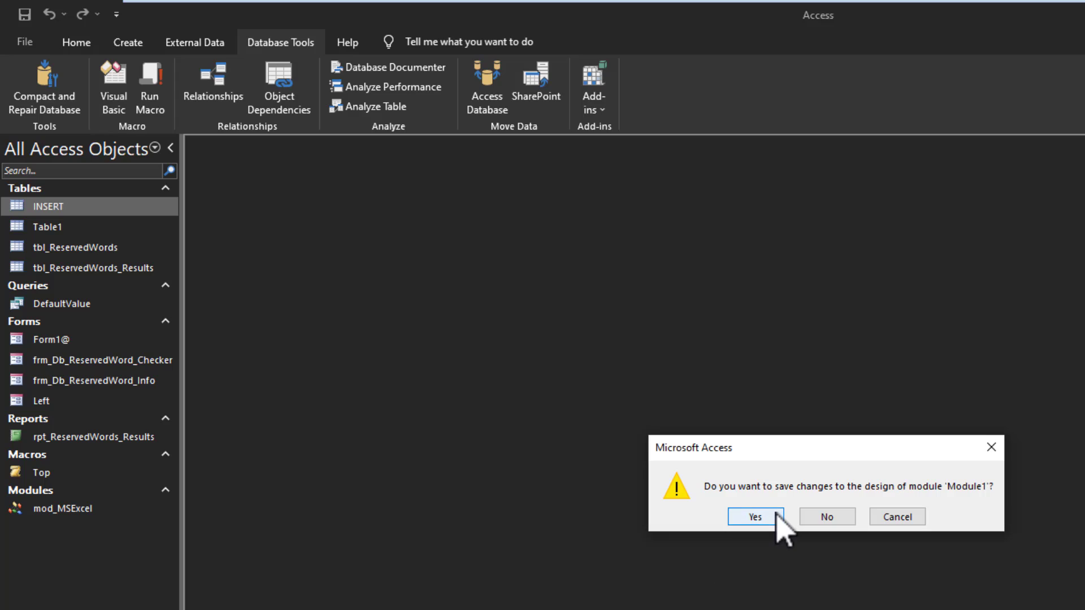
{"action": "left_click", "coordinate": [755, 516]}
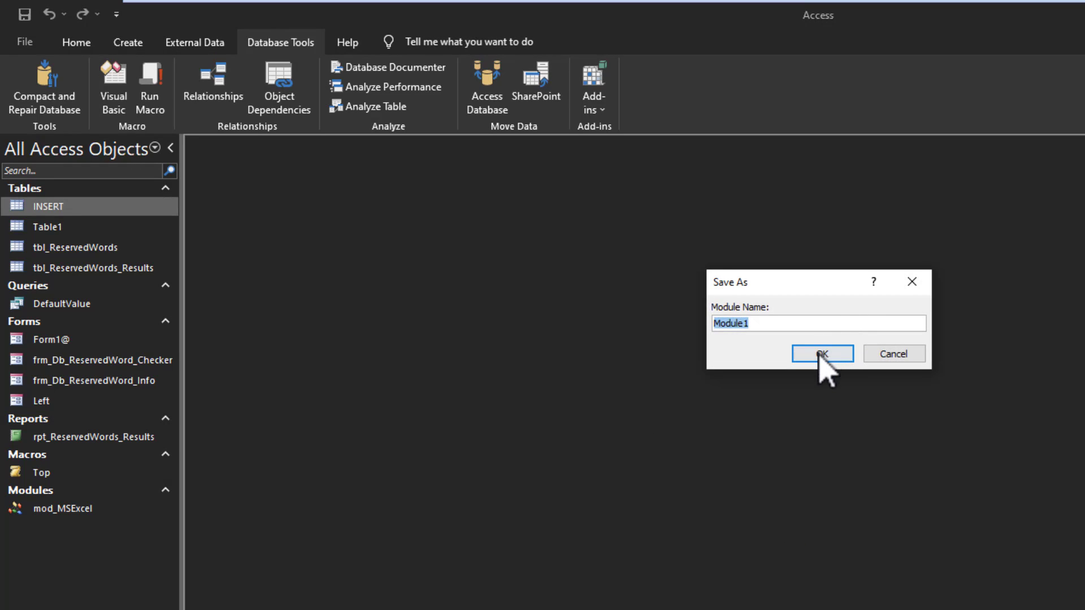
{"action": "left_click", "coordinate": [820, 353]}
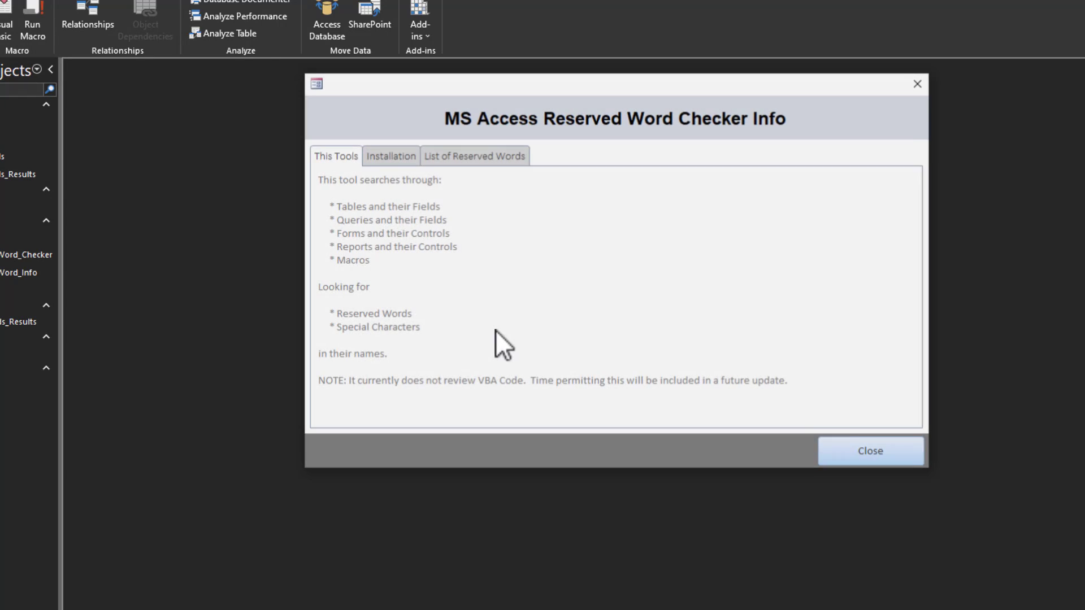
{"action": "mouse_move", "coordinate": [429, 287]}
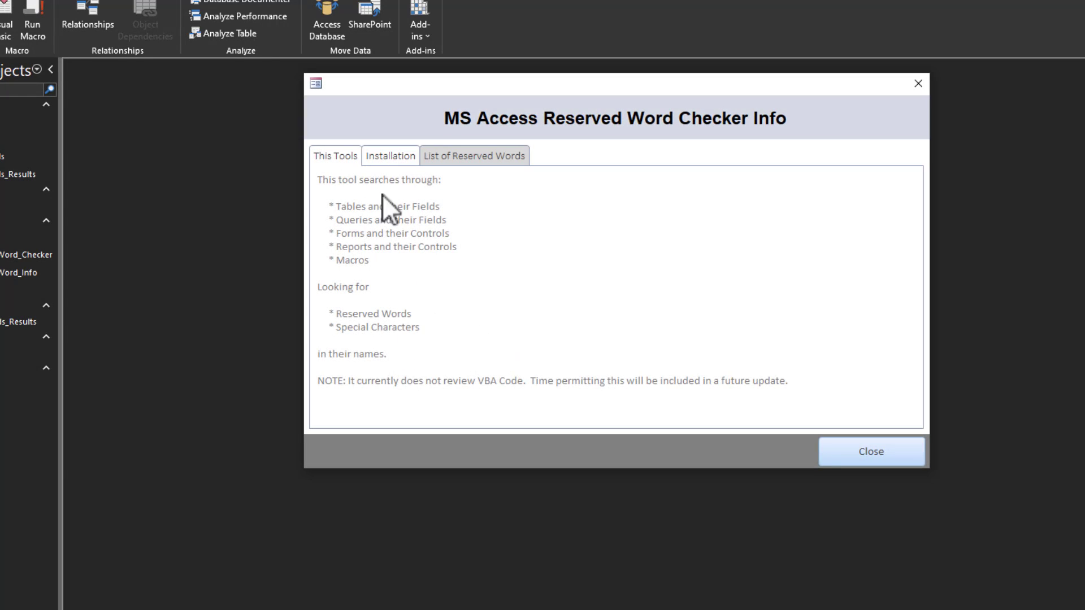
{"action": "mouse_move", "coordinate": [393, 330]}
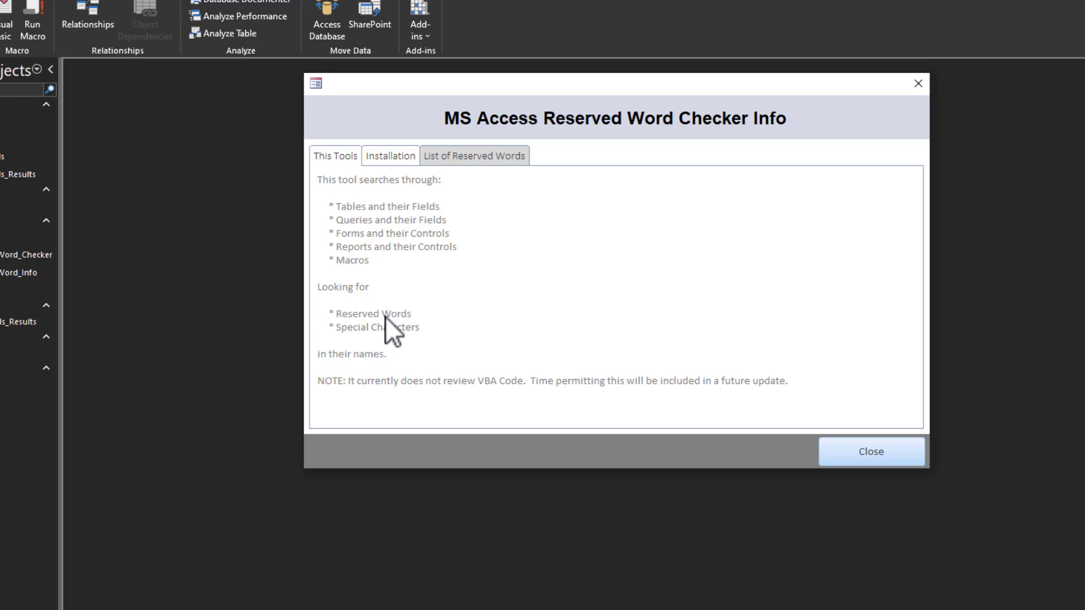
{"action": "mouse_move", "coordinate": [384, 398]}
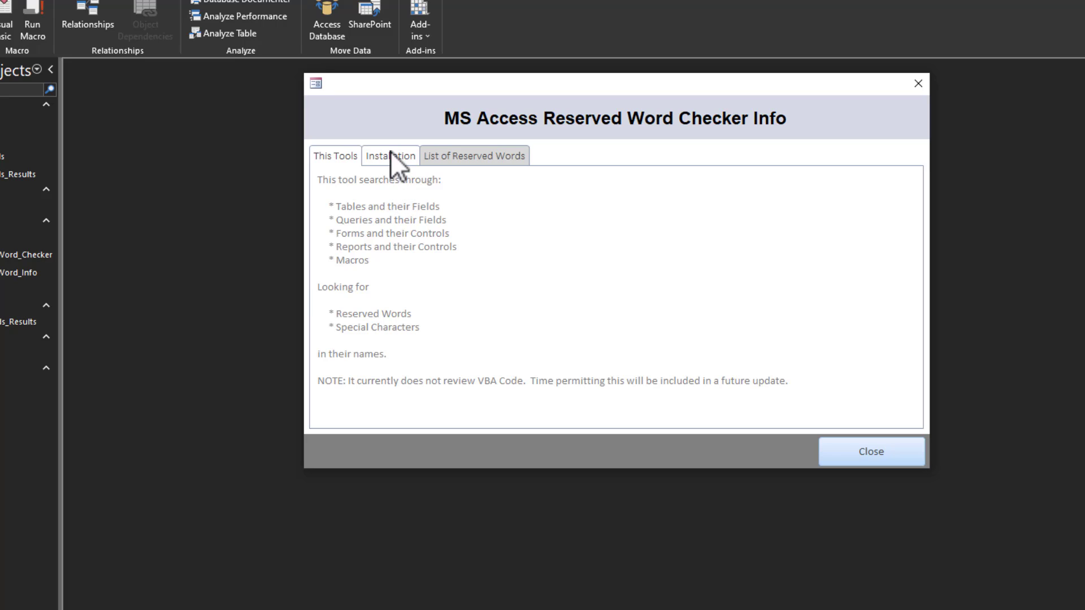
View the checker info's Installation page, then its List of Reserved Words sources.
{"action": "left_click", "coordinate": [390, 155]}
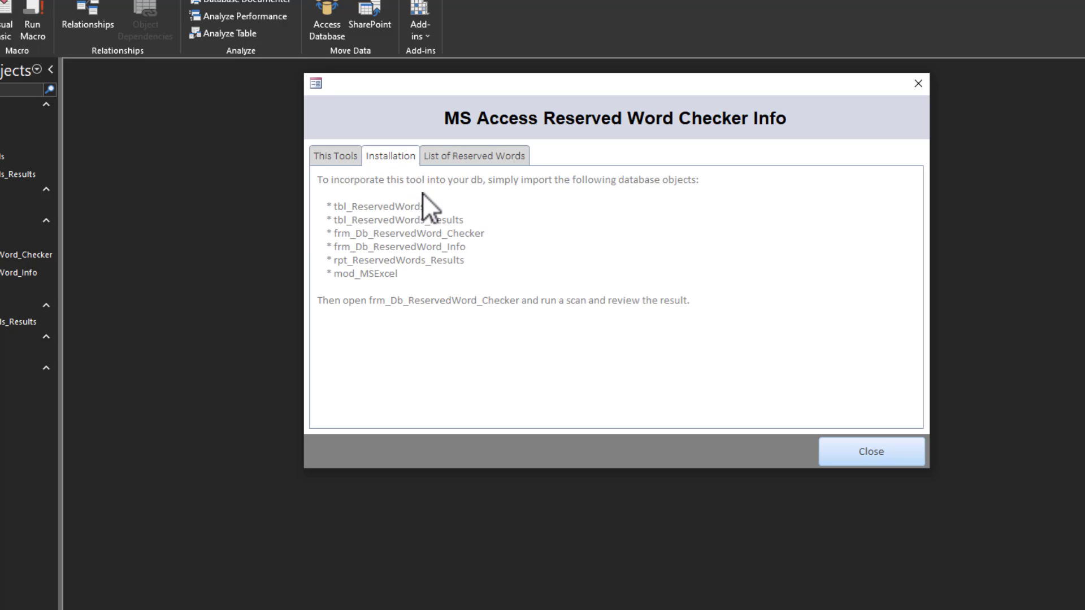
{"action": "mouse_move", "coordinate": [505, 294]}
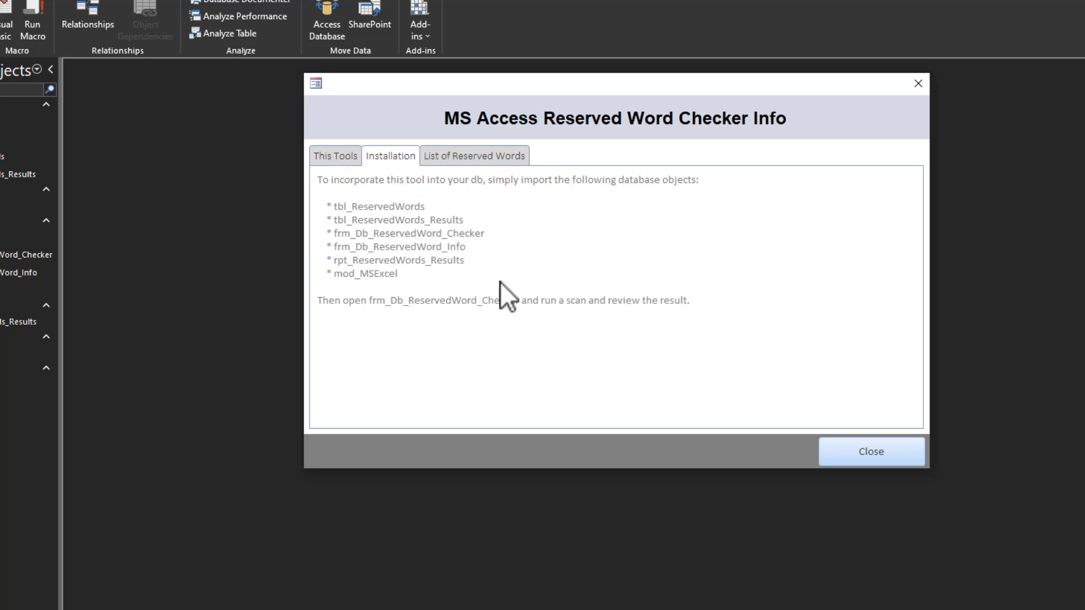
{"action": "mouse_move", "coordinate": [321, 305]}
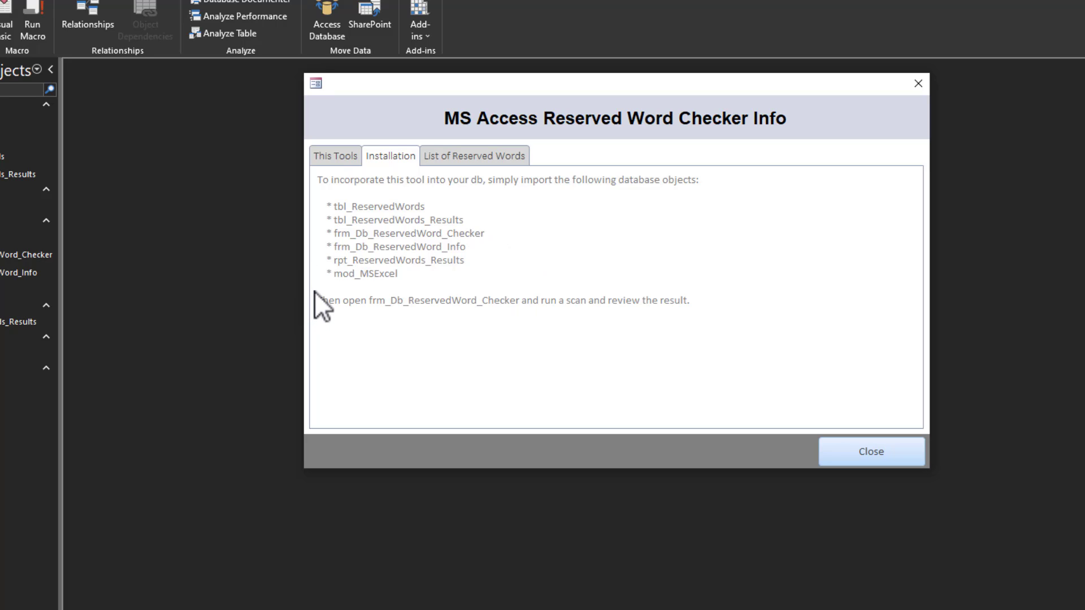
{"action": "mouse_move", "coordinate": [412, 319]}
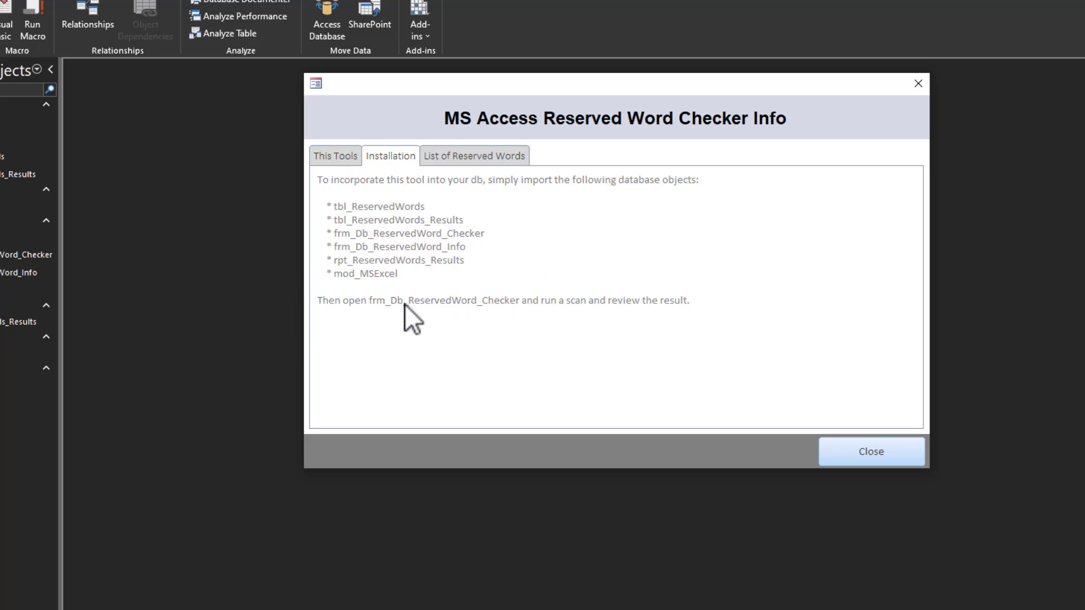
{"action": "mouse_move", "coordinate": [463, 321]}
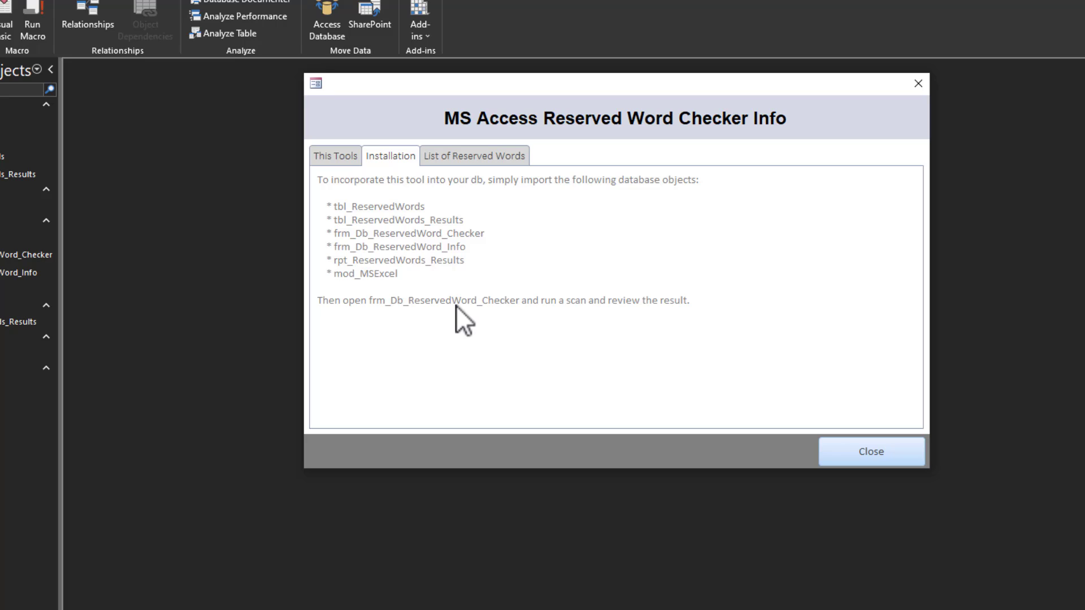
{"action": "left_click", "coordinate": [474, 154]}
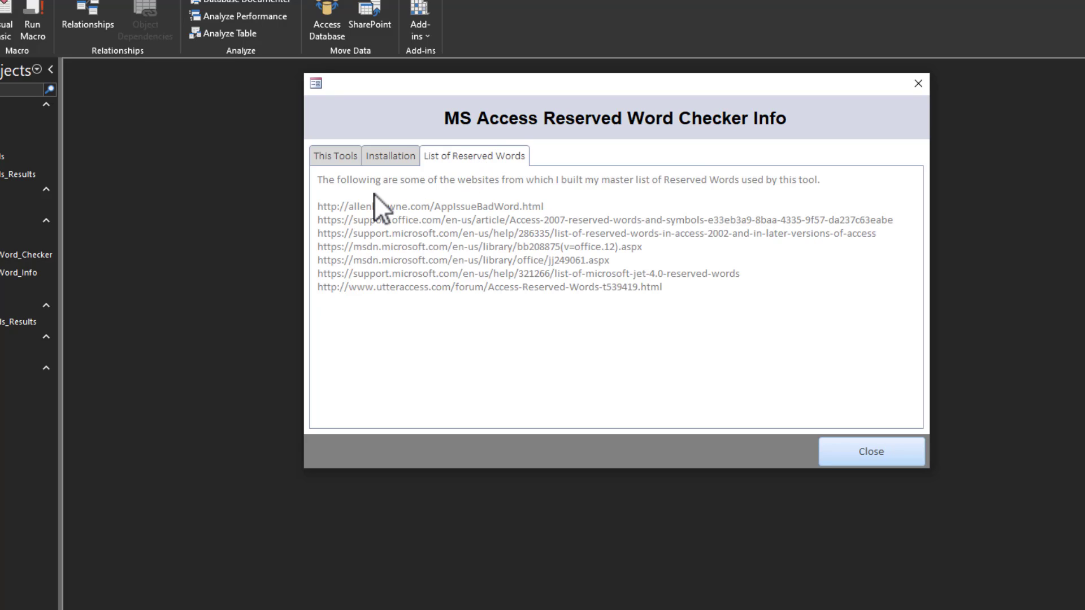
{"action": "mouse_move", "coordinate": [431, 227]}
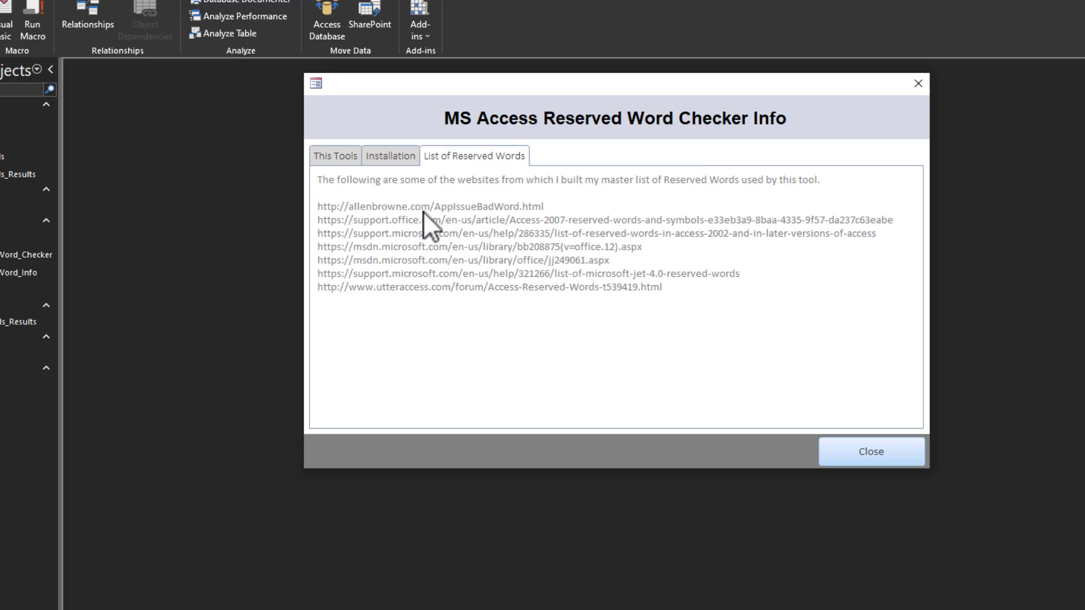
{"action": "mouse_move", "coordinate": [342, 221]}
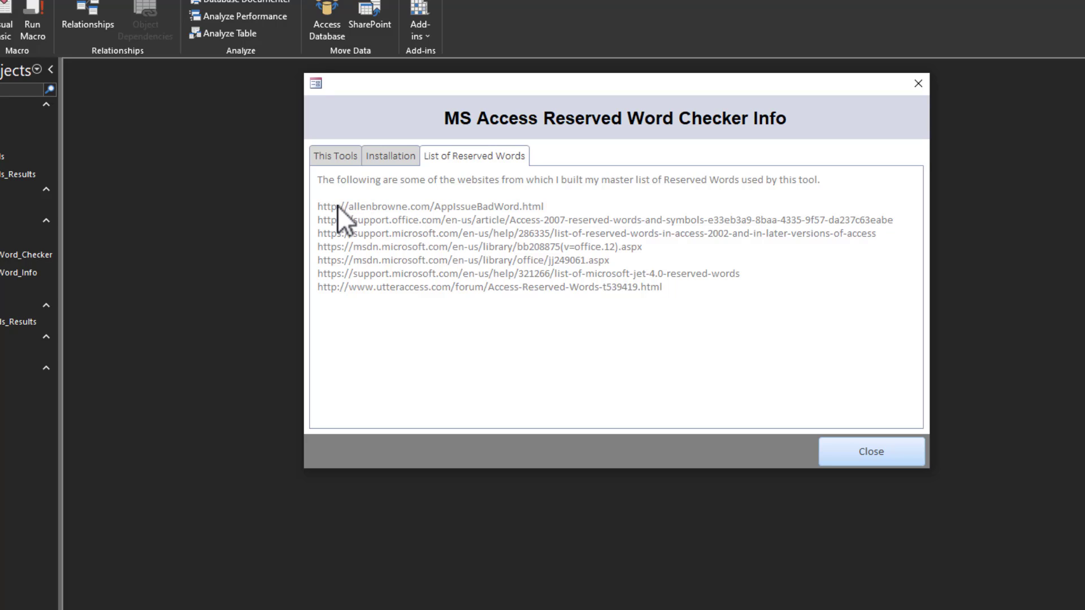
{"action": "mouse_move", "coordinate": [526, 214]}
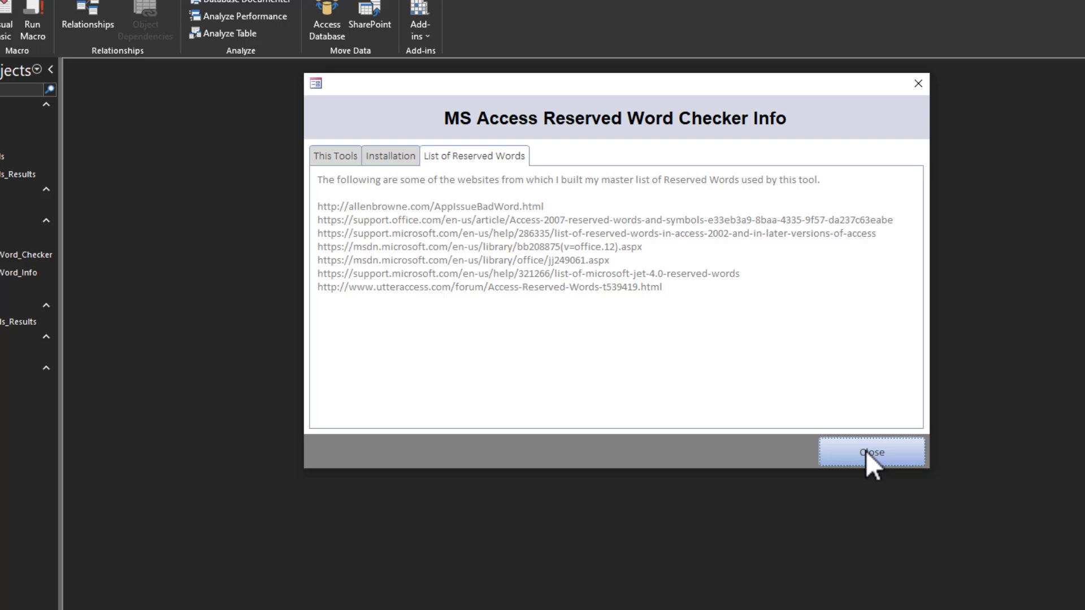
{"action": "left_click", "coordinate": [872, 453]}
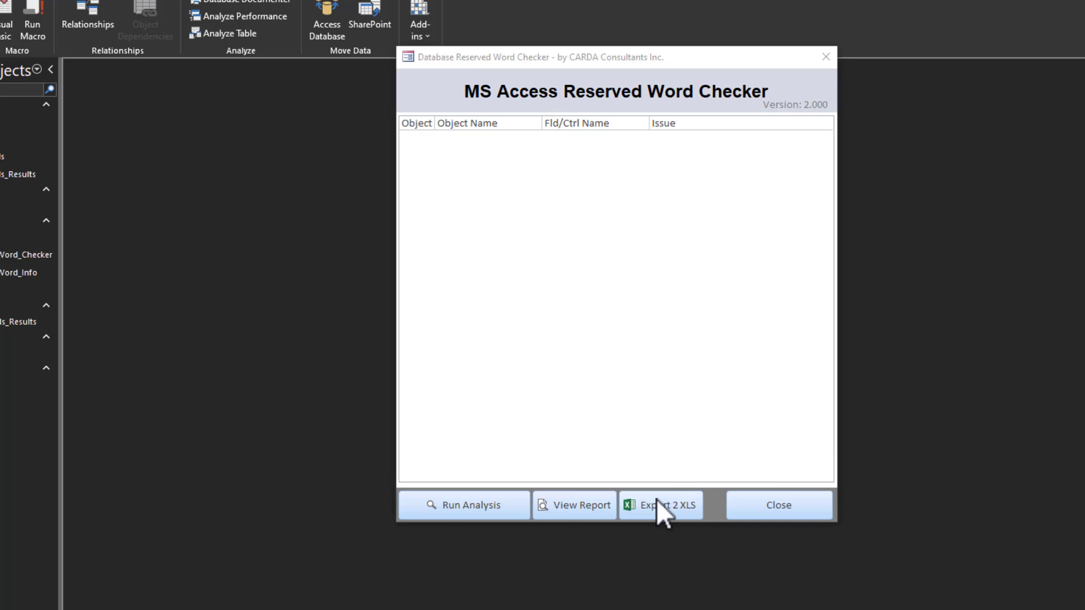
{"action": "mouse_move", "coordinate": [463, 505]}
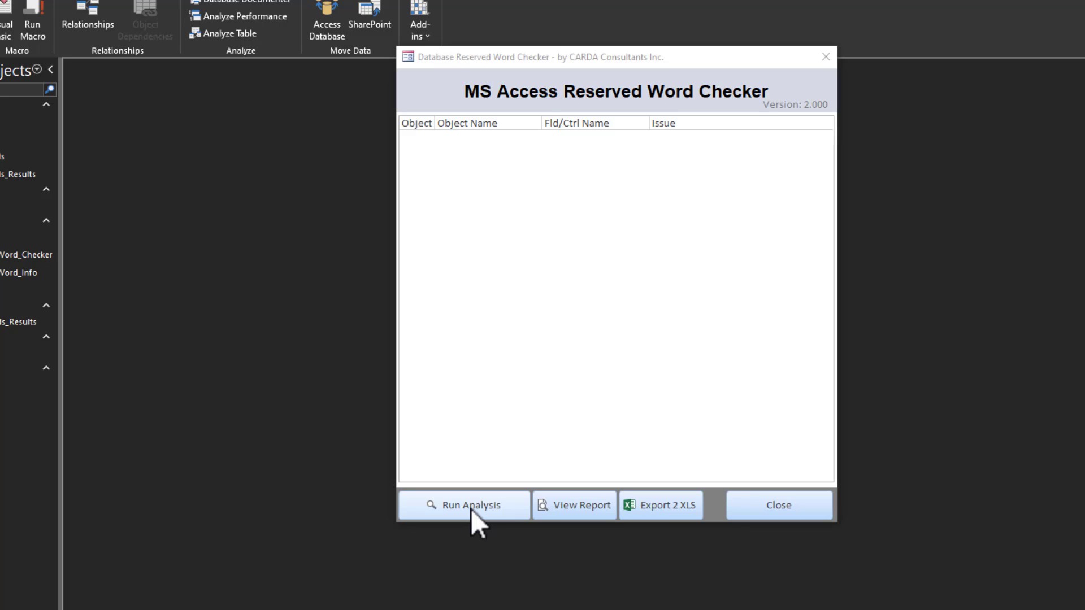
{"action": "left_click", "coordinate": [463, 505]}
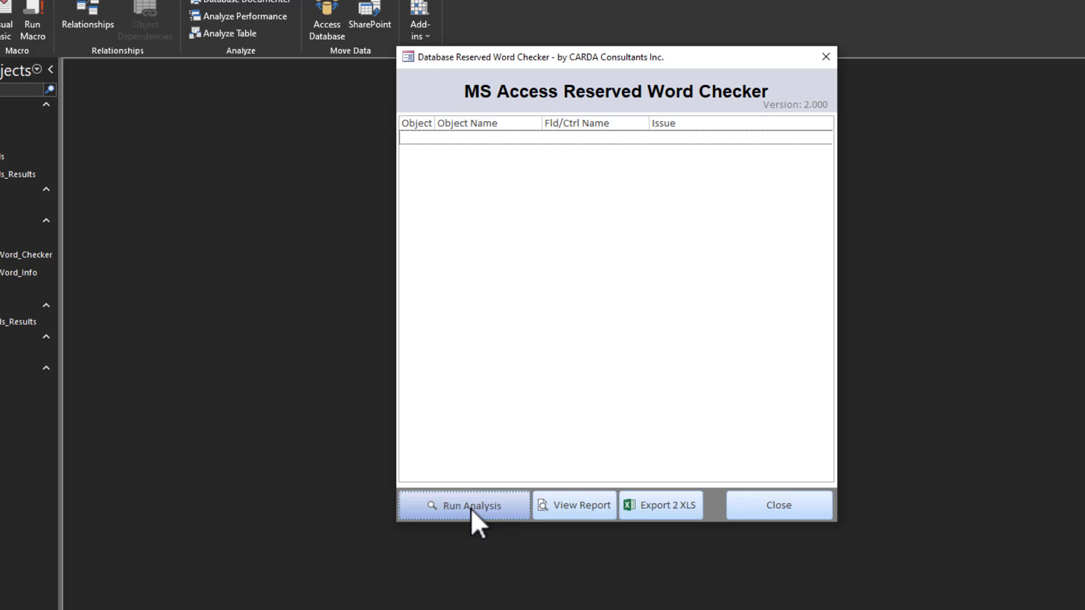
{"action": "left_click", "coordinate": [463, 505]}
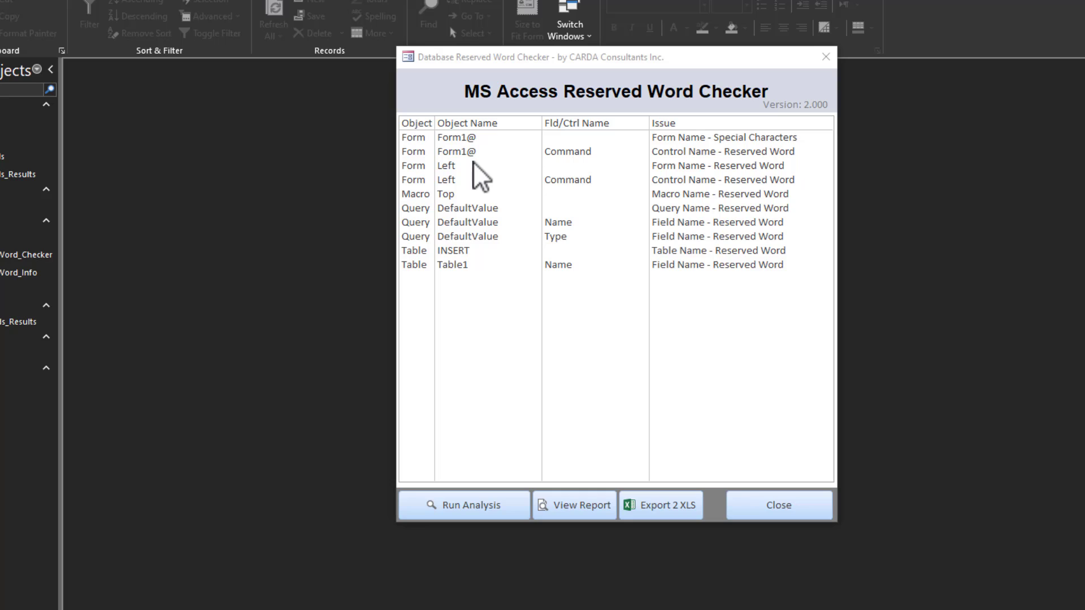
{"action": "mouse_move", "coordinate": [471, 177]}
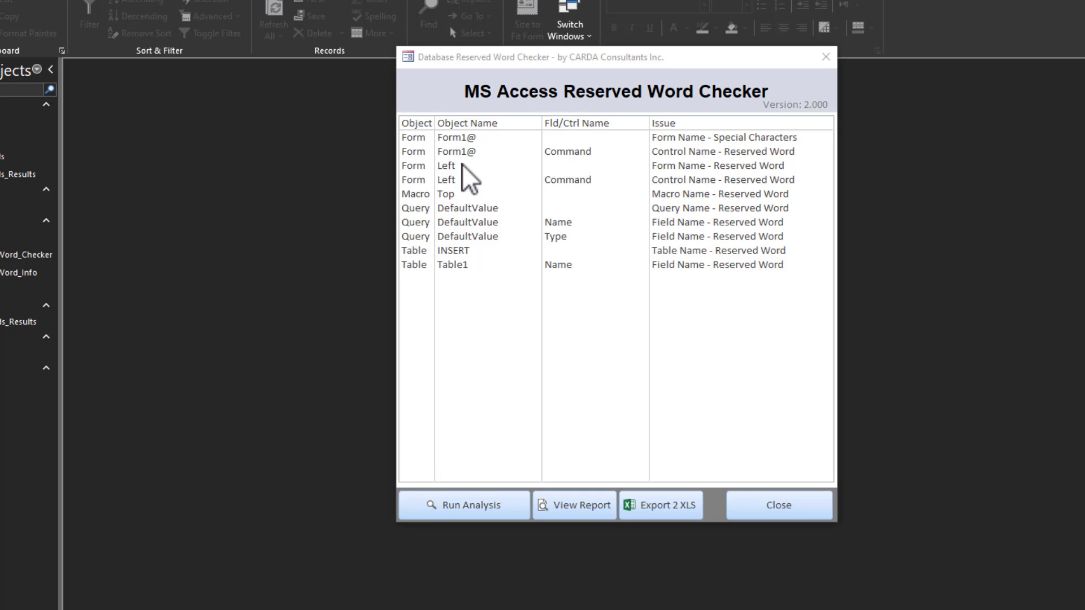
{"action": "mouse_move", "coordinate": [801, 158]}
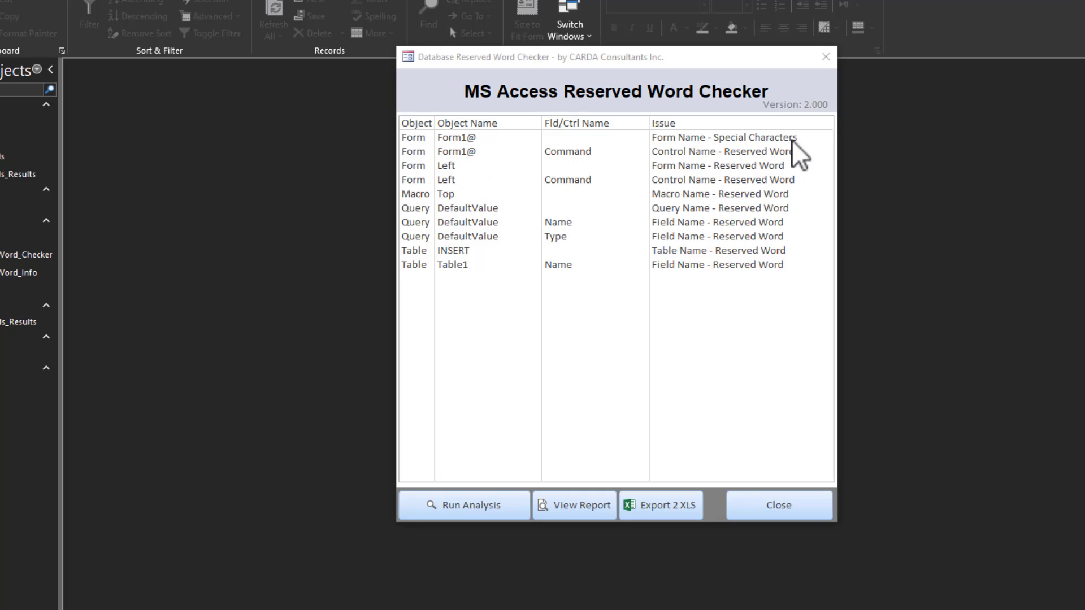
{"action": "mouse_move", "coordinate": [477, 153]}
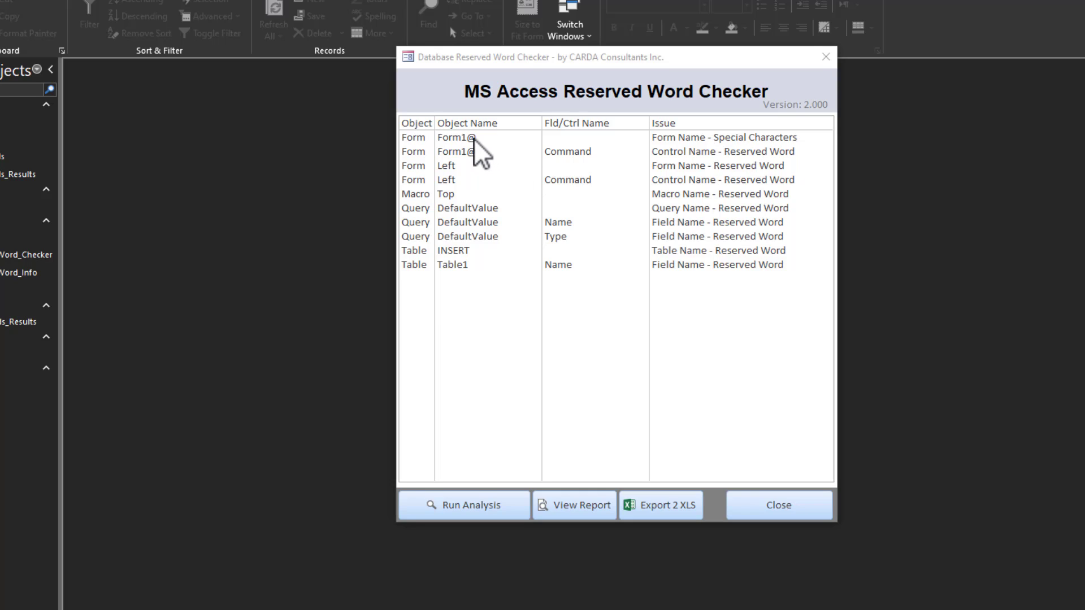
{"action": "mouse_move", "coordinate": [468, 185]}
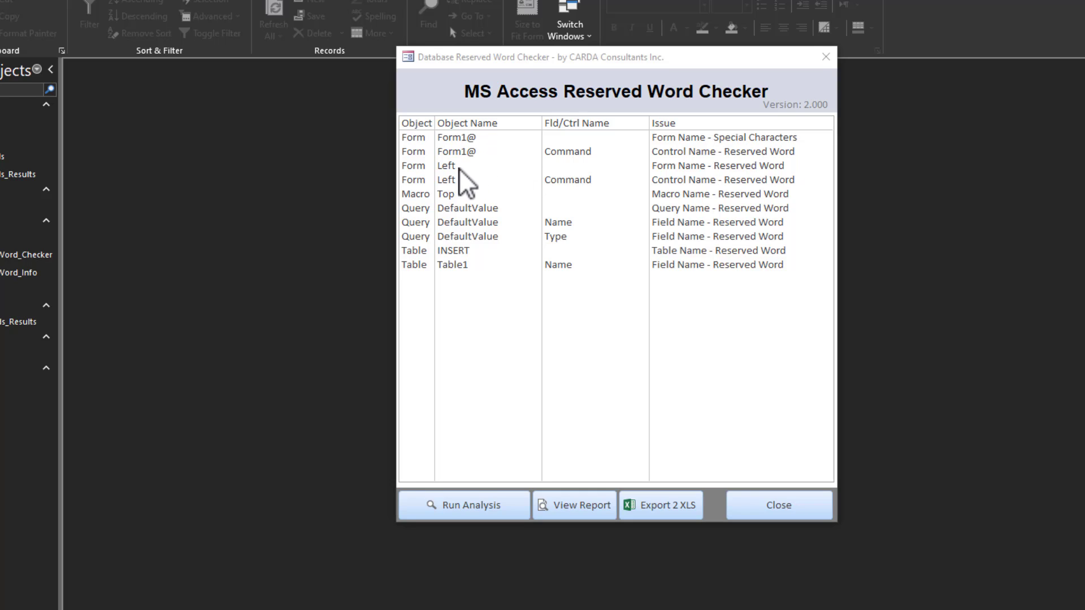
{"action": "mouse_move", "coordinate": [462, 188]}
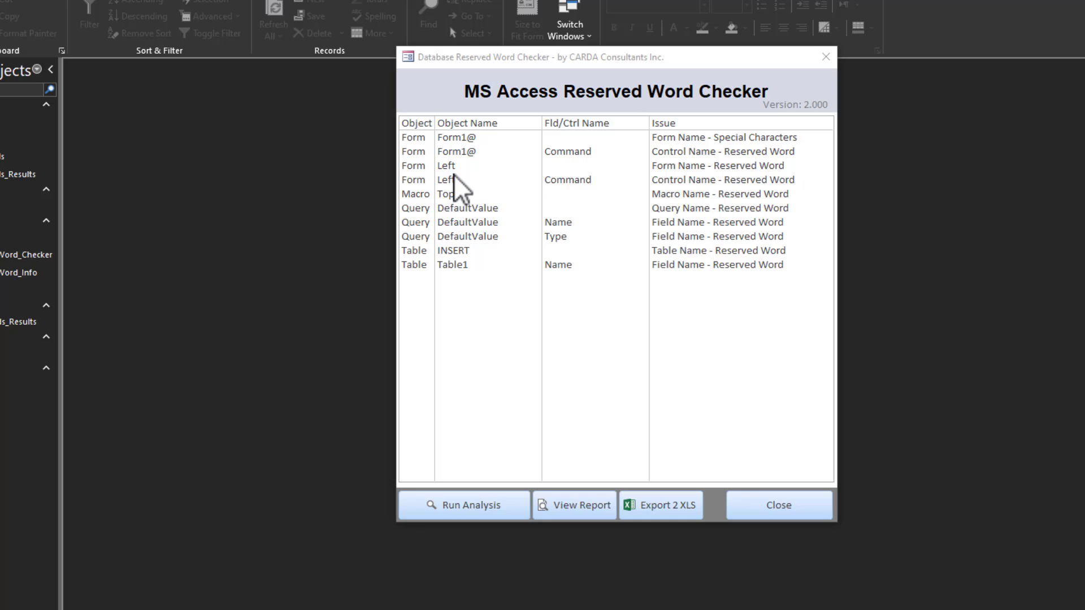
{"action": "mouse_move", "coordinate": [456, 208]}
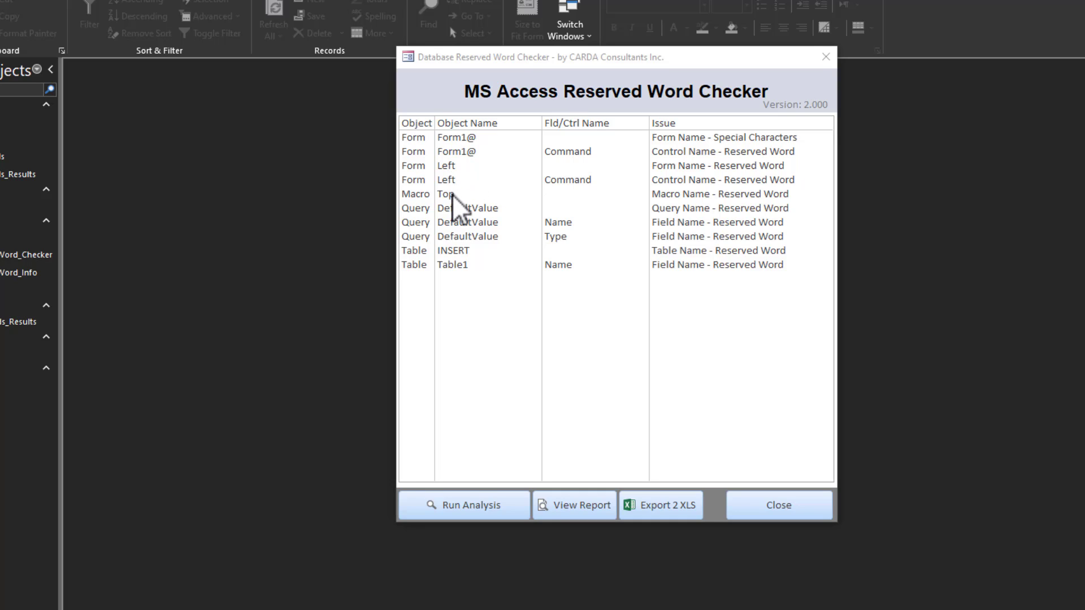
{"action": "mouse_move", "coordinate": [438, 211]}
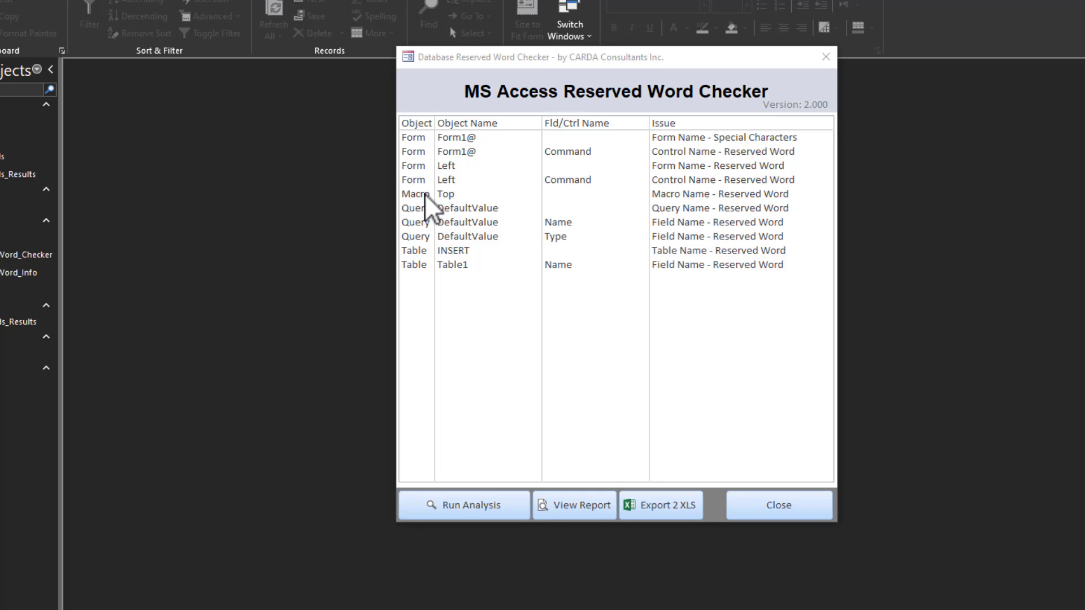
{"action": "mouse_move", "coordinate": [498, 260]}
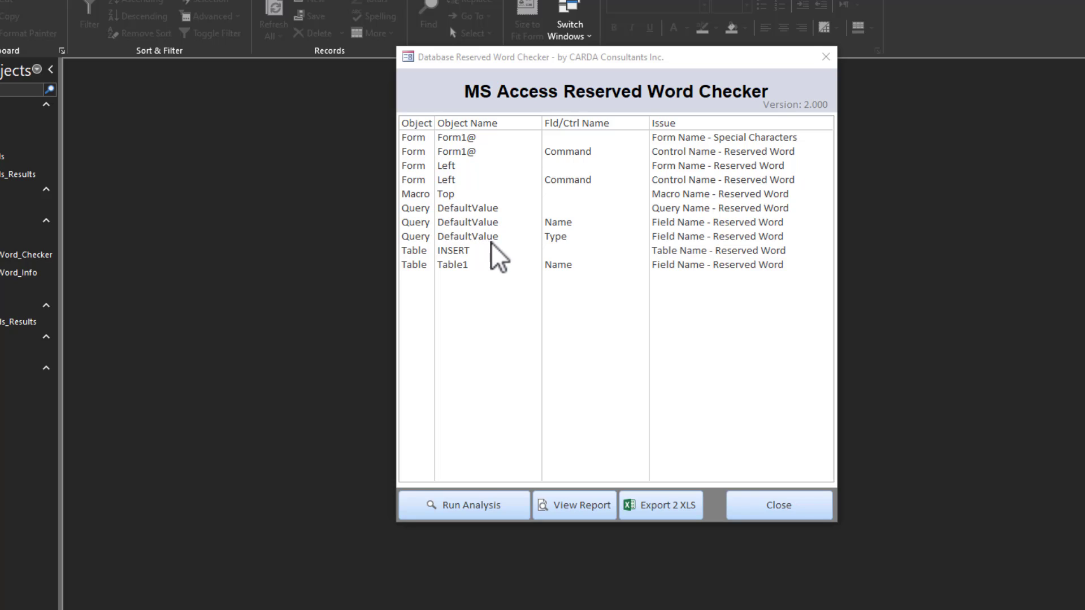
{"action": "mouse_move", "coordinate": [486, 224]}
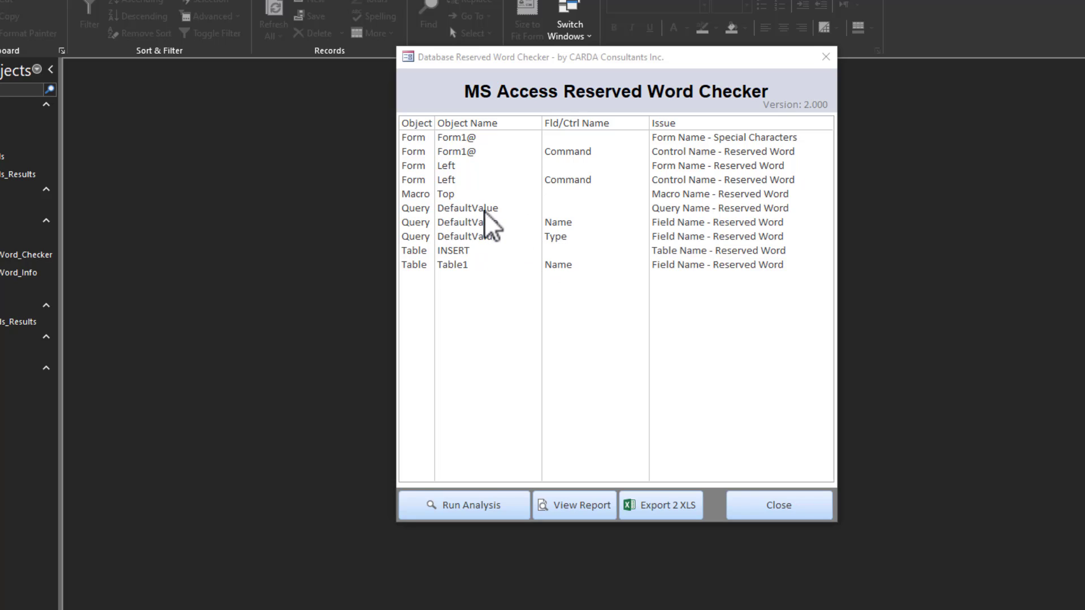
{"action": "mouse_move", "coordinate": [489, 249]}
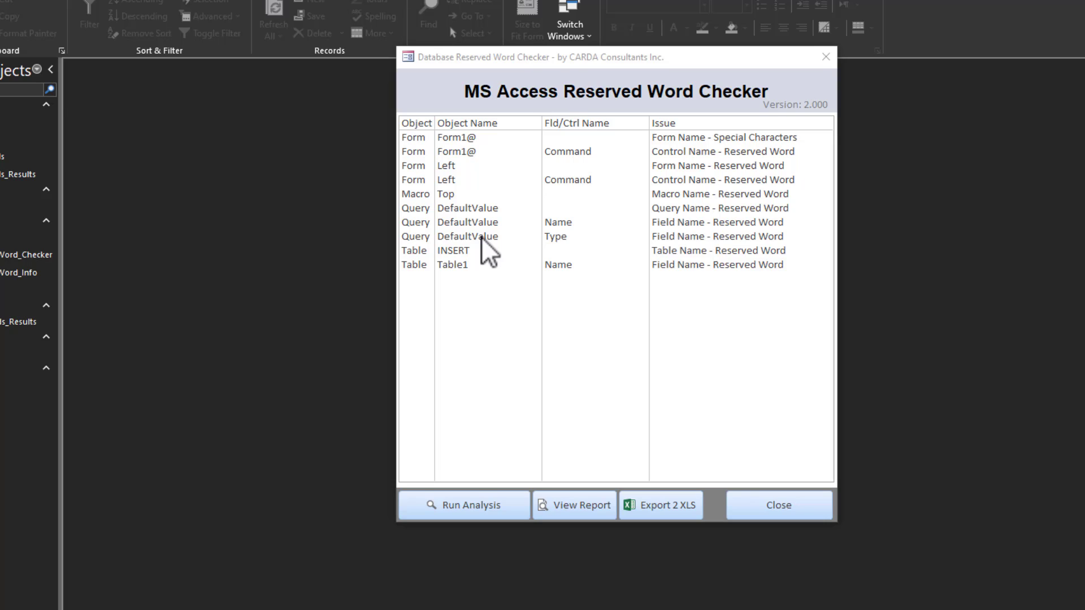
{"action": "mouse_move", "coordinate": [465, 268]}
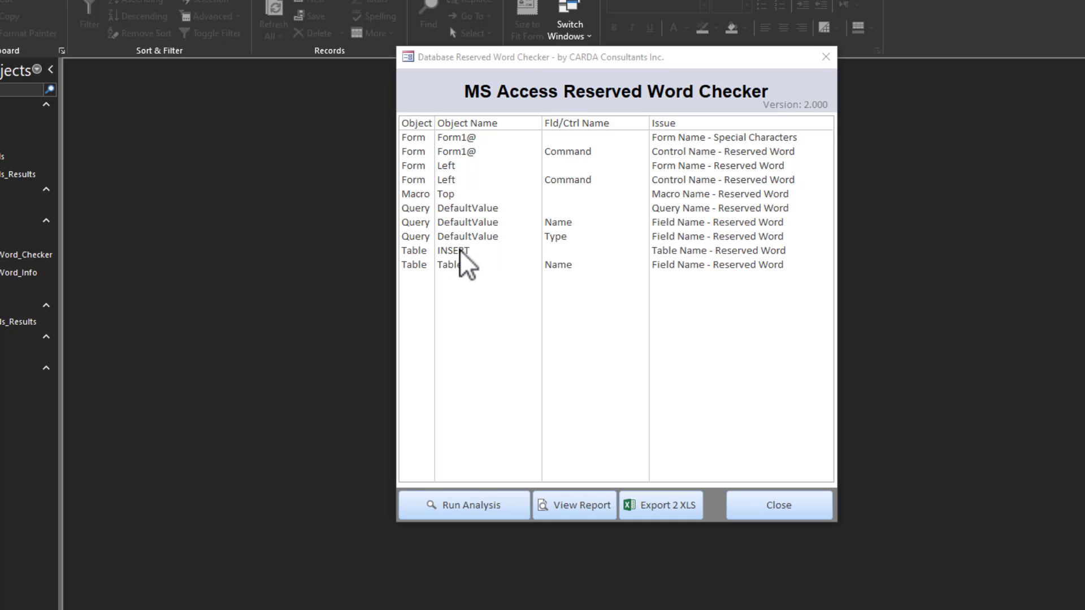
{"action": "mouse_move", "coordinate": [690, 285]}
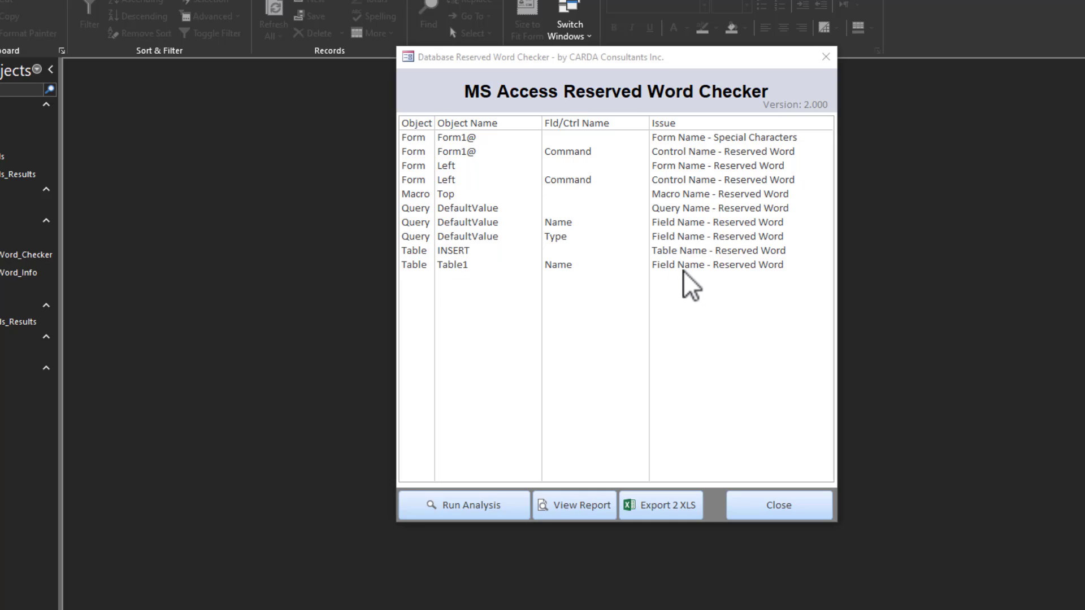
{"action": "left_click", "coordinate": [567, 264]}
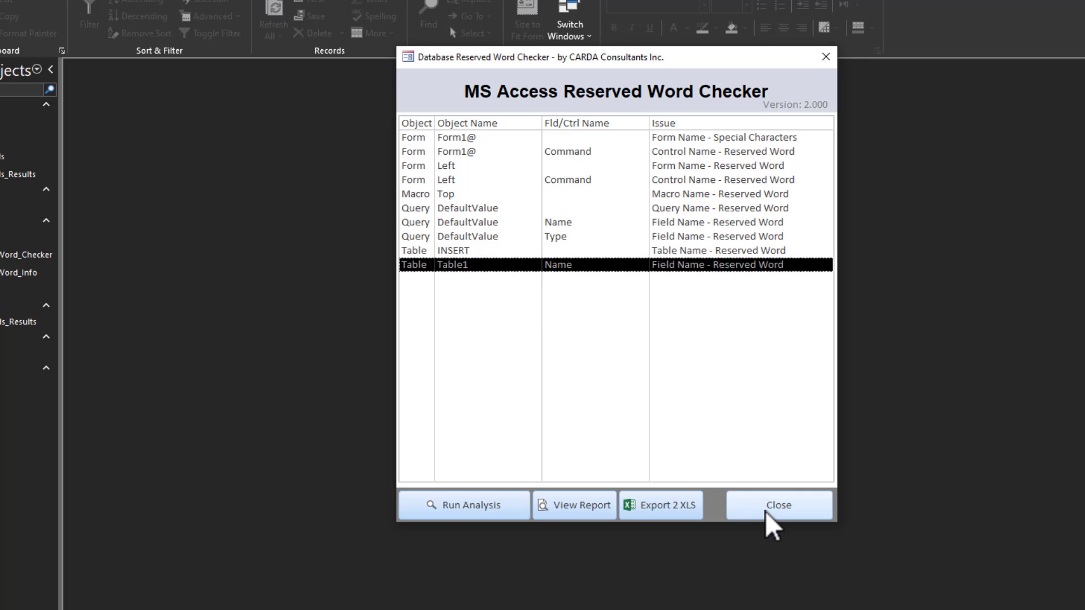
{"action": "mouse_move", "coordinate": [771, 515]}
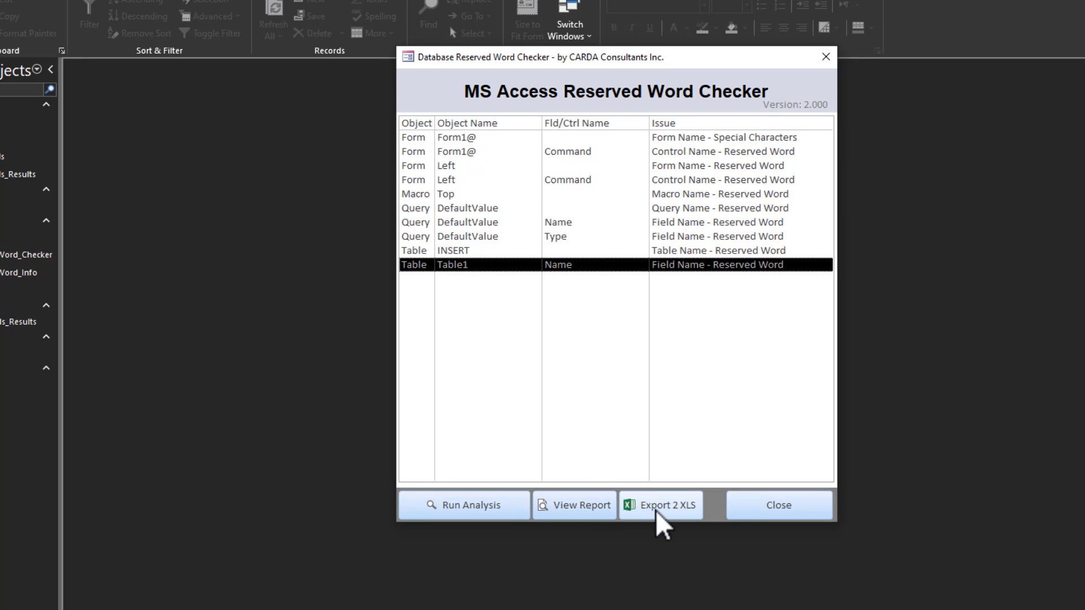
{"action": "mouse_move", "coordinate": [663, 516]}
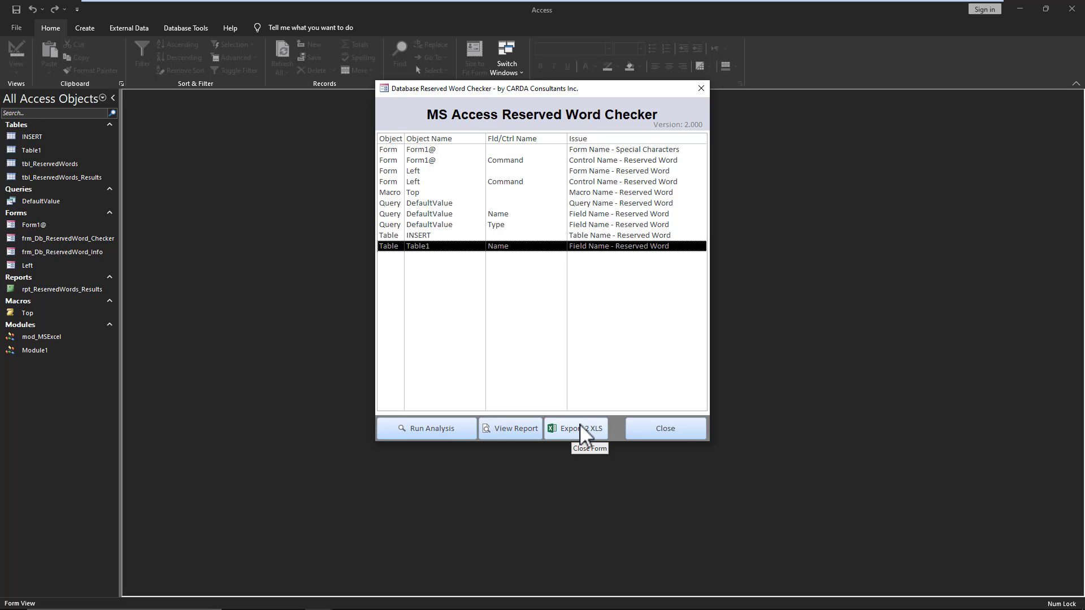
{"action": "mouse_move", "coordinate": [573, 443]}
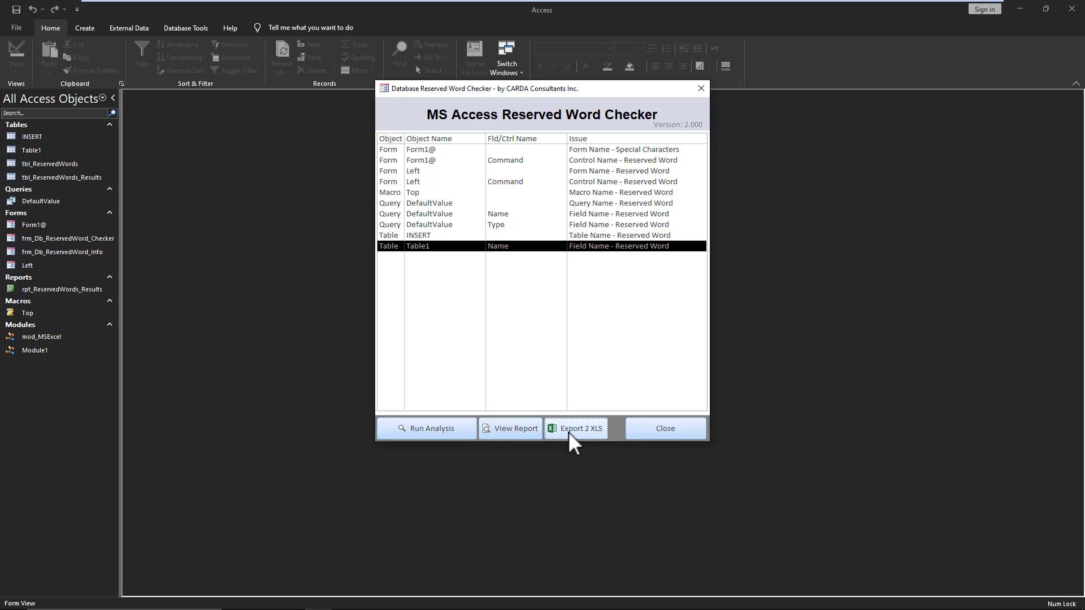
Export the ten naming issues to a new Excel workbook and rename Form1@ to Form1.
{"action": "left_click", "coordinate": [575, 428]}
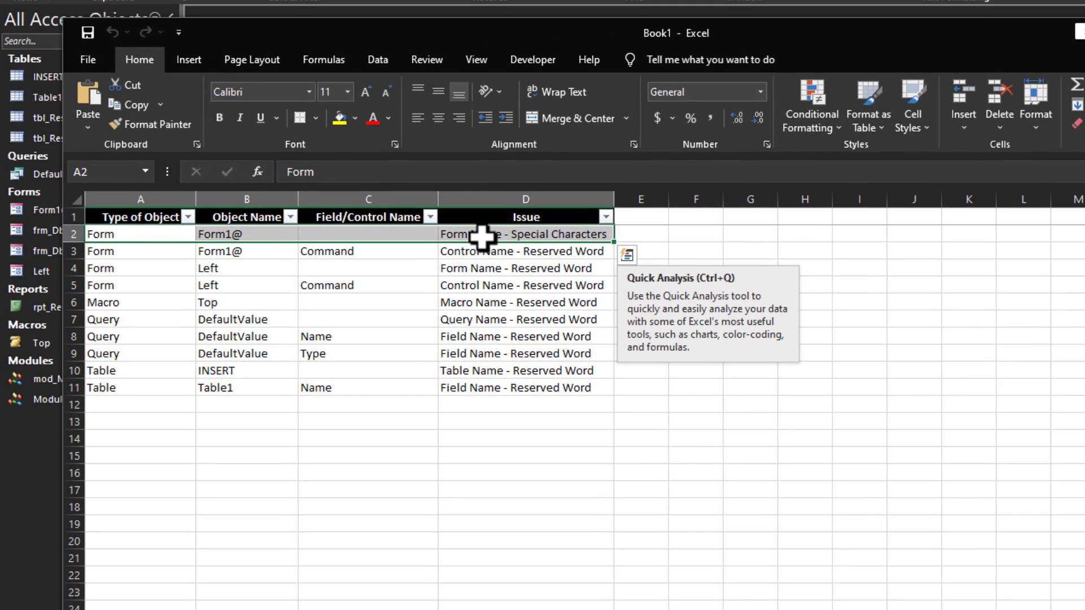
{"action": "mouse_move", "coordinate": [314, 250]}
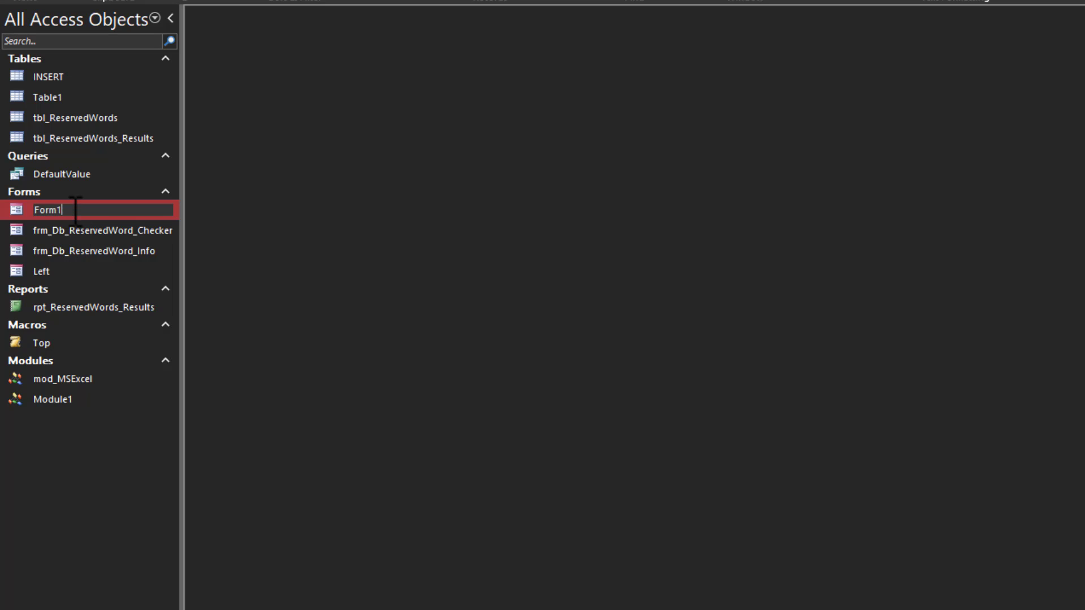
{"action": "left_click", "coordinate": [41, 271]}
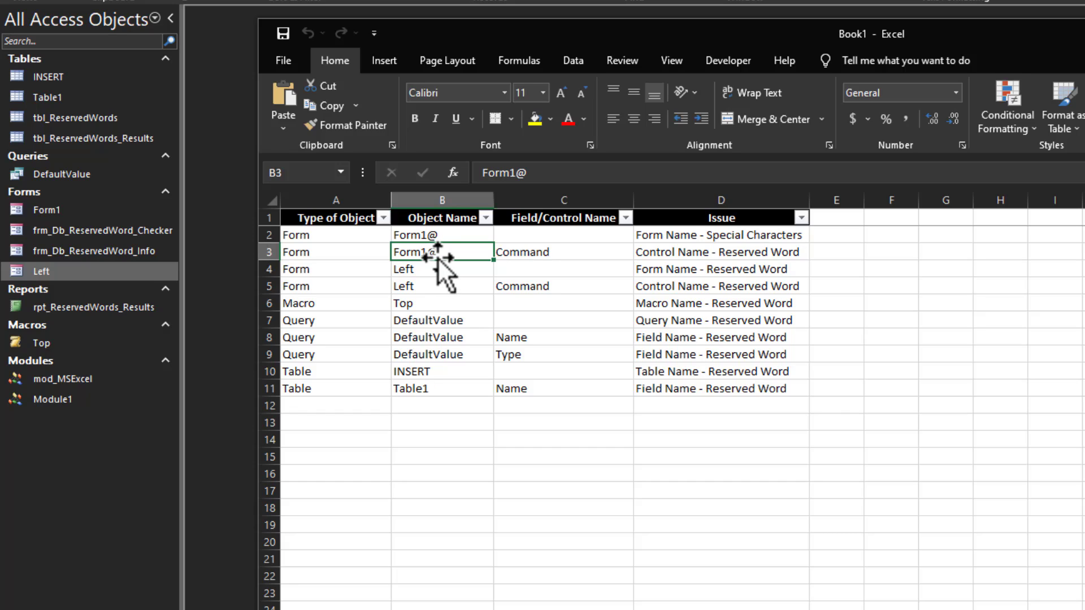
{"action": "left_click", "coordinate": [563, 251]}
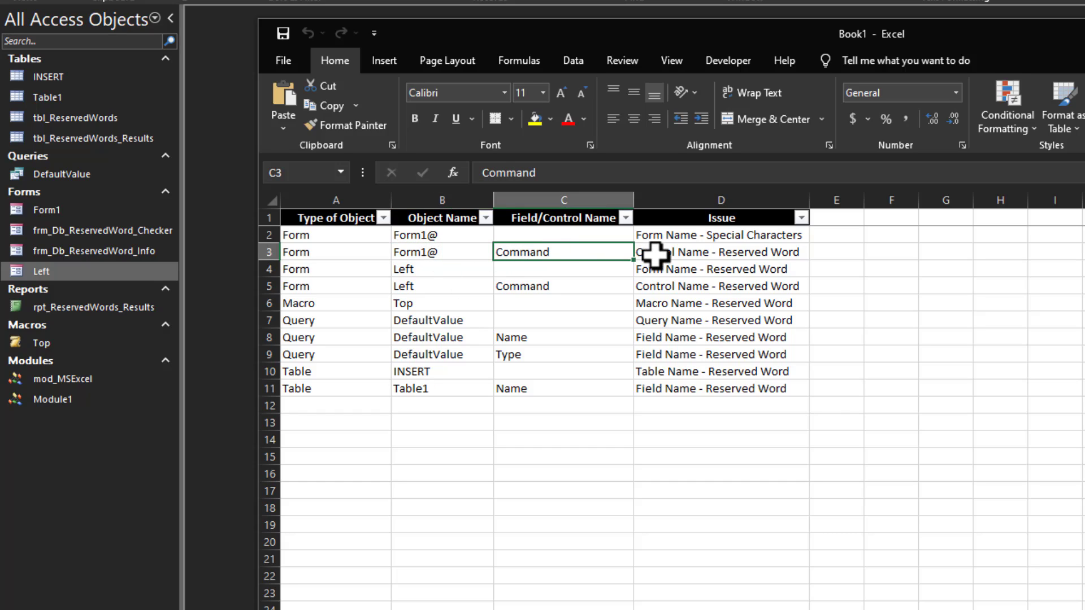
{"action": "left_click", "coordinate": [41, 272]}
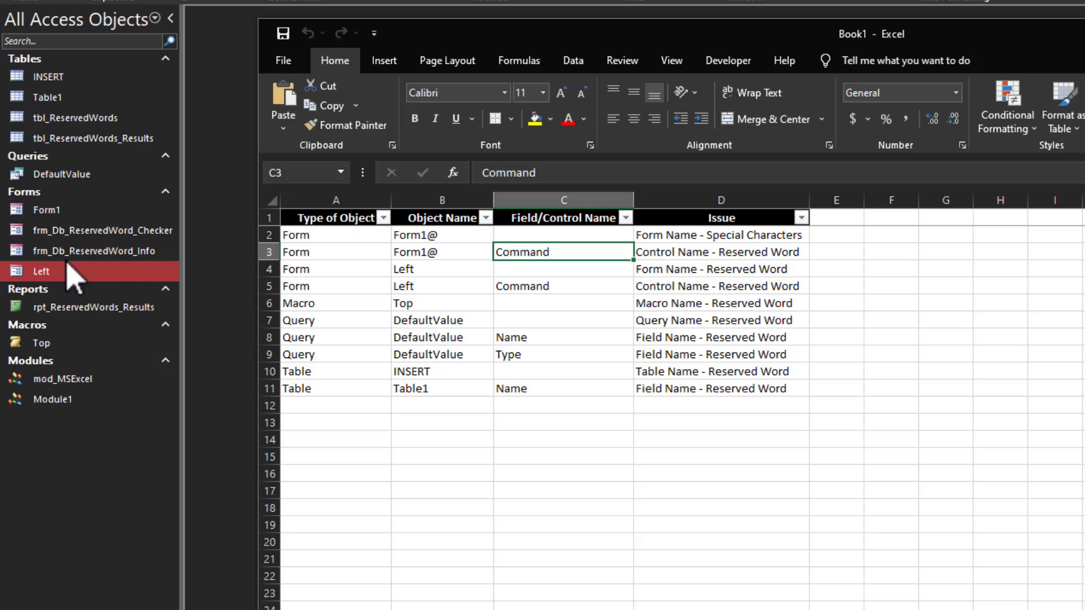
Rename Form1's command button from Command to Command_OpenForm and close the form.
{"action": "double_click", "coordinate": [46, 209]}
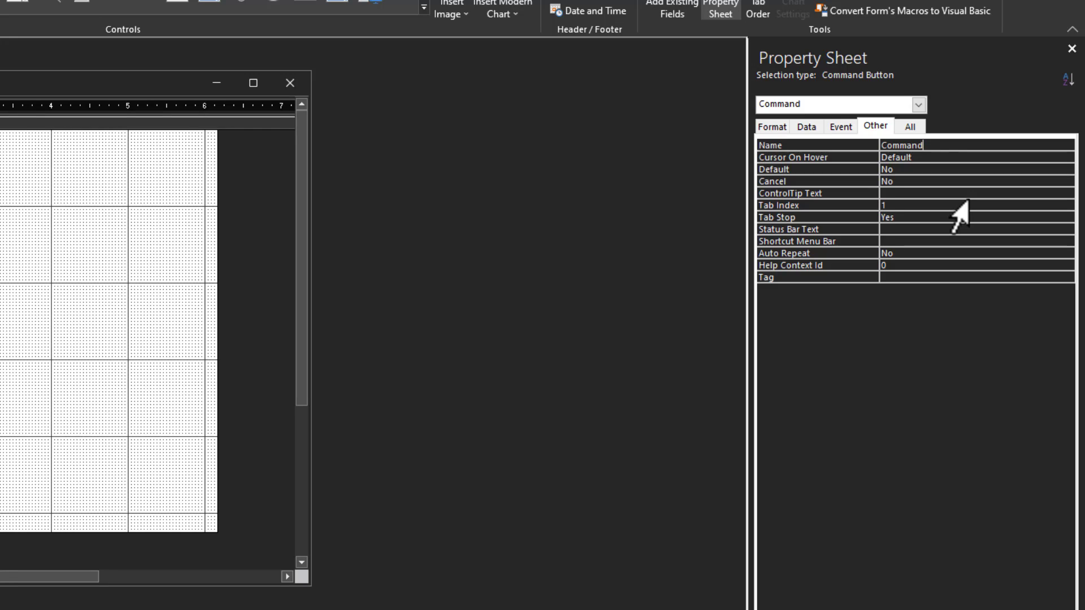
{"action": "type", "text": "_OpenF"}
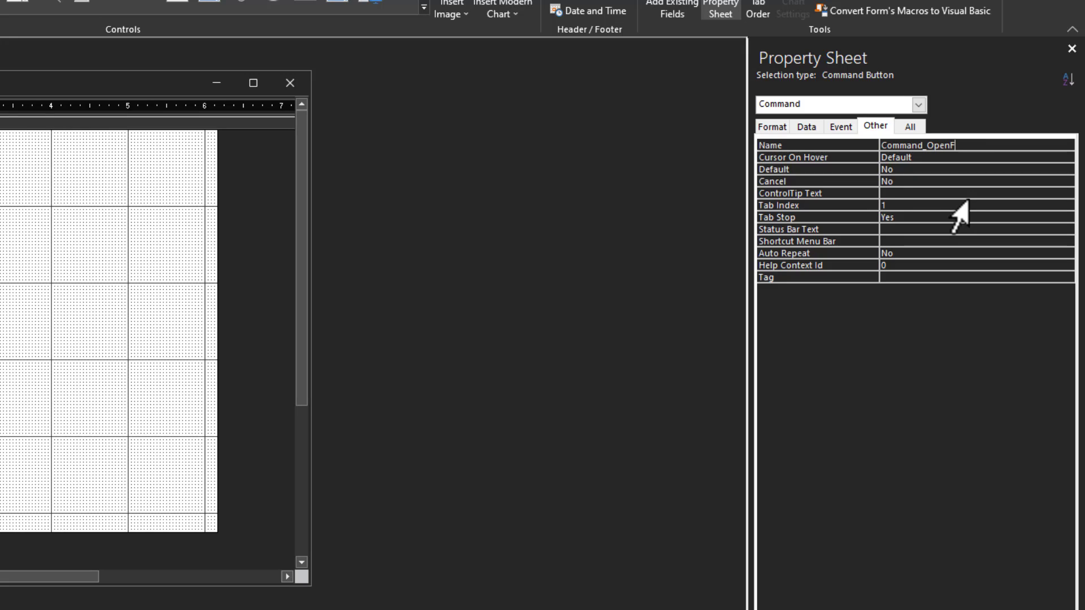
{"action": "type", "text": "orm"}
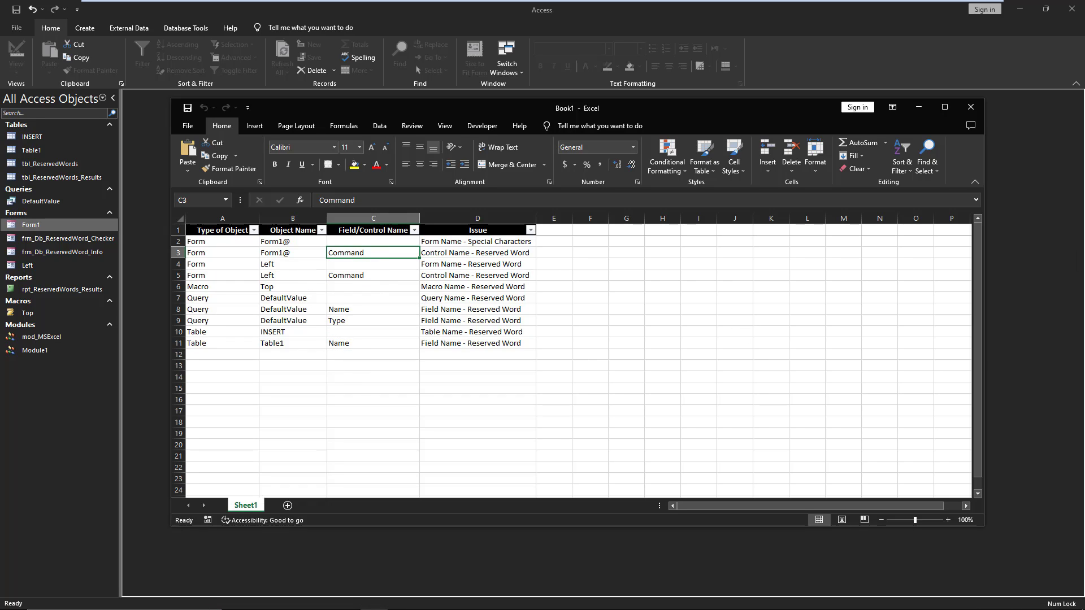
Close the issues workbook without saving, then shut down Access to the desktop.
{"action": "left_click", "coordinate": [969, 107]}
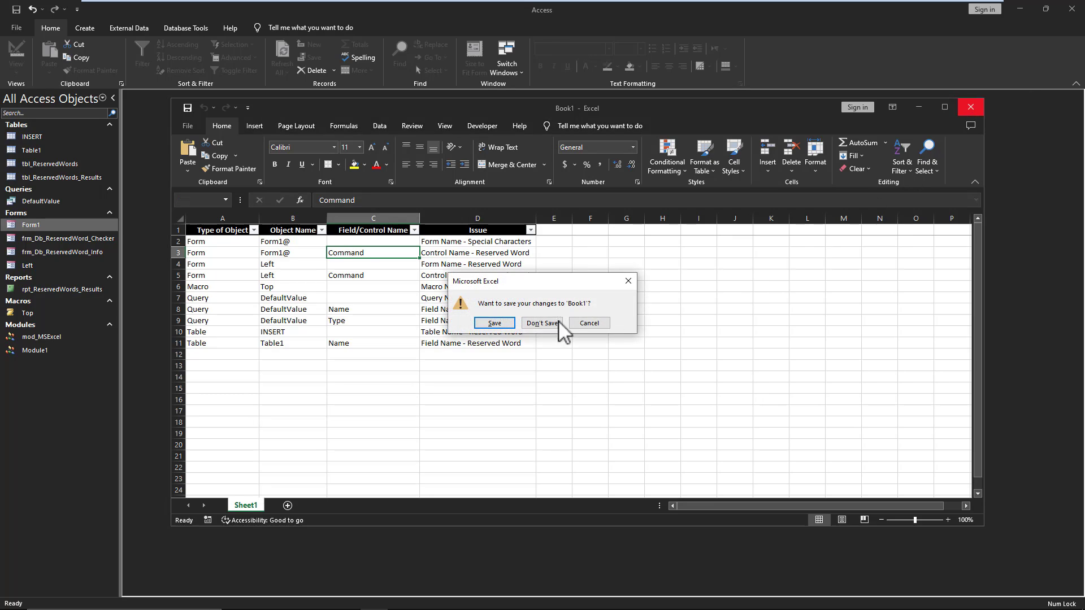
{"action": "left_click", "coordinate": [543, 323]}
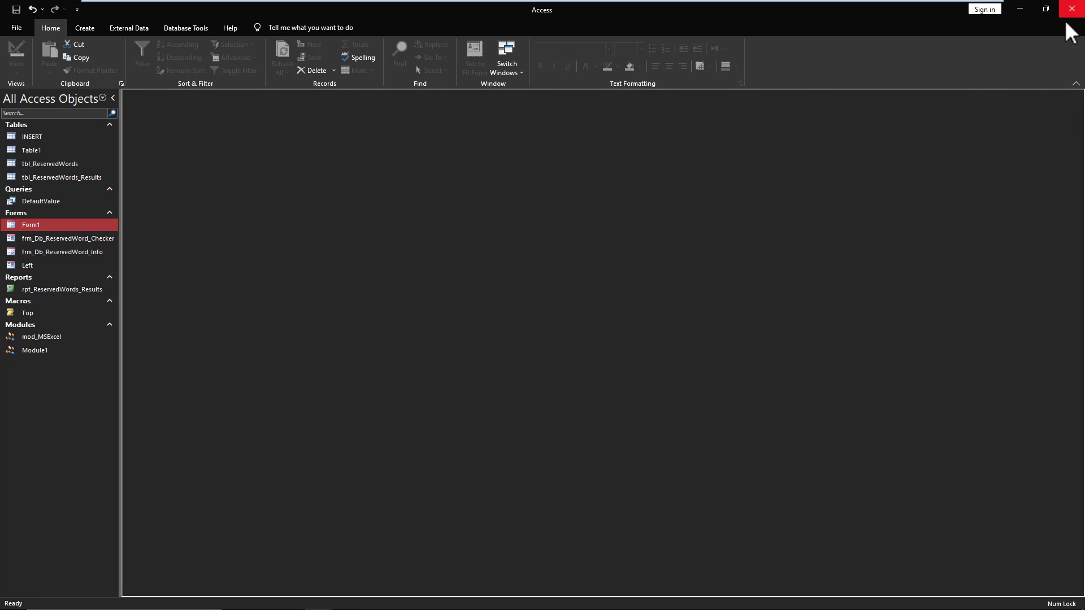
{"action": "left_click", "coordinate": [1071, 7]}
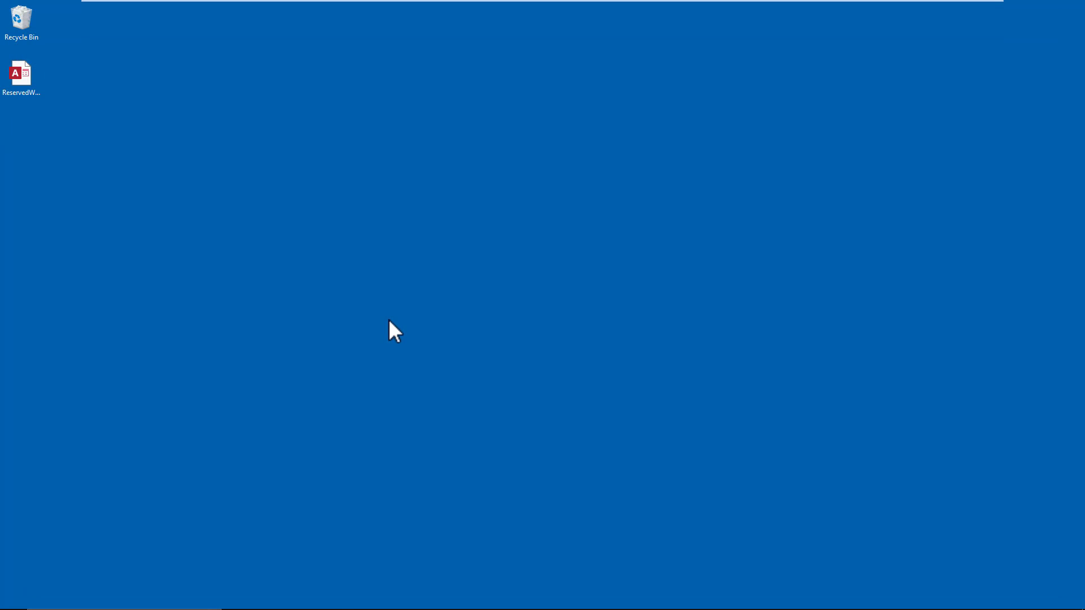